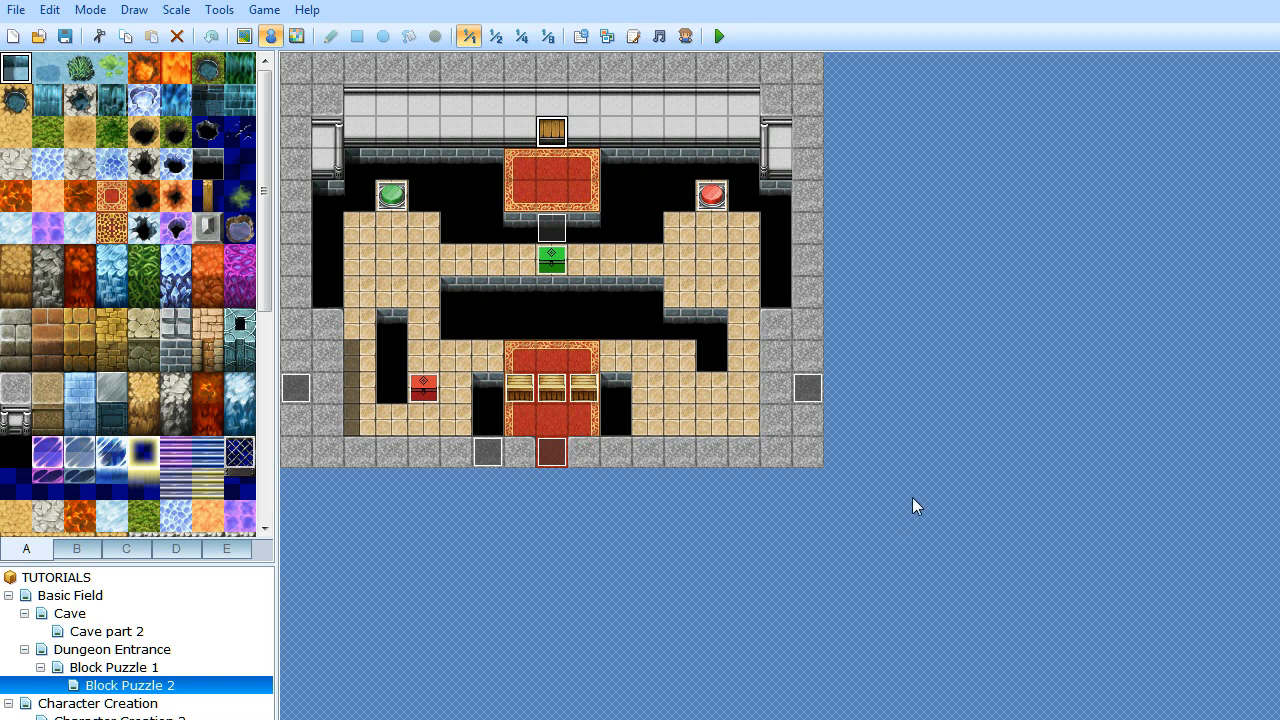
{"action": "mouse_move", "coordinate": [912, 490]}
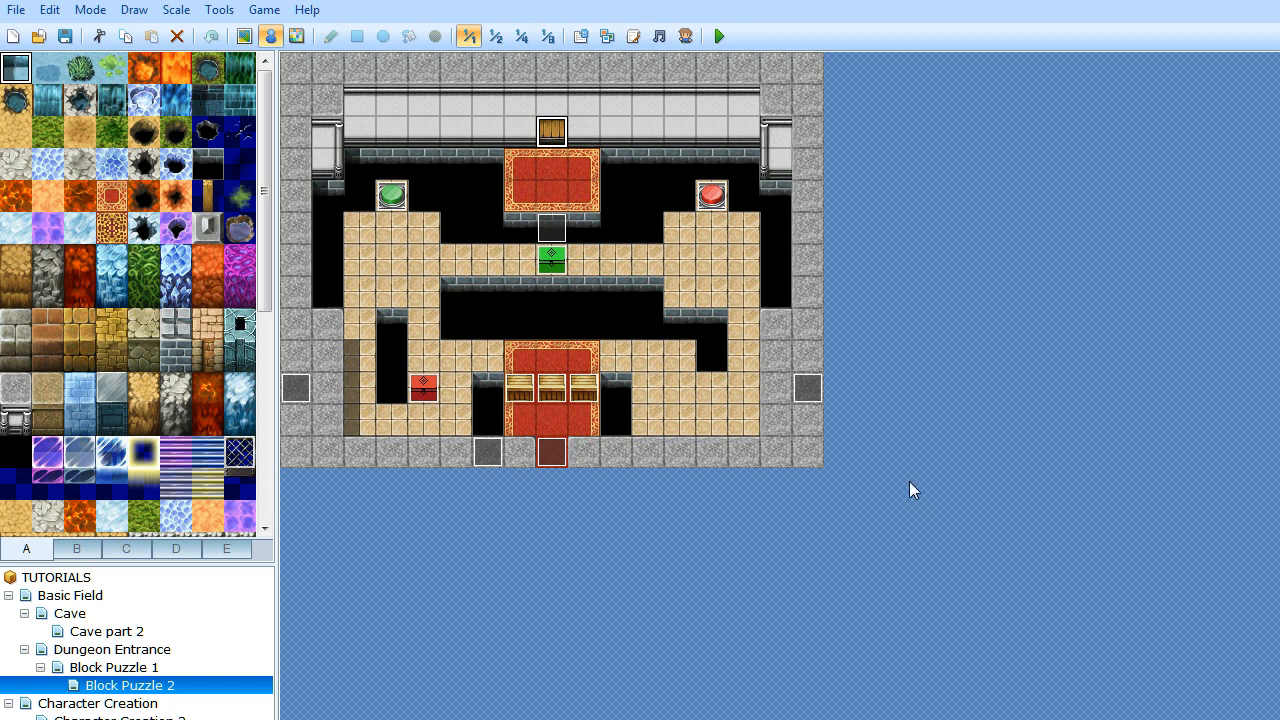
{"action": "mouse_move", "coordinate": [770, 228]}
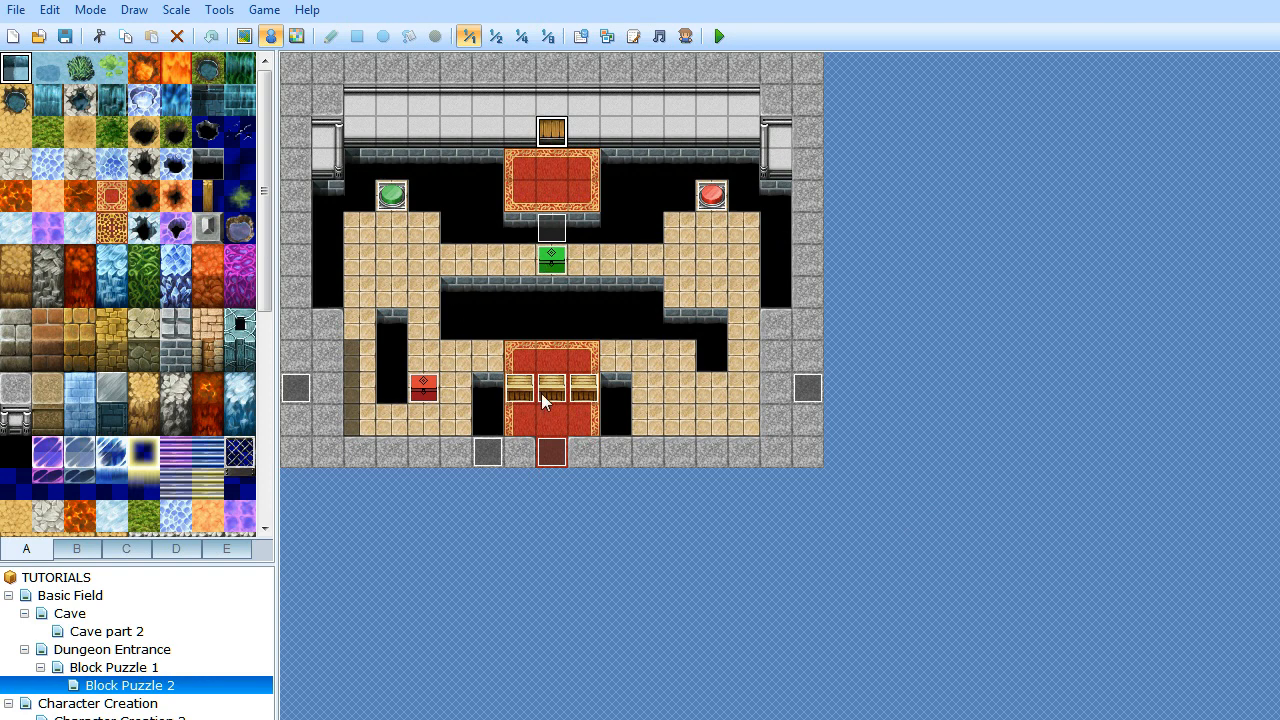
{"action": "mouse_move", "coordinate": [144, 672]}
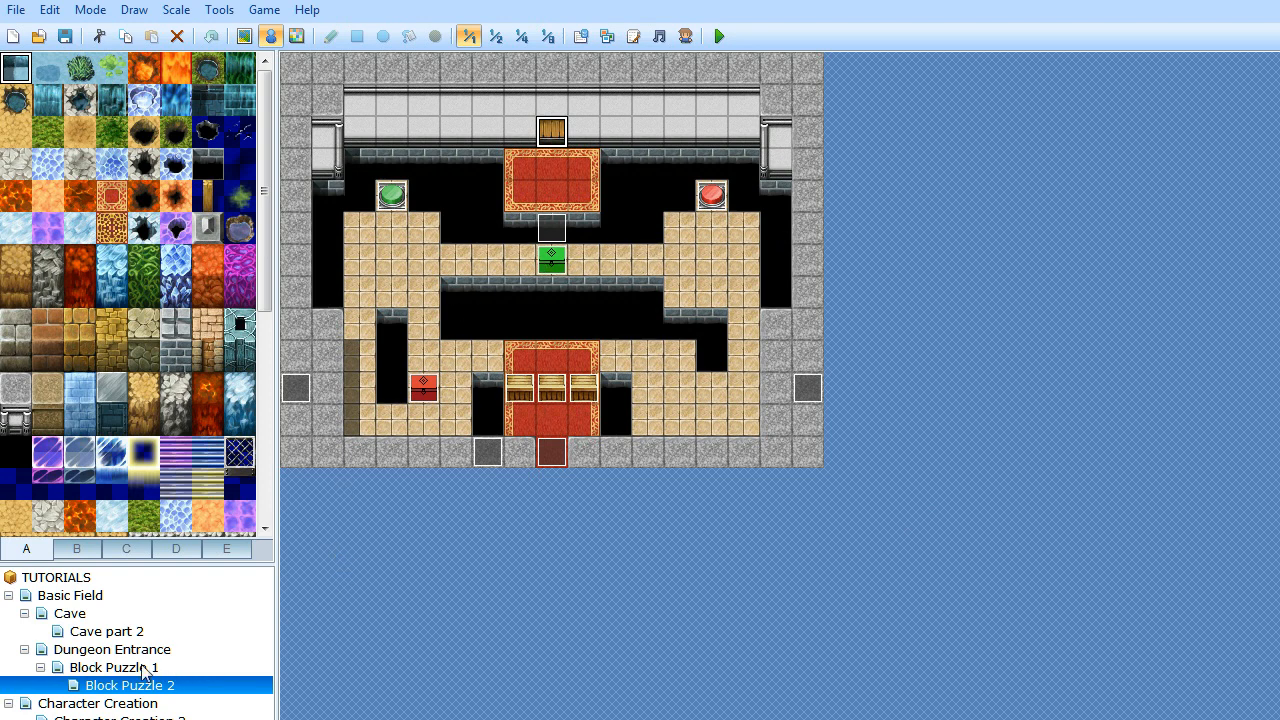
Switch between Block Puzzle 1 and 2 maps and inspect the pushable block's event commands
{"action": "left_click", "coordinate": [114, 668]}
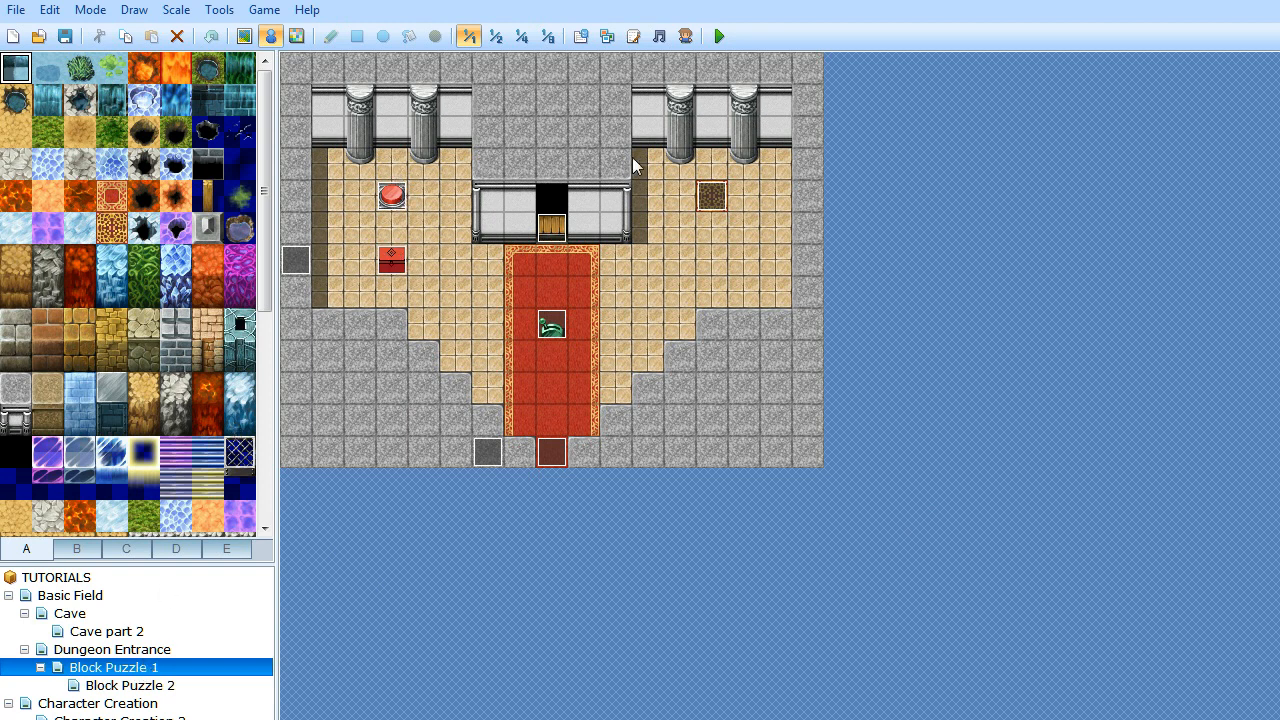
{"action": "mouse_move", "coordinate": [730, 206]}
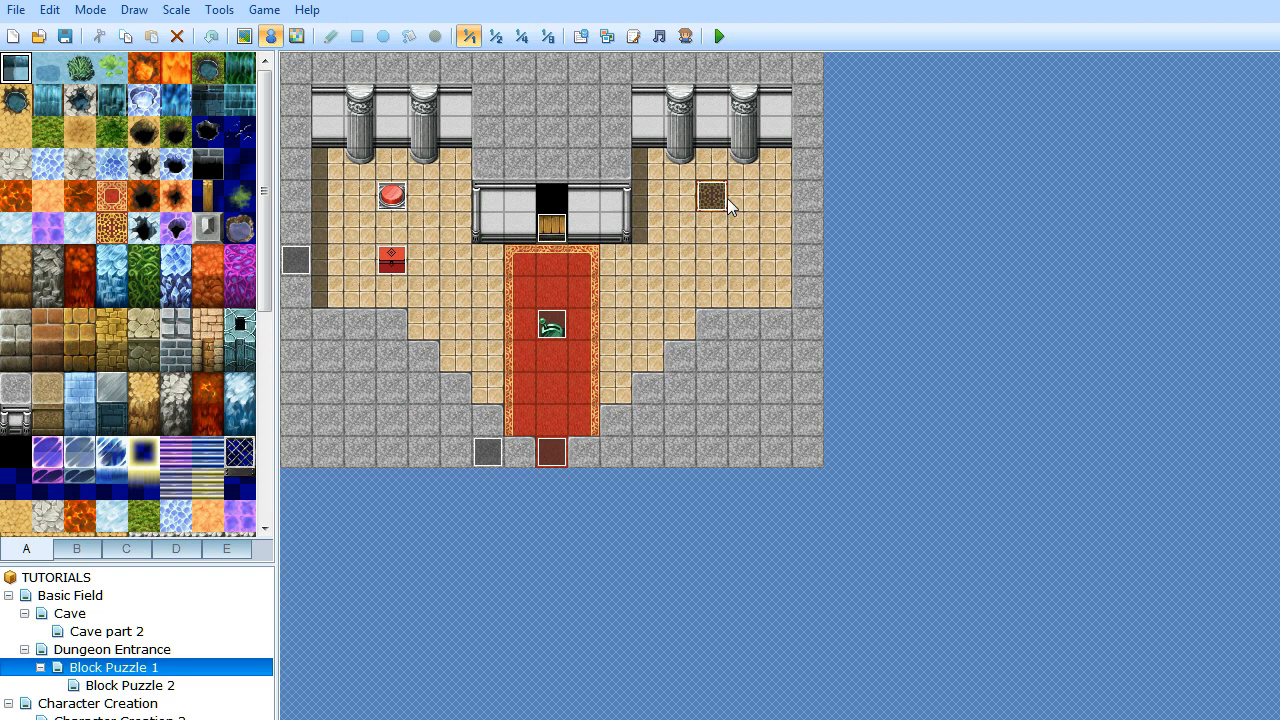
{"action": "mouse_move", "coordinate": [556, 236]}
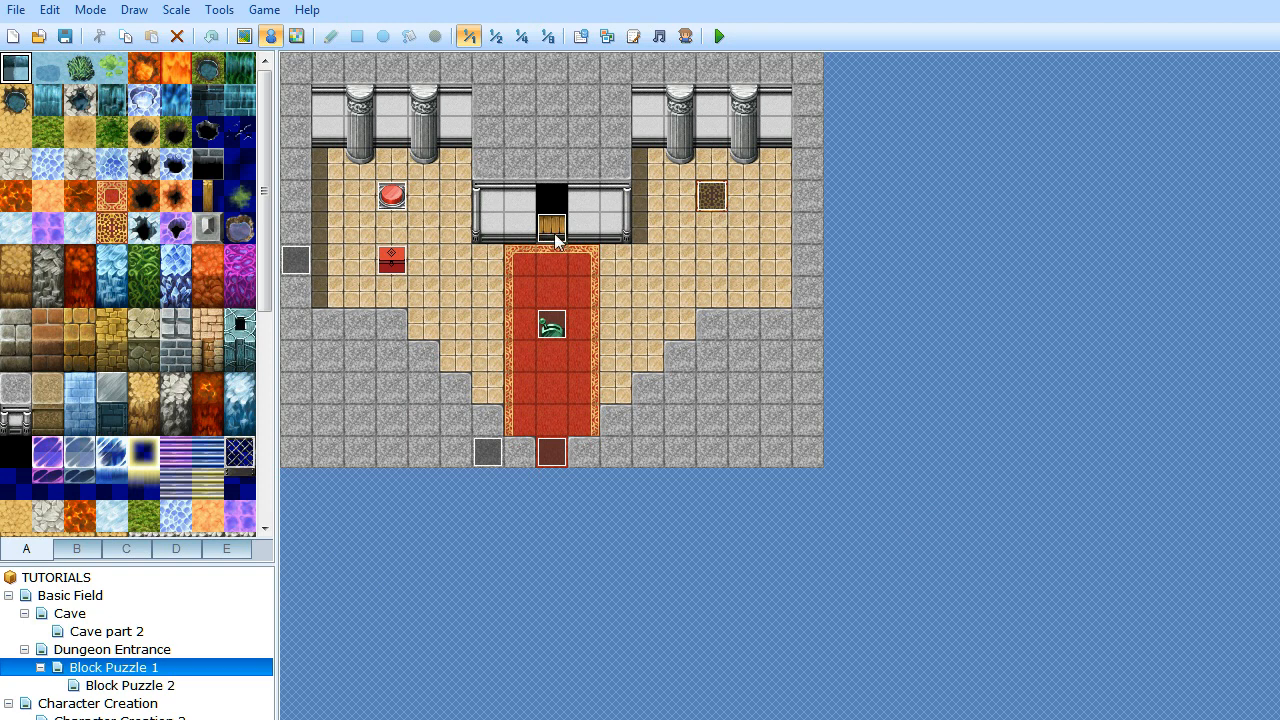
{"action": "left_click", "coordinate": [130, 684]}
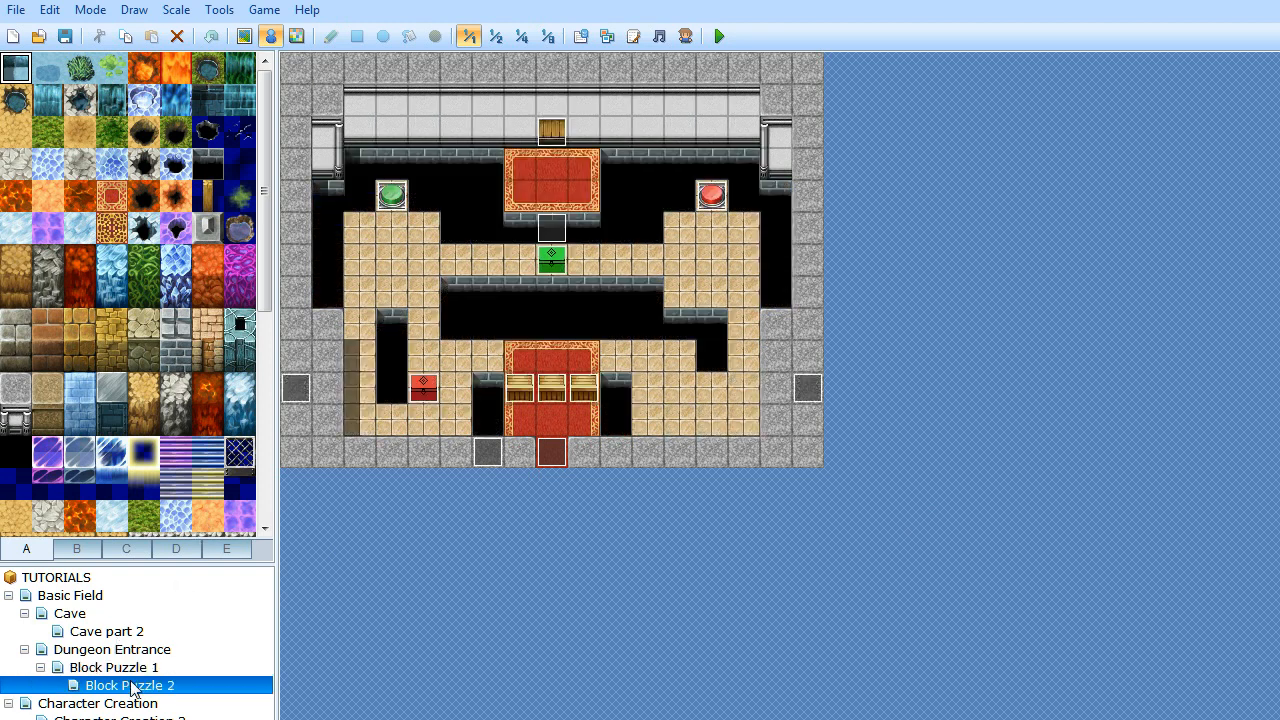
{"action": "mouse_move", "coordinate": [476, 210]}
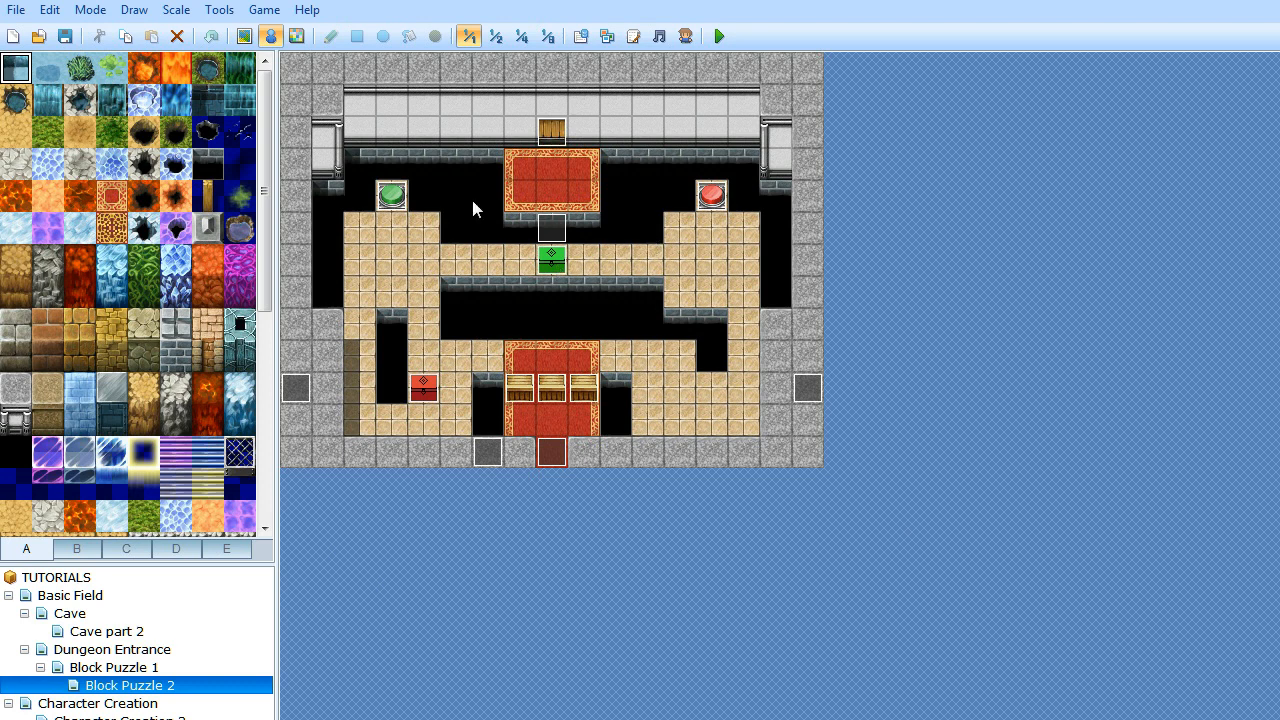
{"action": "mouse_move", "coordinate": [536, 244]}
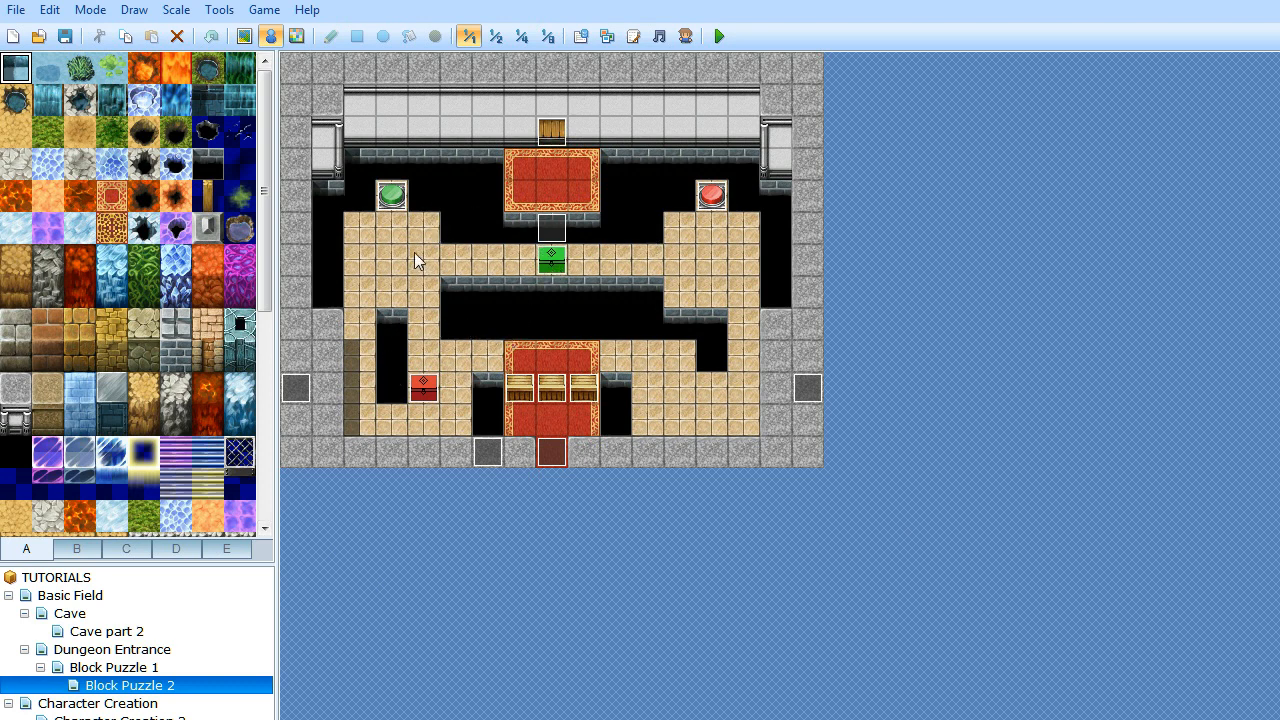
{"action": "mouse_move", "coordinate": [442, 244]}
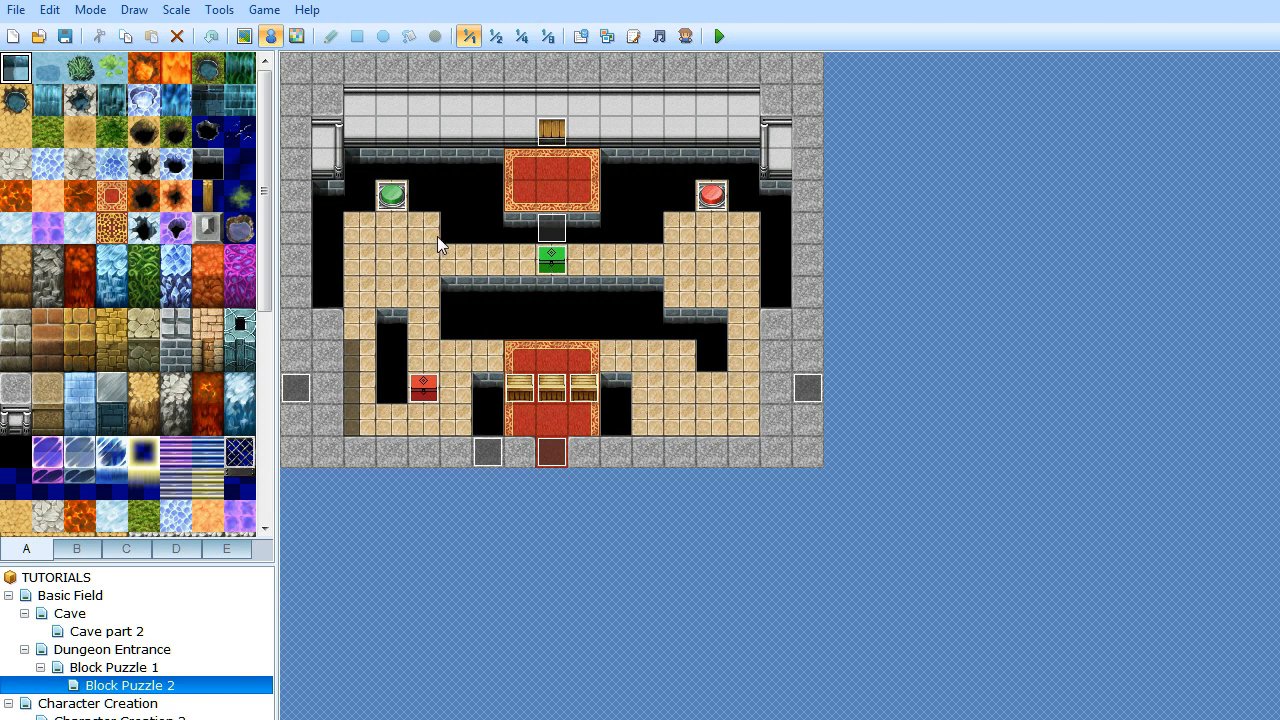
{"action": "mouse_move", "coordinate": [420, 404]}
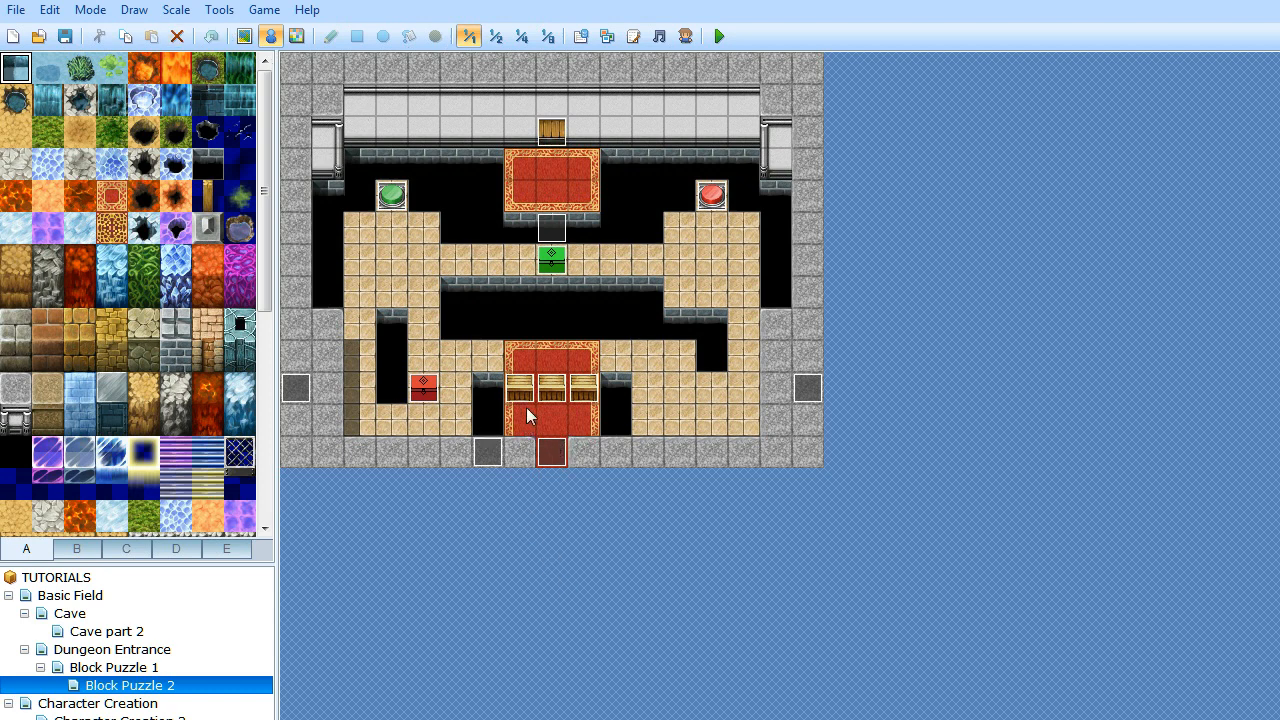
{"action": "mouse_move", "coordinate": [564, 384]}
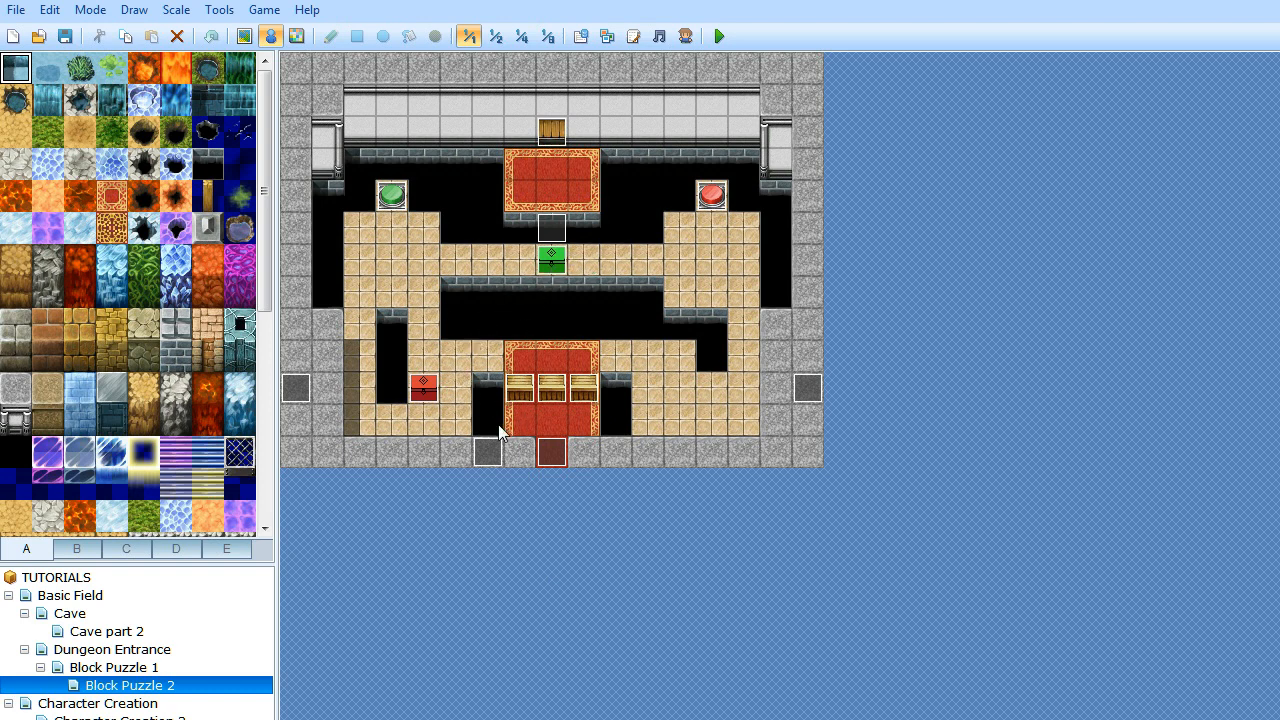
{"action": "mouse_move", "coordinate": [568, 432]}
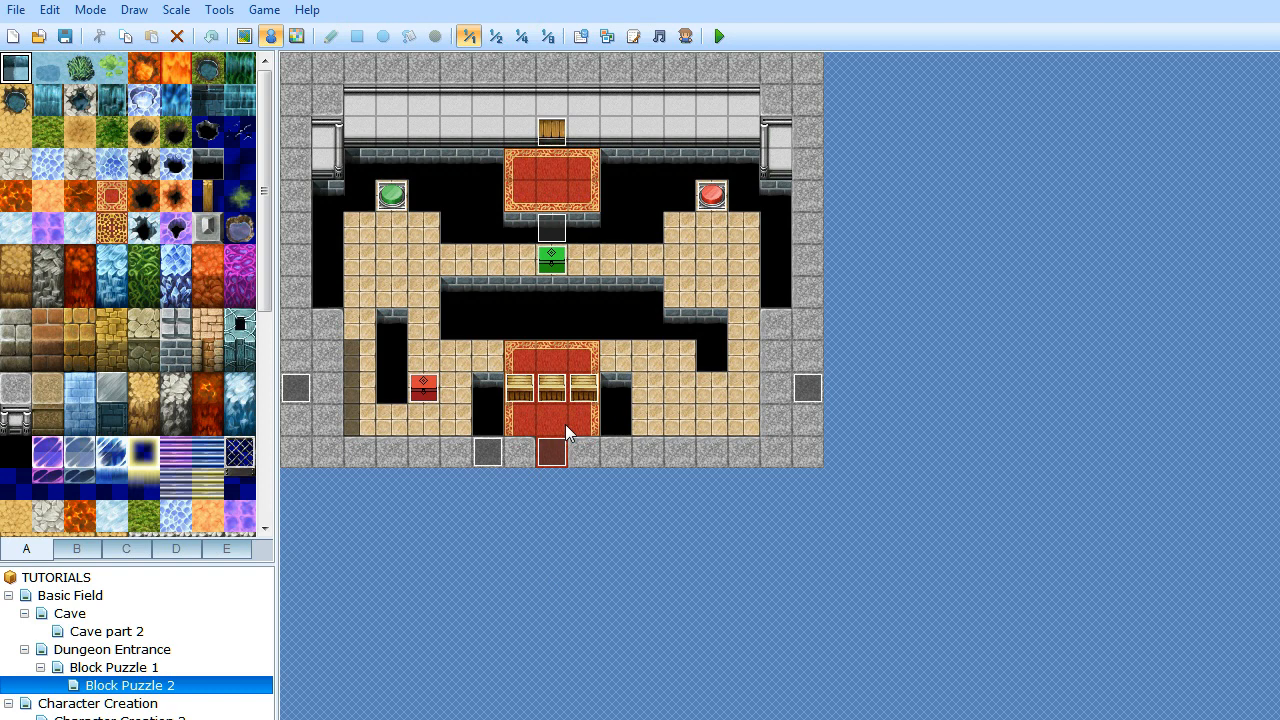
{"action": "mouse_move", "coordinate": [584, 372]}
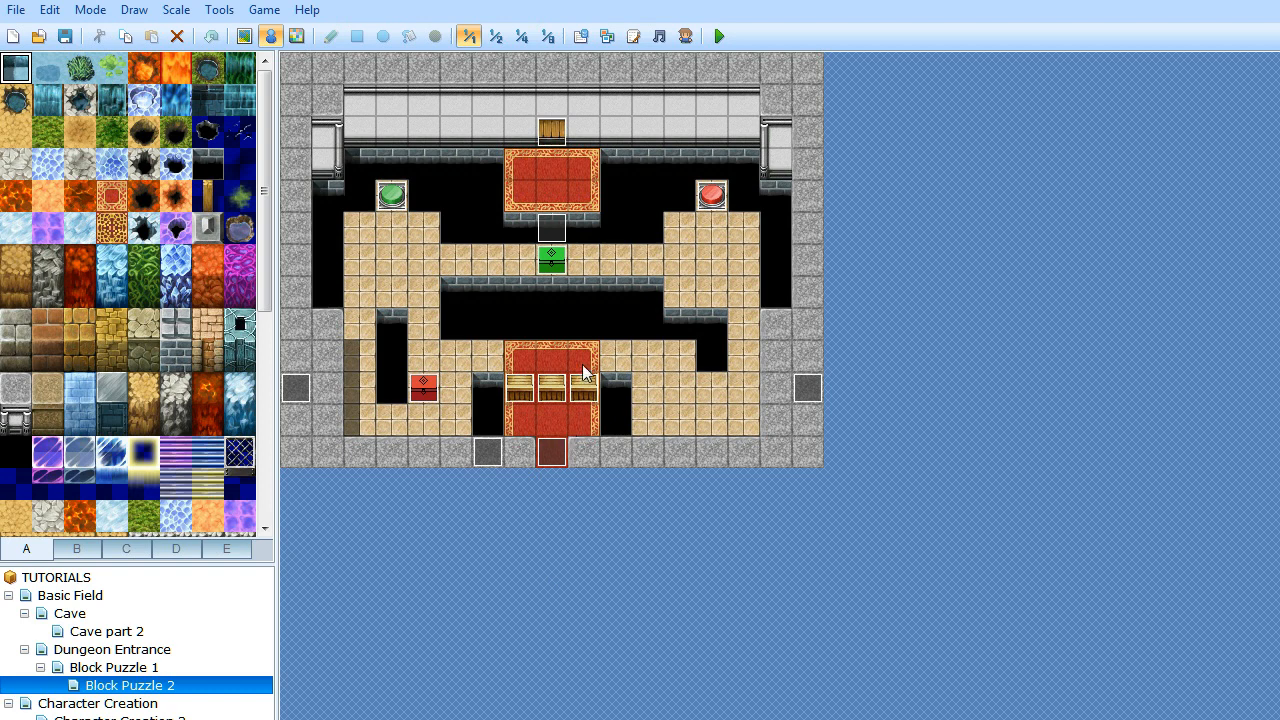
{"action": "double_click", "coordinate": [520, 388]}
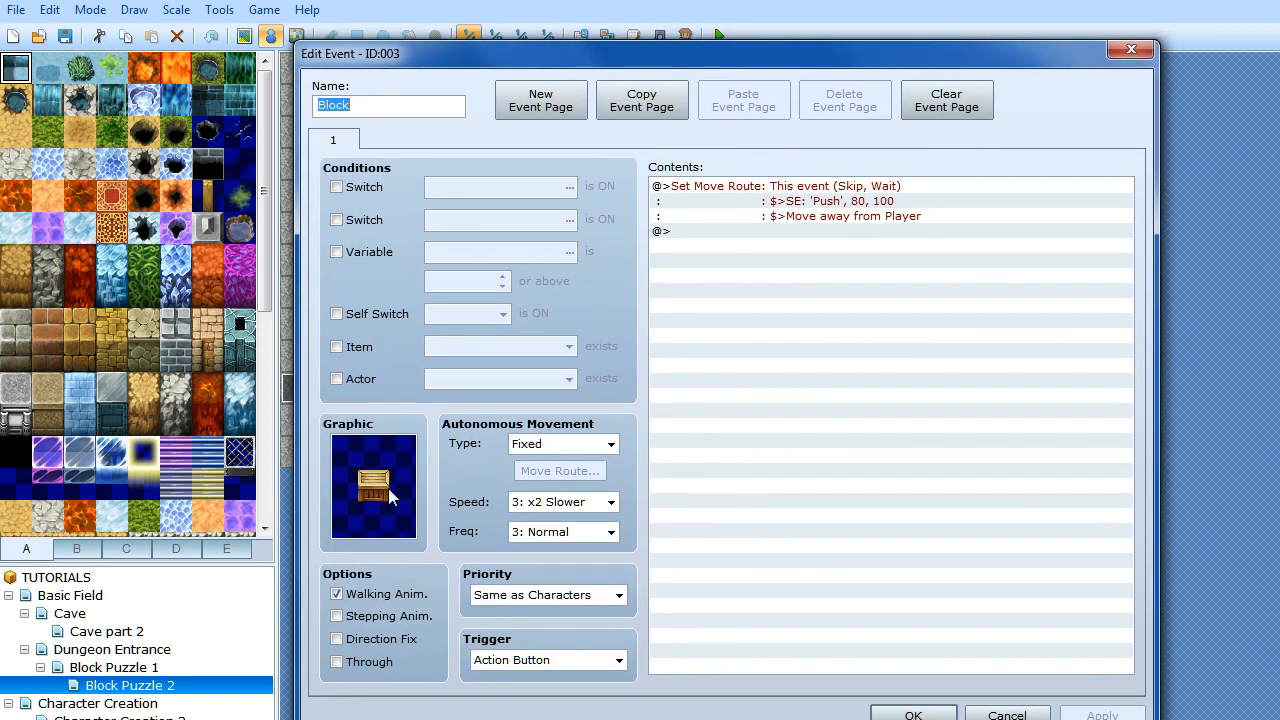
{"action": "mouse_move", "coordinate": [596, 596]}
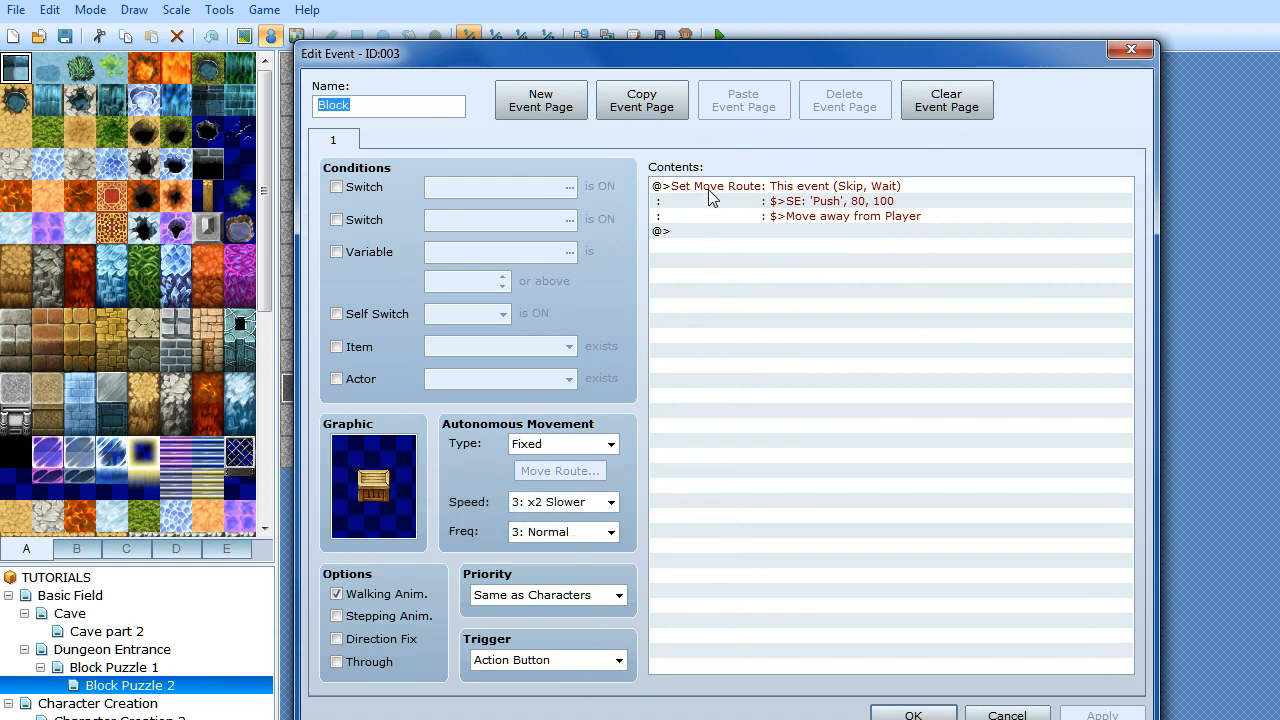
{"action": "mouse_move", "coordinate": [862, 208]}
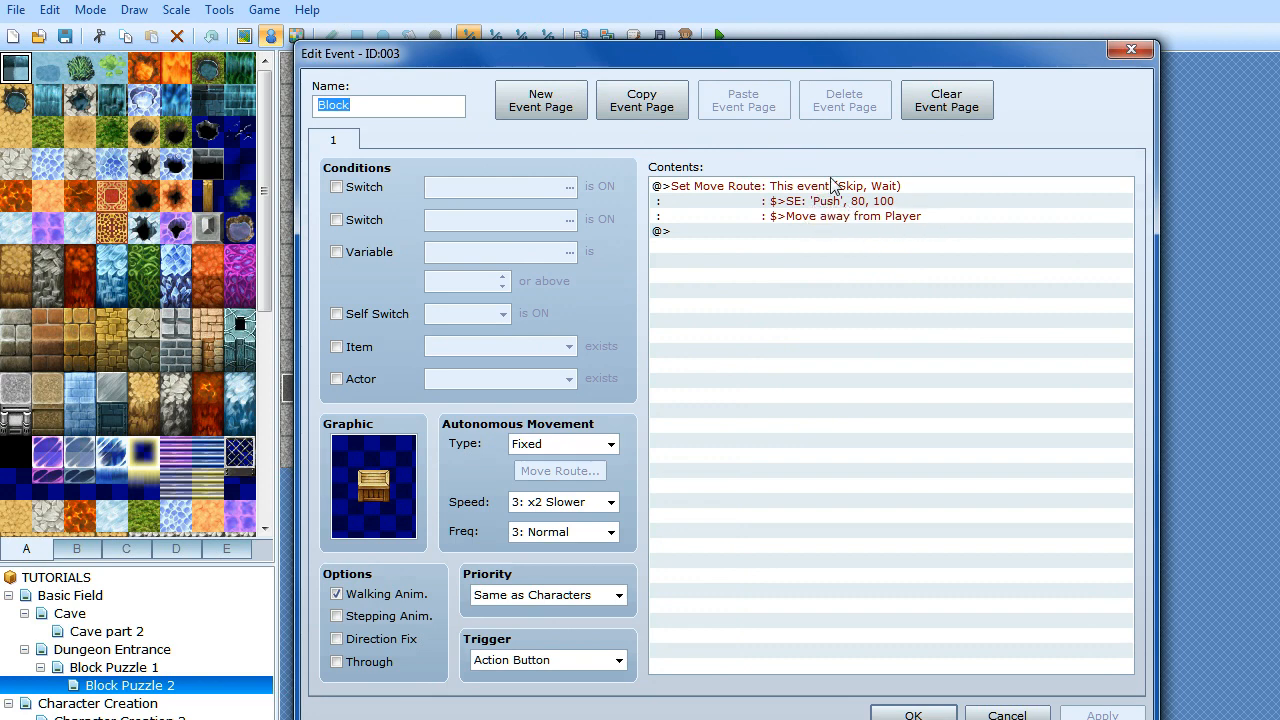
{"action": "mouse_move", "coordinate": [862, 198]}
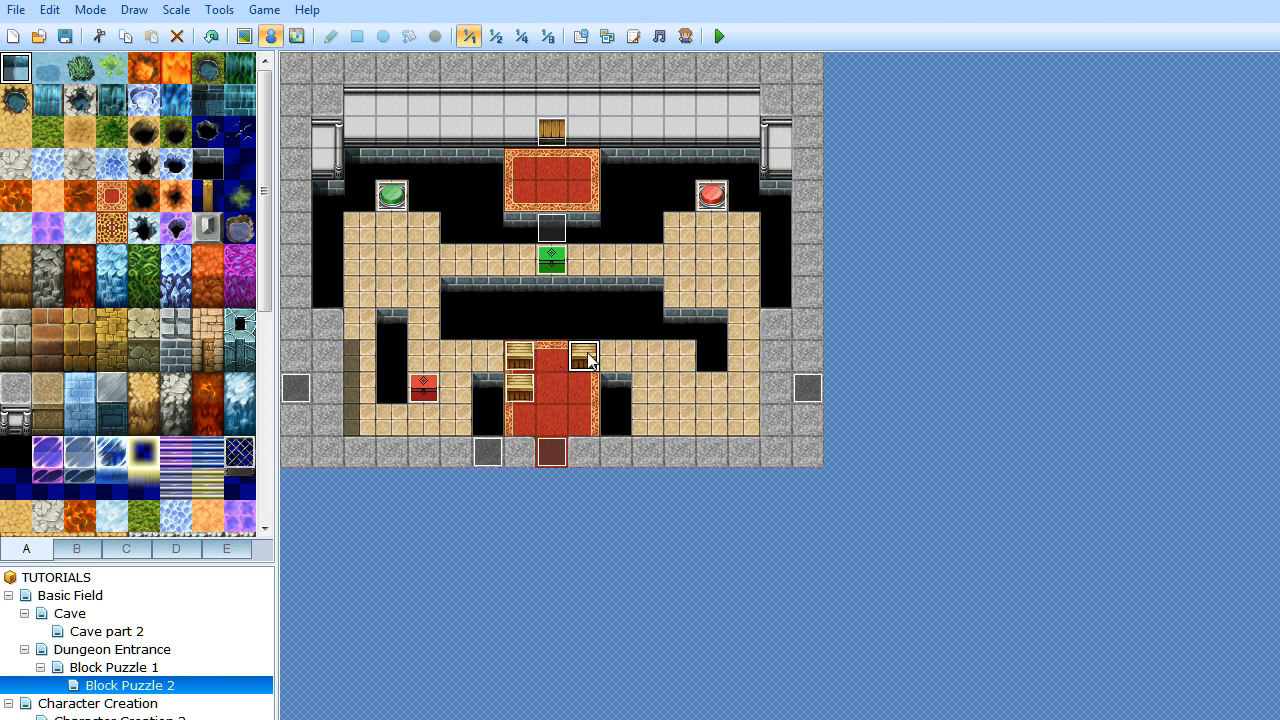
{"action": "left_click", "coordinate": [520, 356]}
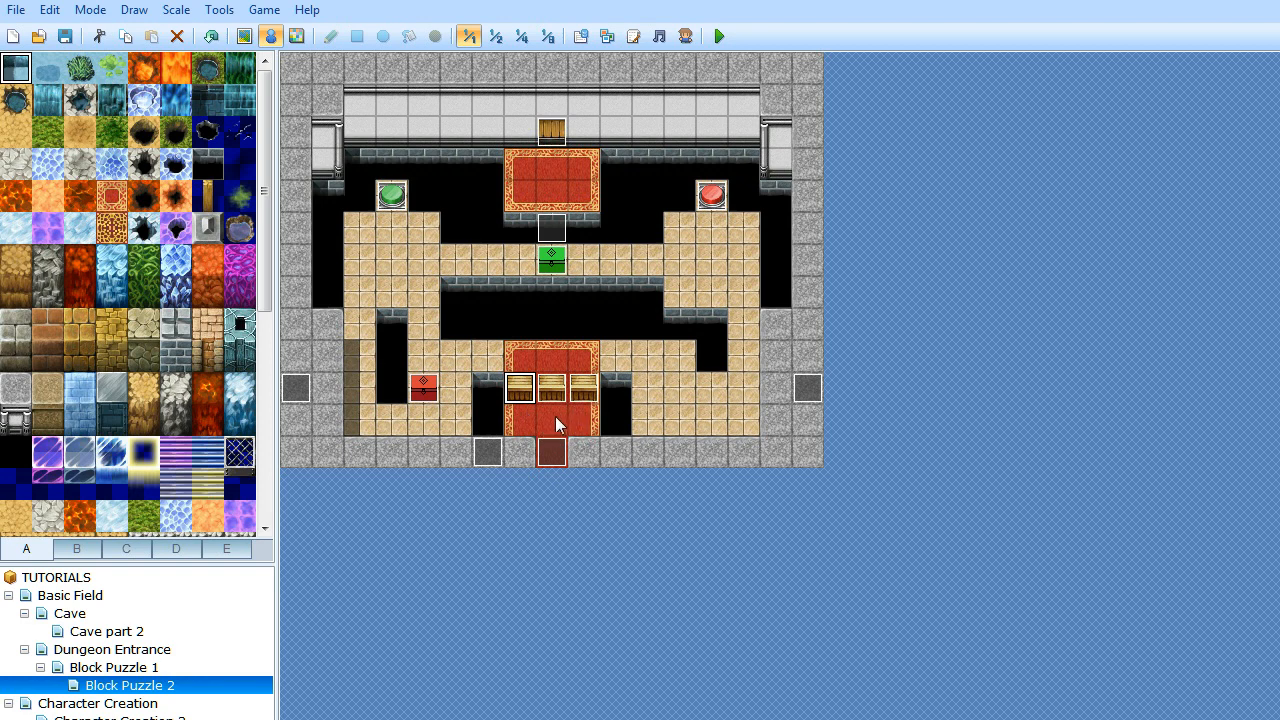
{"action": "mouse_move", "coordinate": [622, 402]}
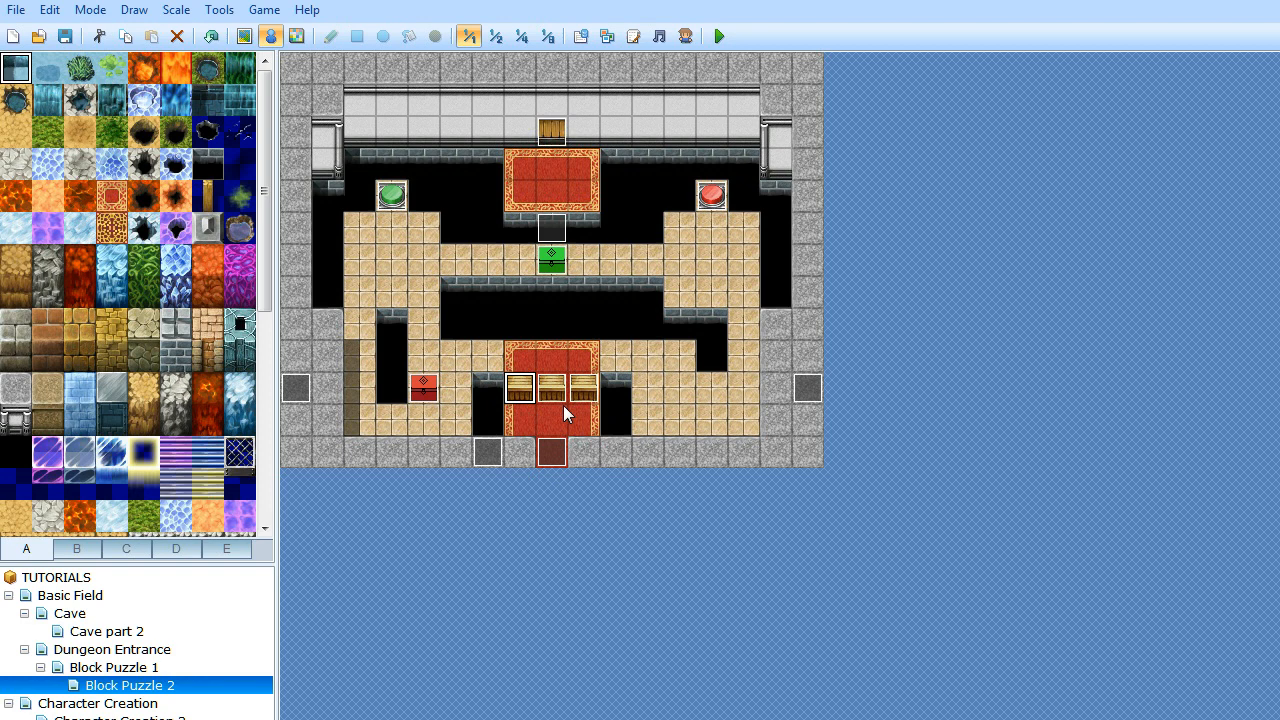
{"action": "mouse_move", "coordinate": [522, 440]}
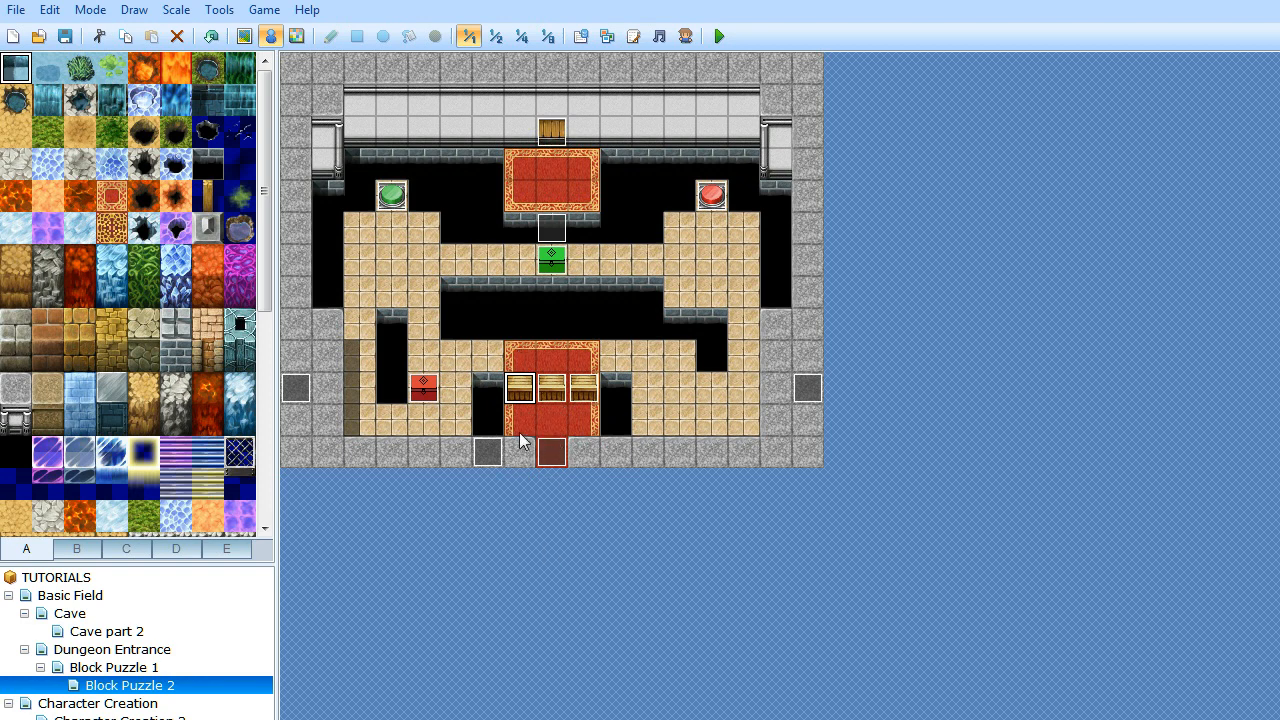
{"action": "mouse_move", "coordinate": [536, 428]}
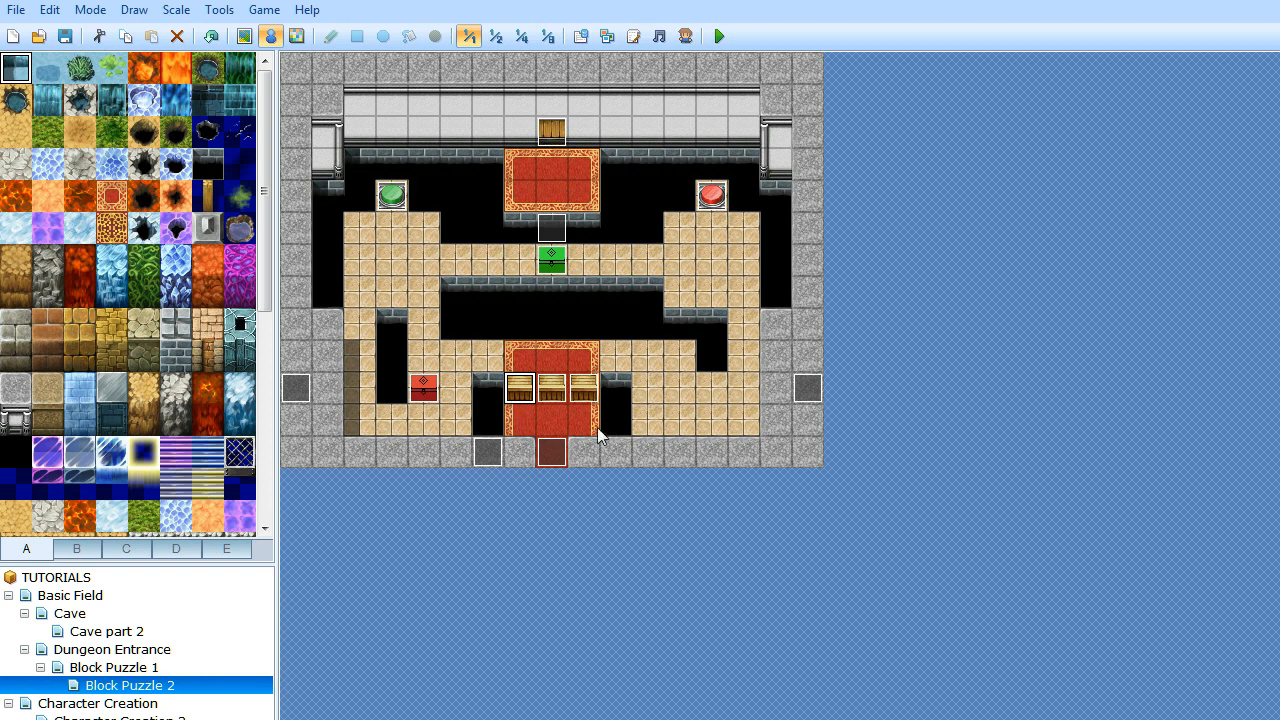
{"action": "mouse_move", "coordinate": [550, 358]}
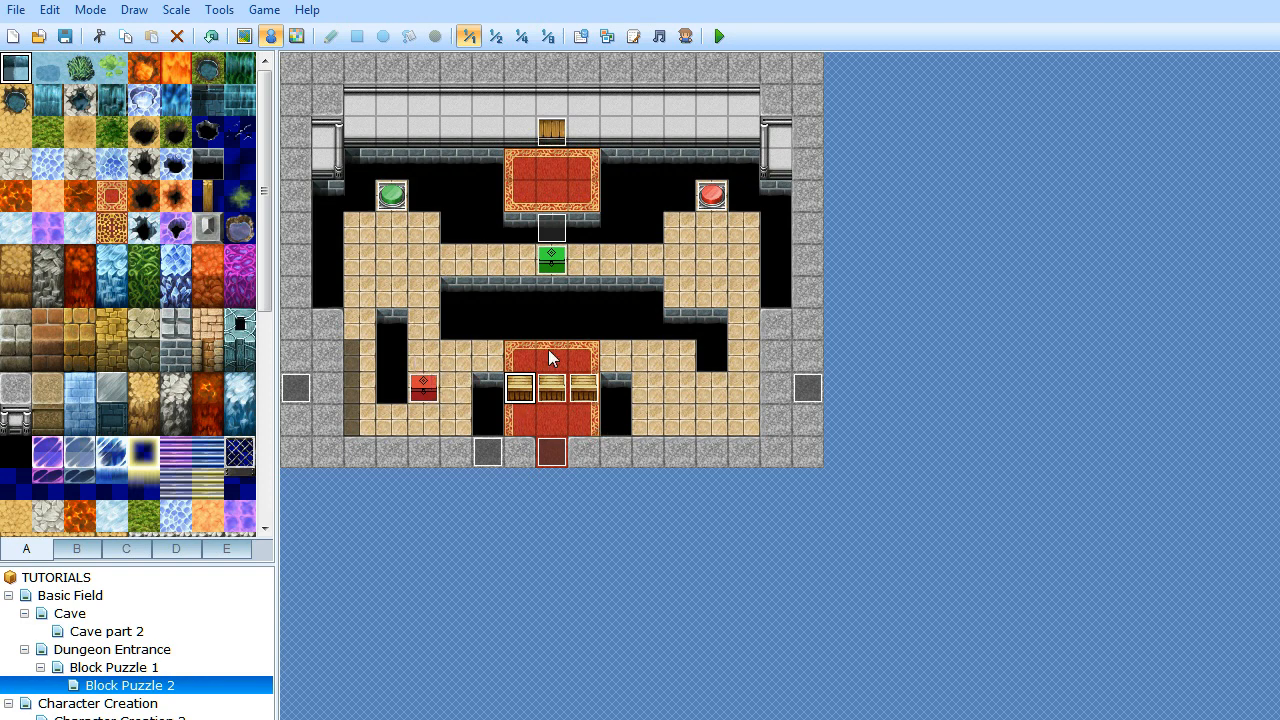
{"action": "mouse_move", "coordinate": [600, 408]}
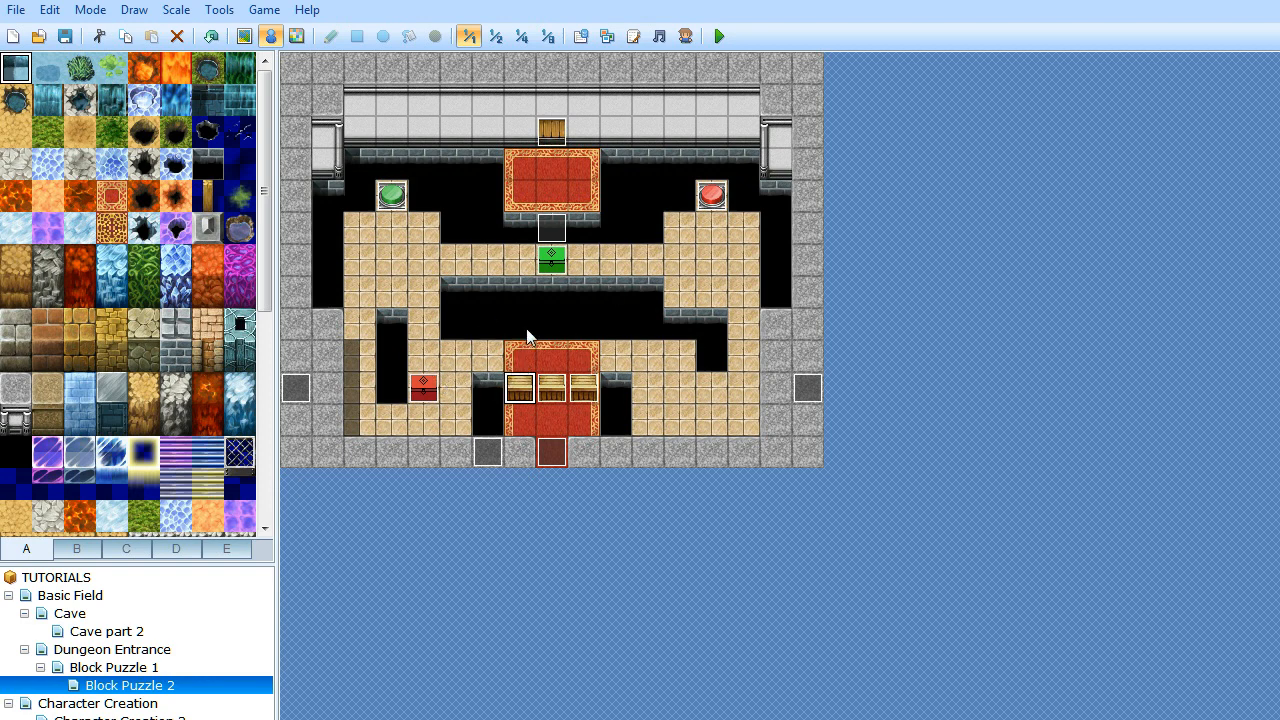
{"action": "mouse_move", "coordinate": [836, 384]}
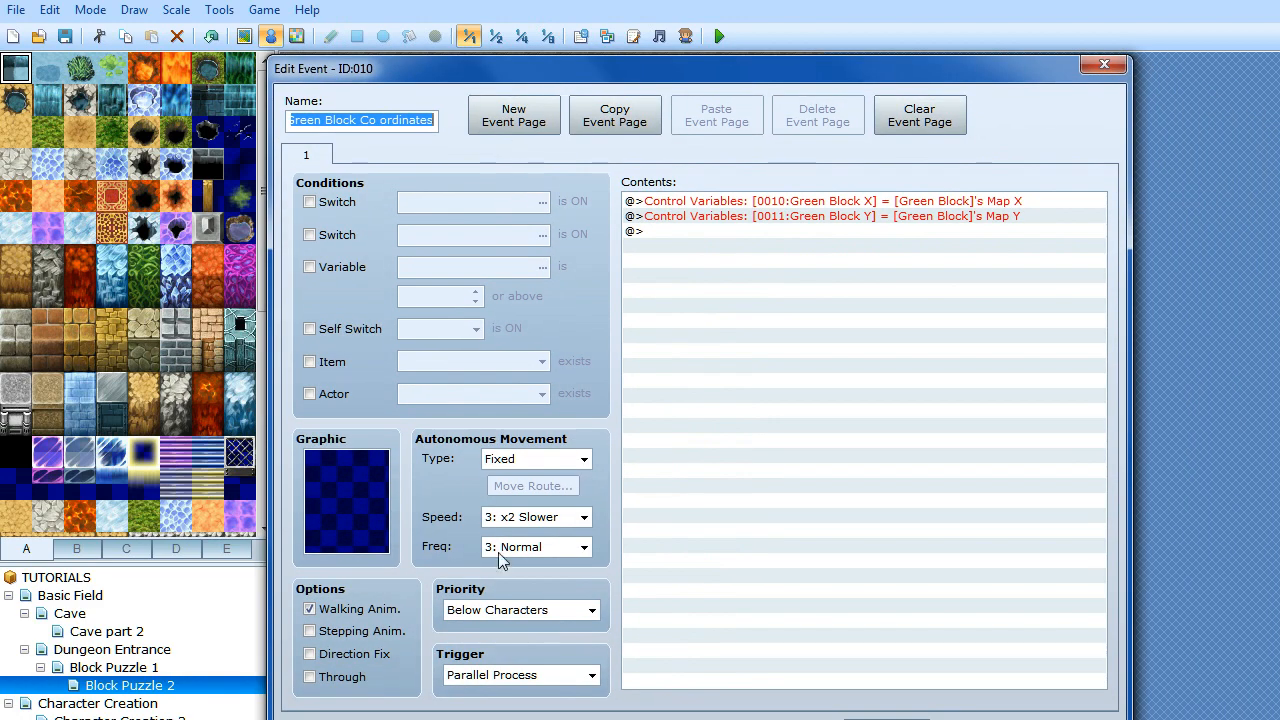
{"action": "mouse_move", "coordinate": [838, 248]}
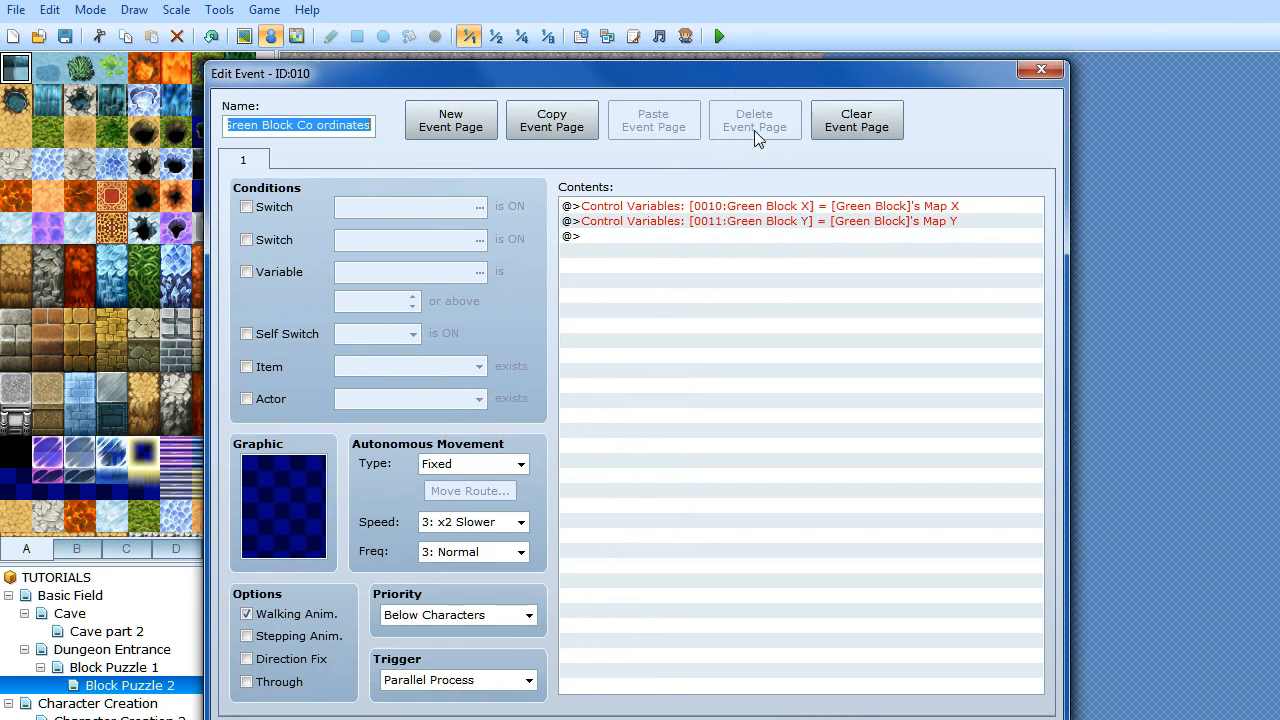
Edit the Green Block X variable to use Game Data Character 009:Green Block Map X
{"action": "right_click", "coordinate": [700, 206]}
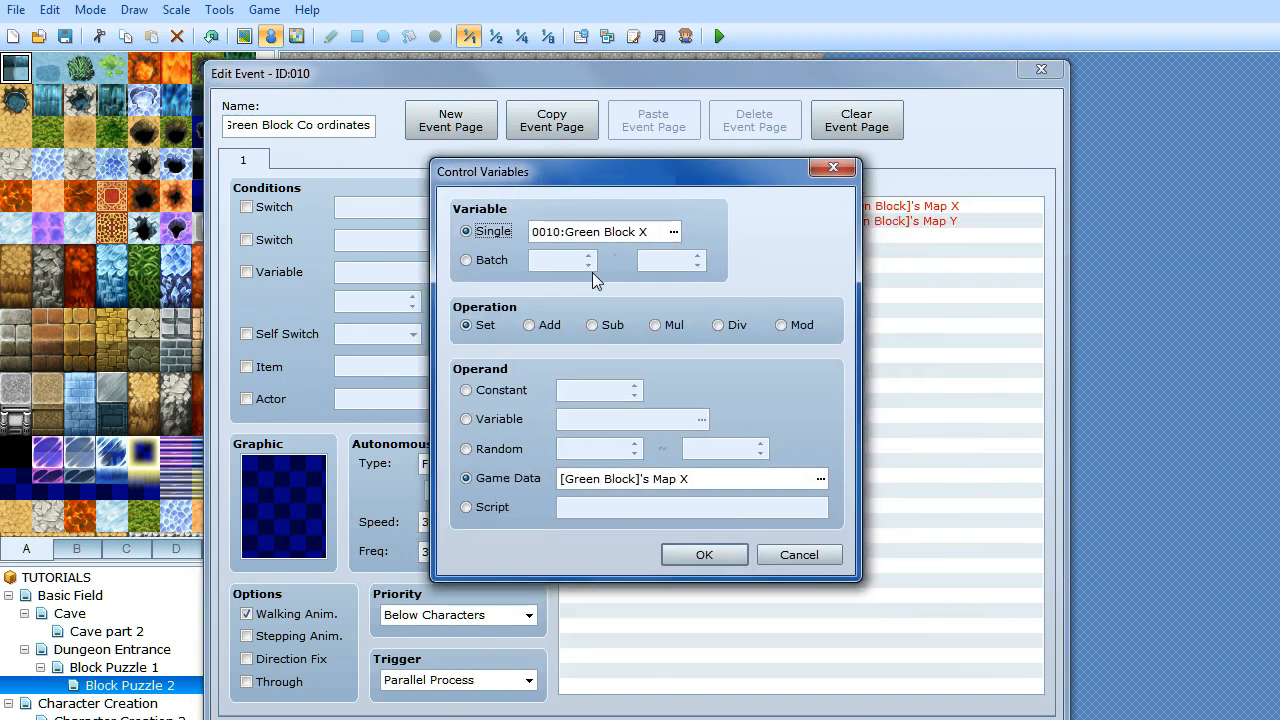
{"action": "mouse_move", "coordinate": [640, 248]}
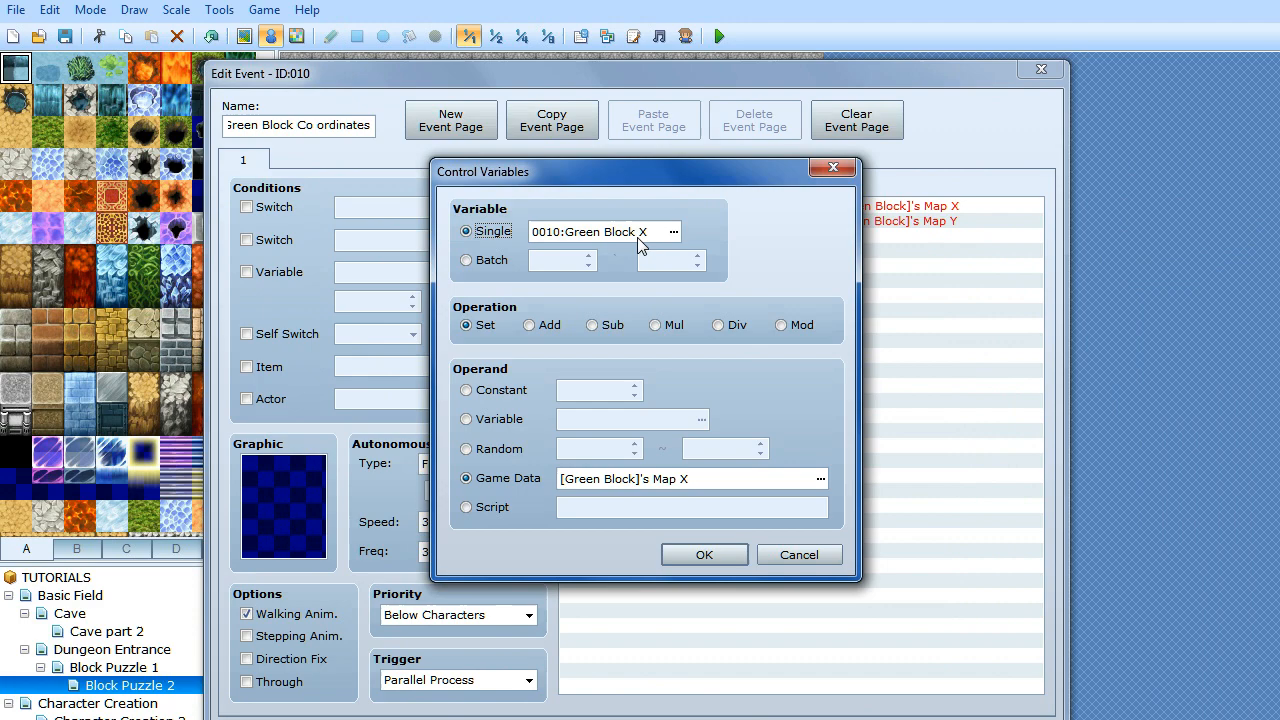
{"action": "mouse_move", "coordinate": [318, 380]}
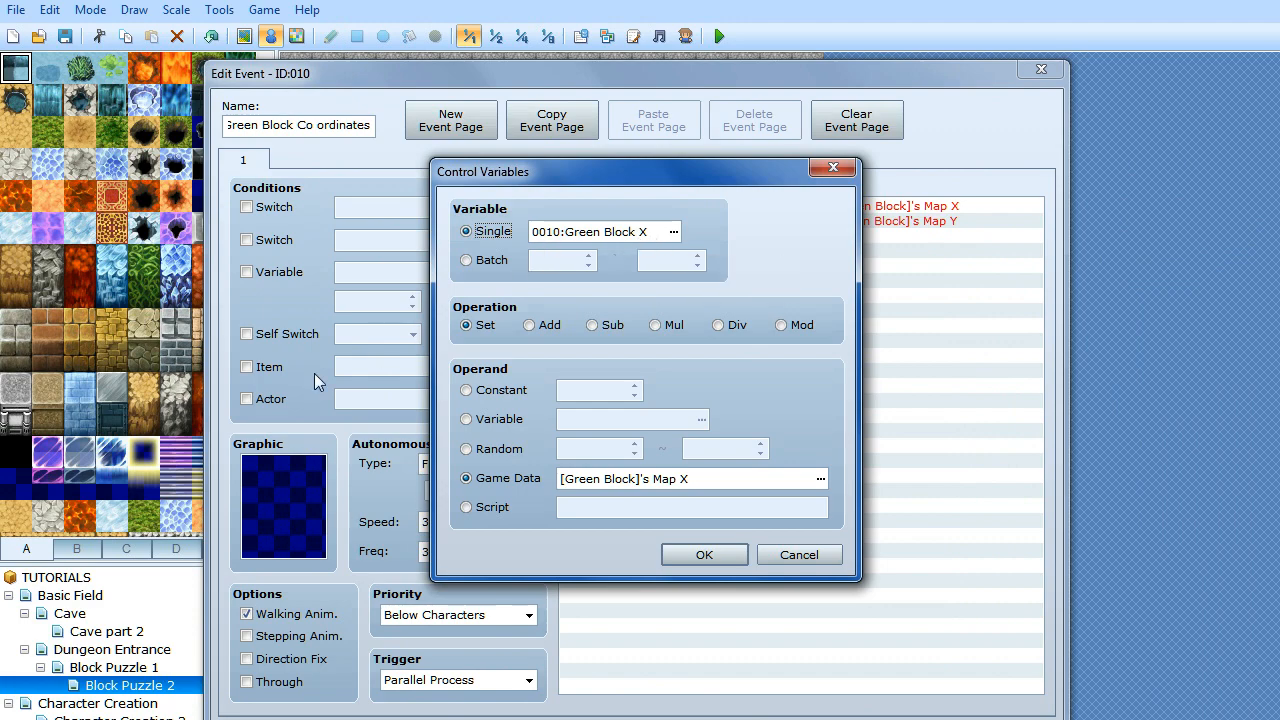
{"action": "mouse_move", "coordinate": [820, 482]}
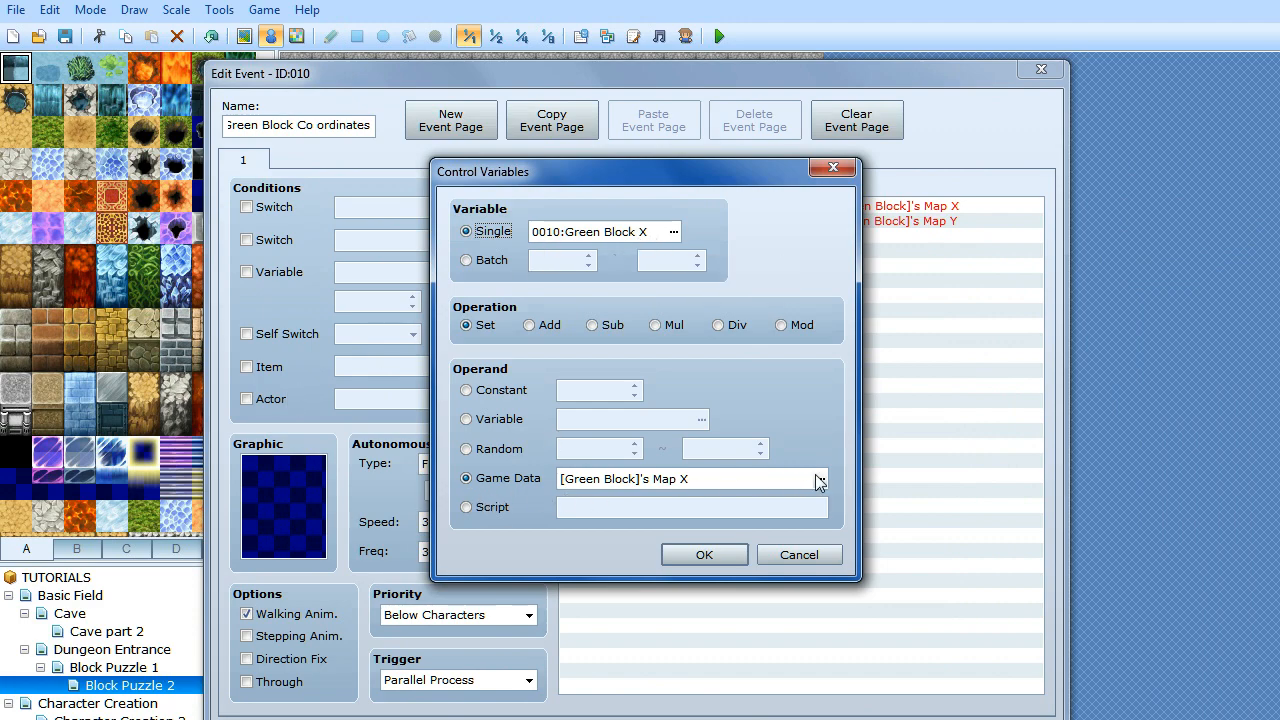
{"action": "left_click", "coordinate": [818, 480]}
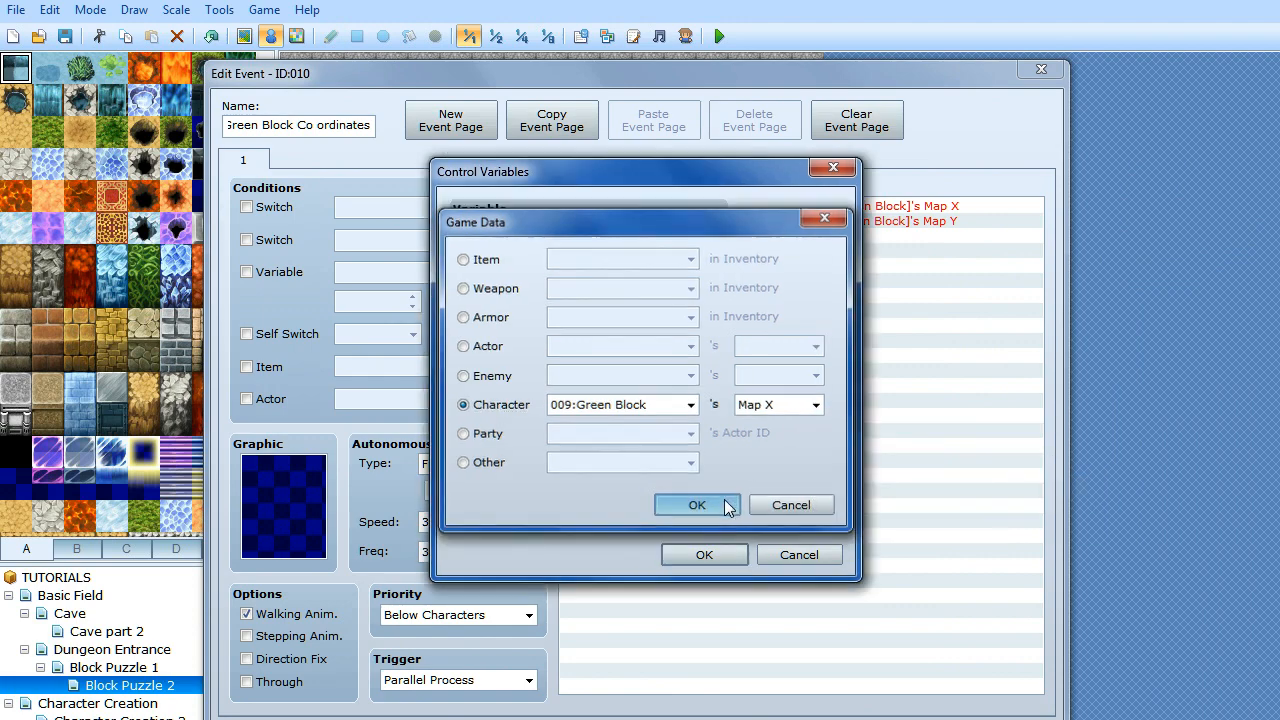
{"action": "left_click", "coordinate": [696, 504]}
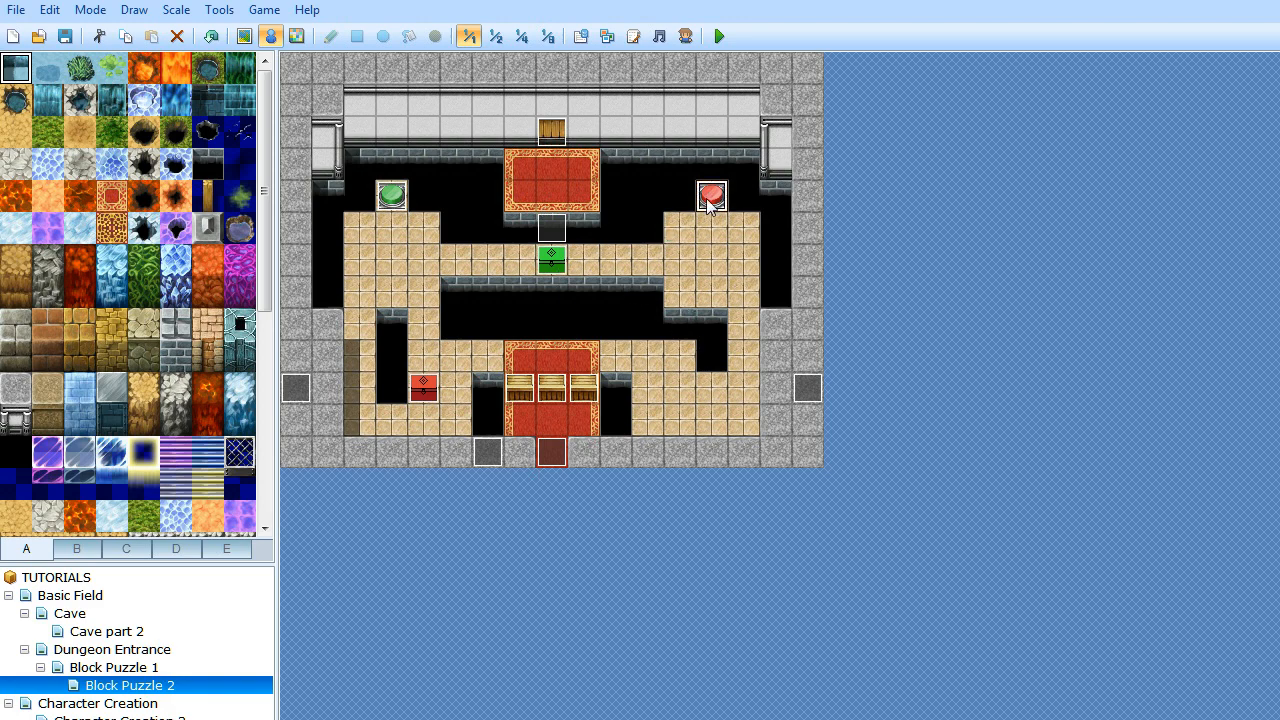
Review the Red Switch event's first page and move to its second page
{"action": "double_click", "coordinate": [712, 194]}
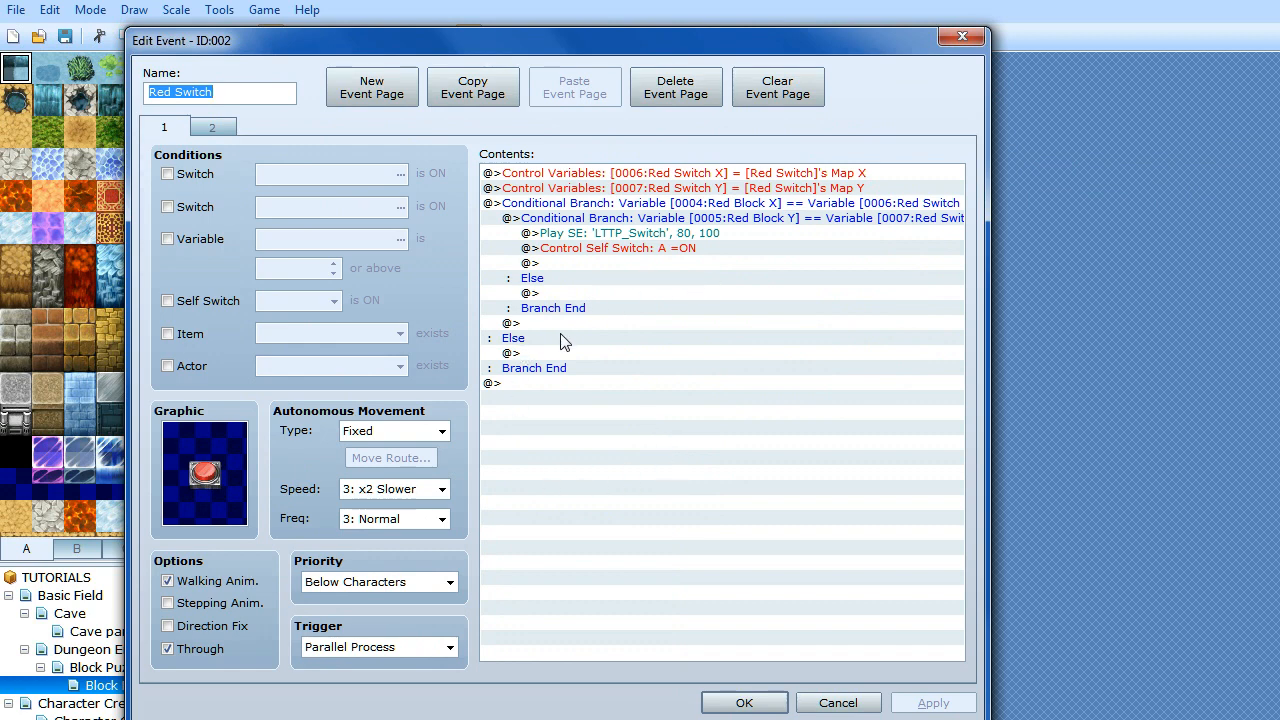
{"action": "mouse_move", "coordinate": [598, 174]}
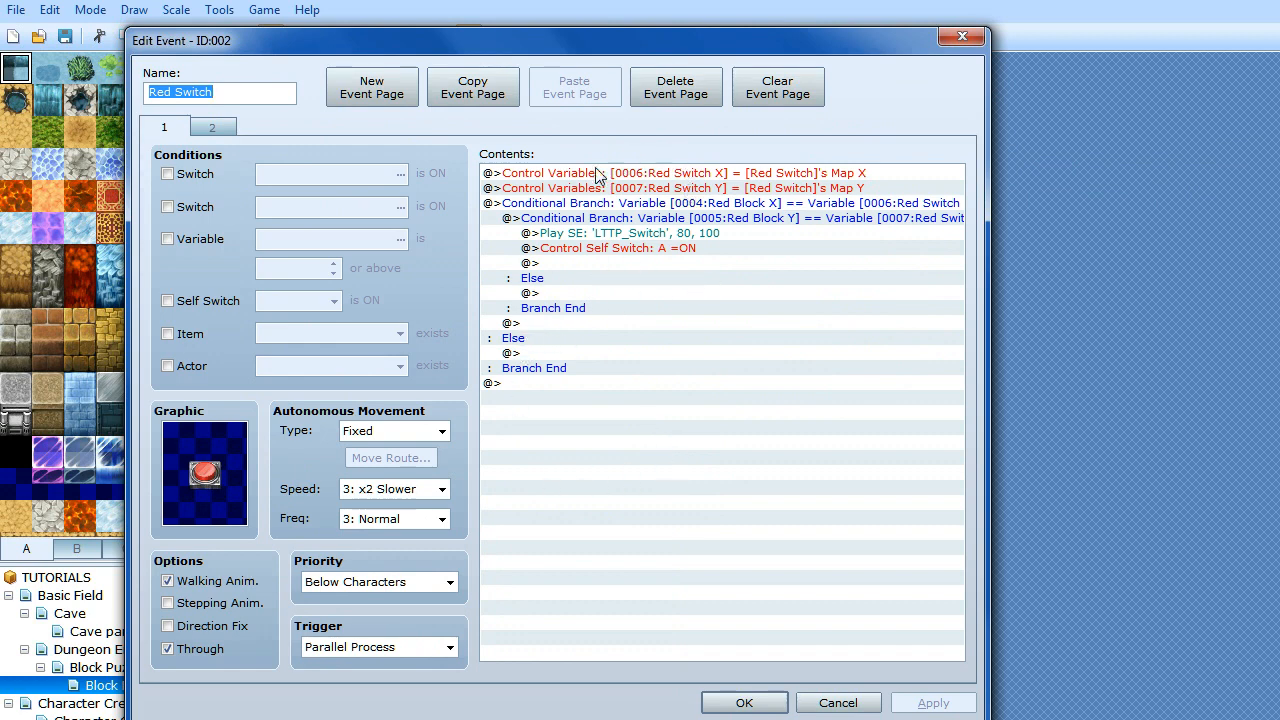
{"action": "mouse_move", "coordinate": [696, 192]}
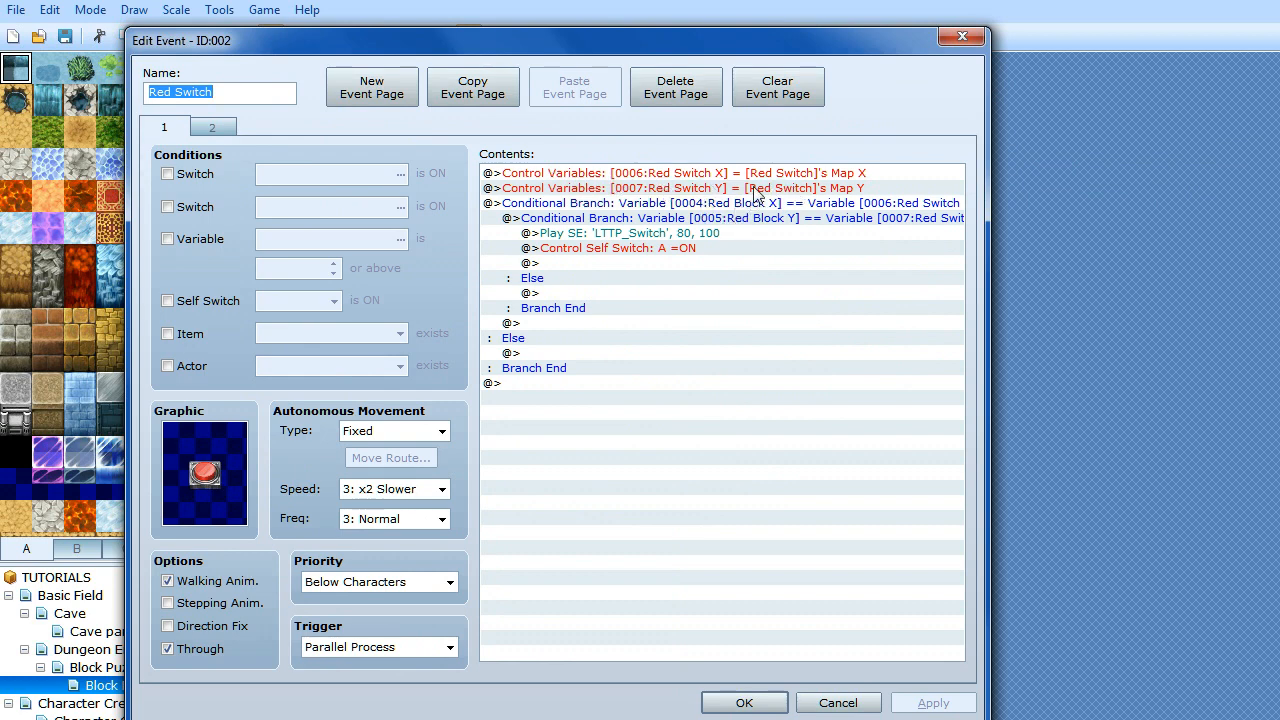
{"action": "mouse_move", "coordinate": [788, 180]}
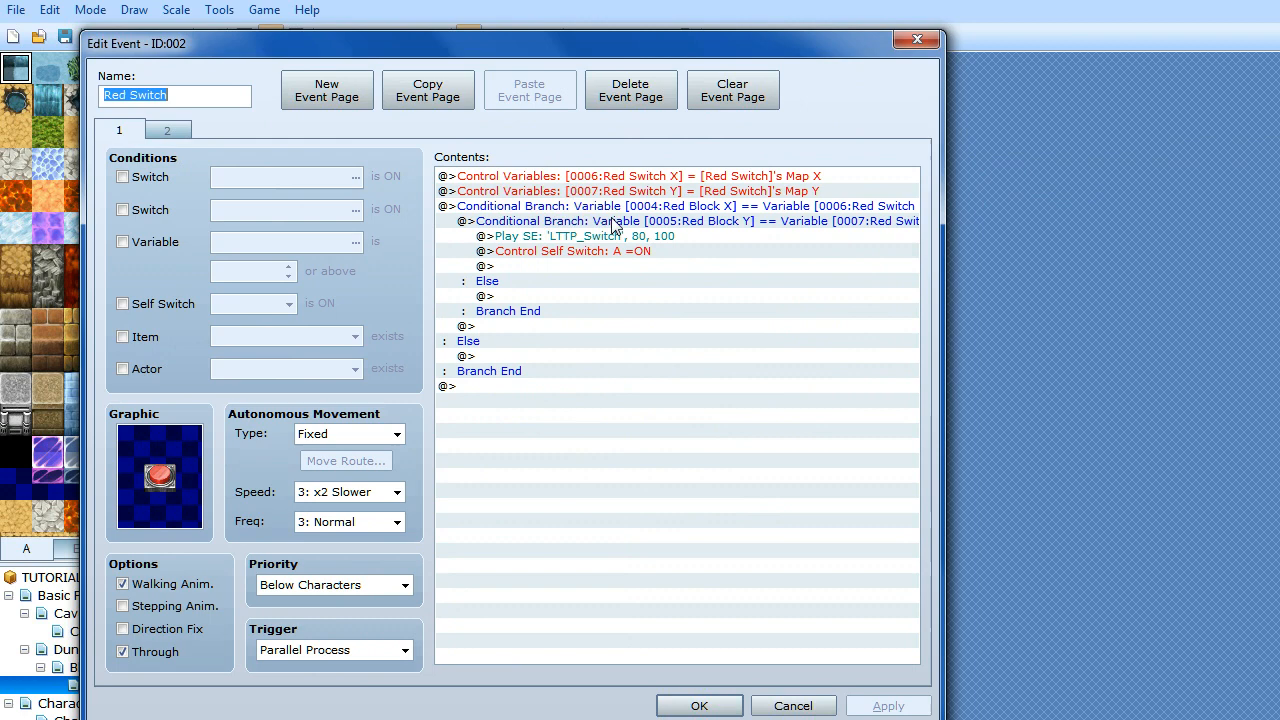
{"action": "mouse_move", "coordinate": [596, 228]}
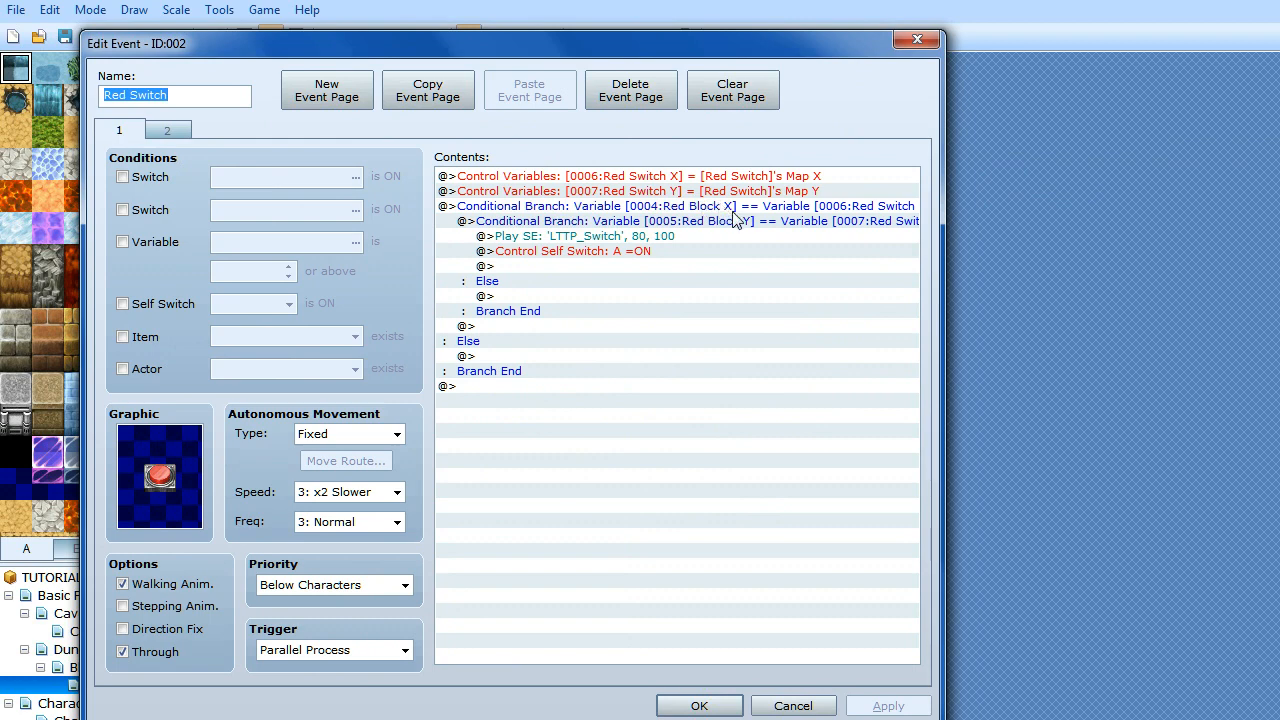
{"action": "mouse_move", "coordinate": [892, 216]}
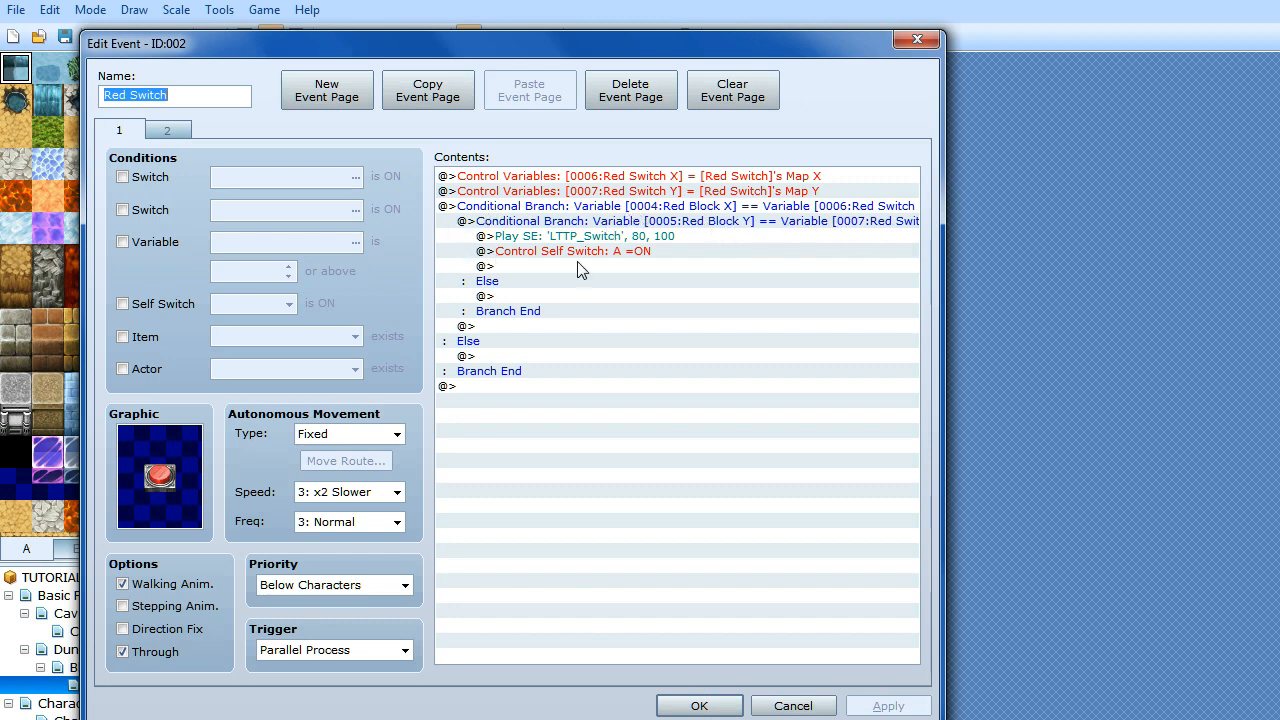
{"action": "mouse_move", "coordinate": [564, 246]}
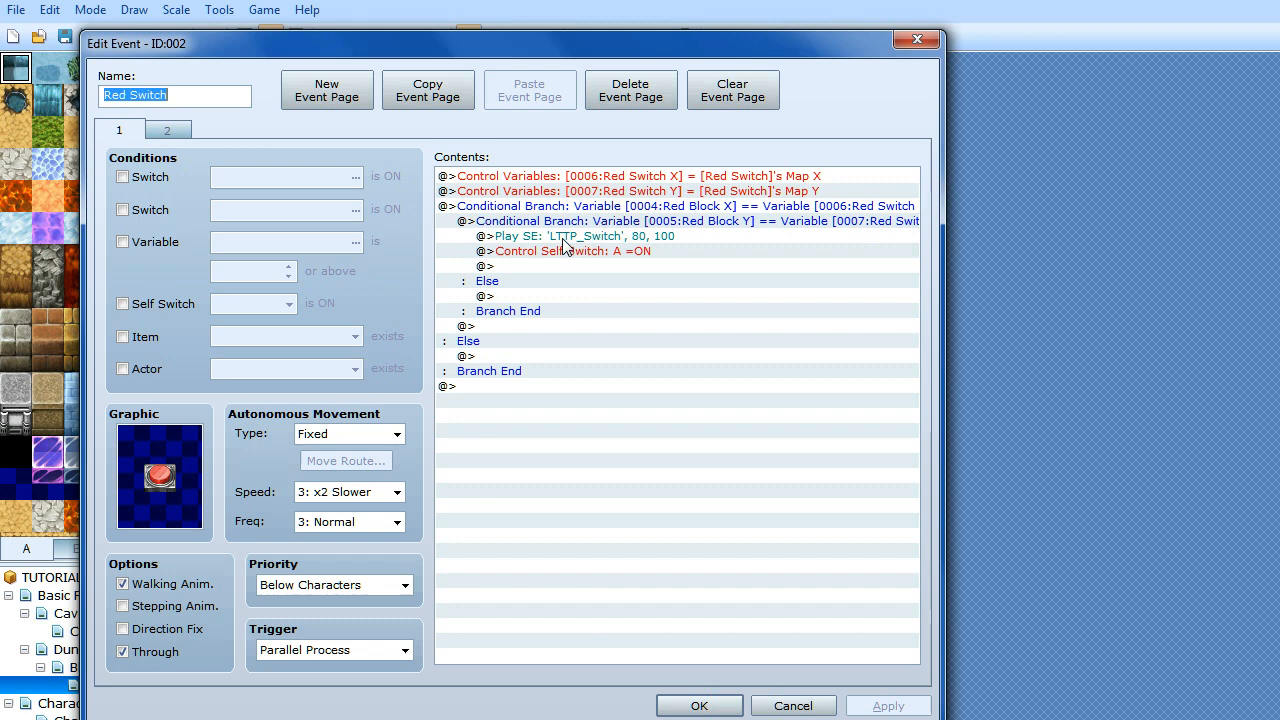
{"action": "mouse_move", "coordinate": [610, 248]}
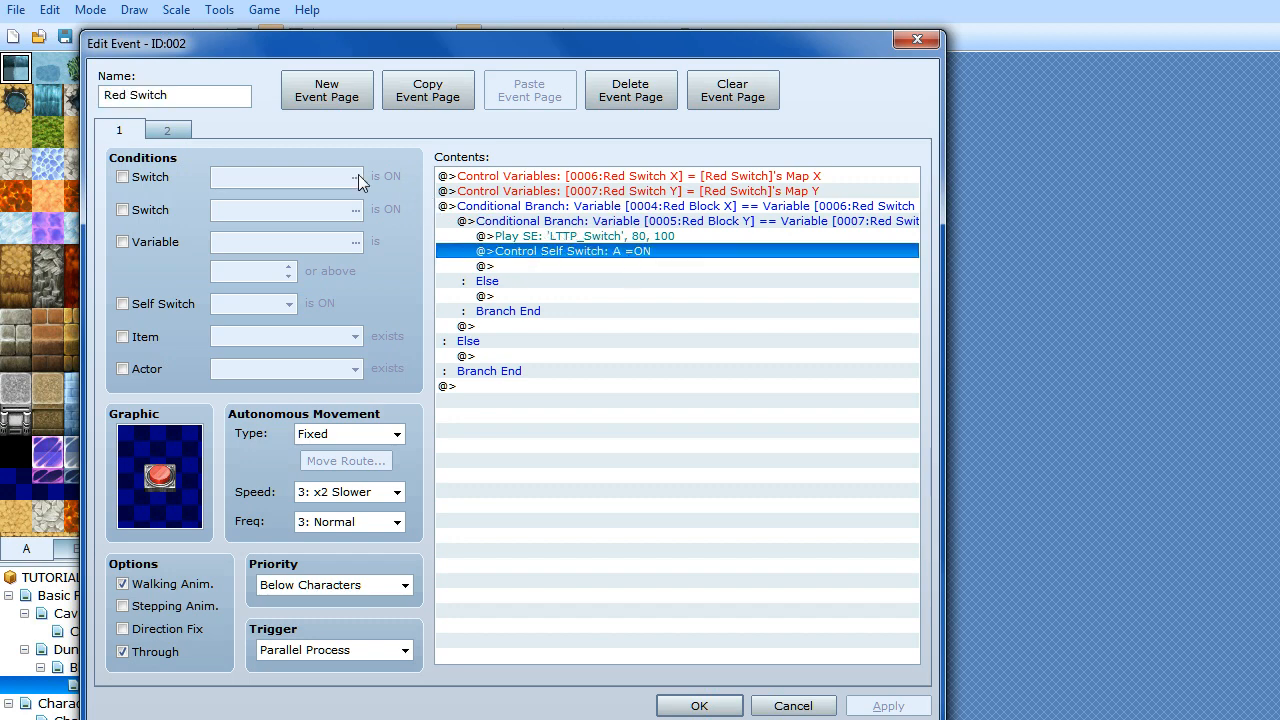
{"action": "left_click", "coordinate": [168, 128]}
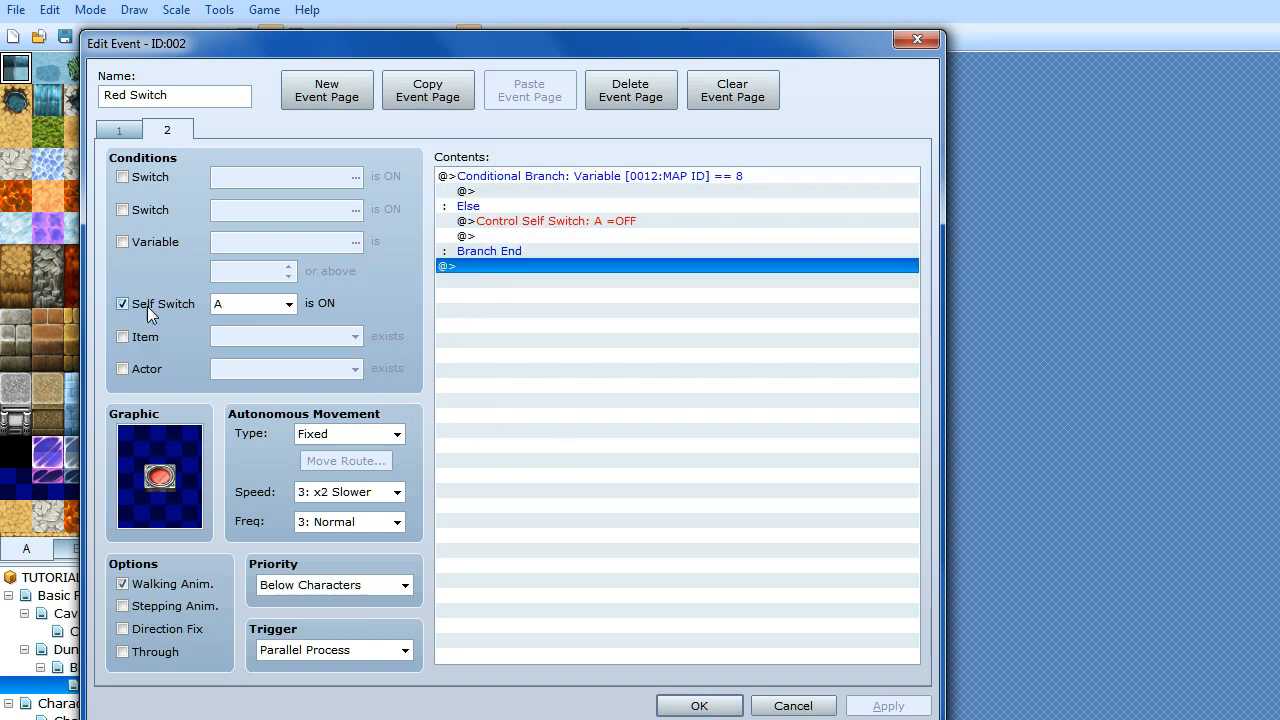
{"action": "mouse_move", "coordinate": [180, 336]}
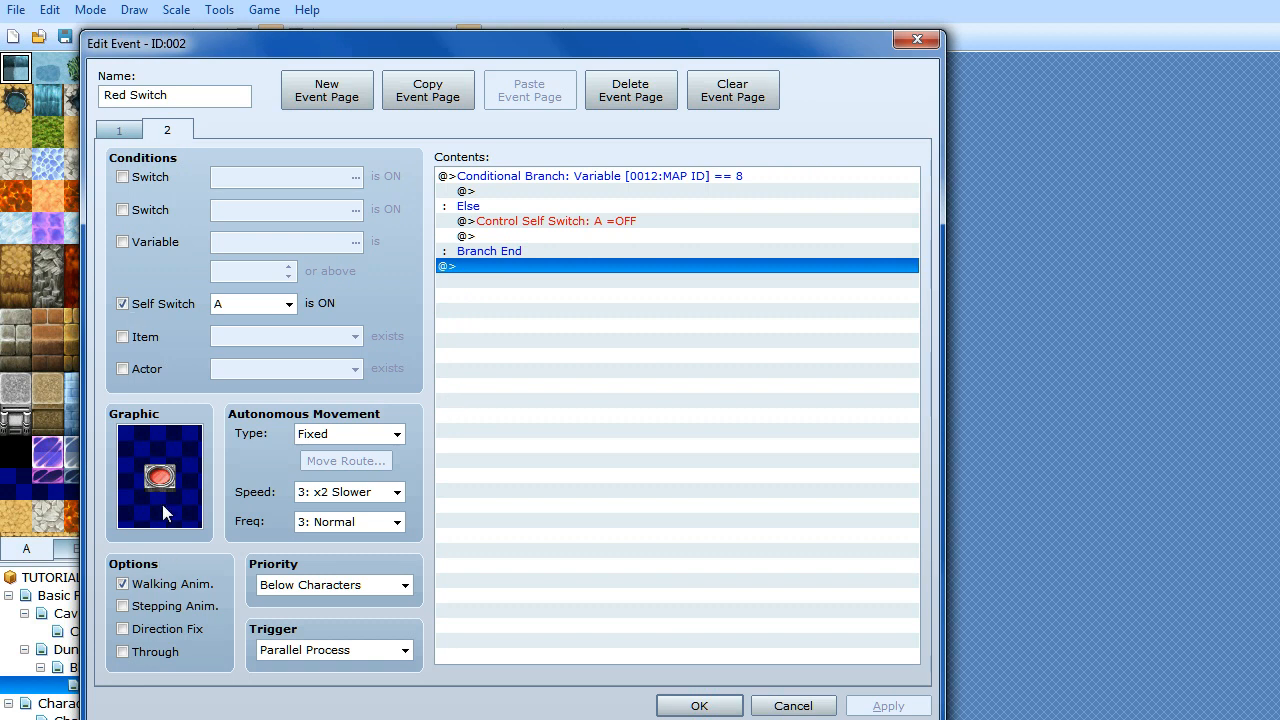
{"action": "mouse_move", "coordinate": [170, 452]}
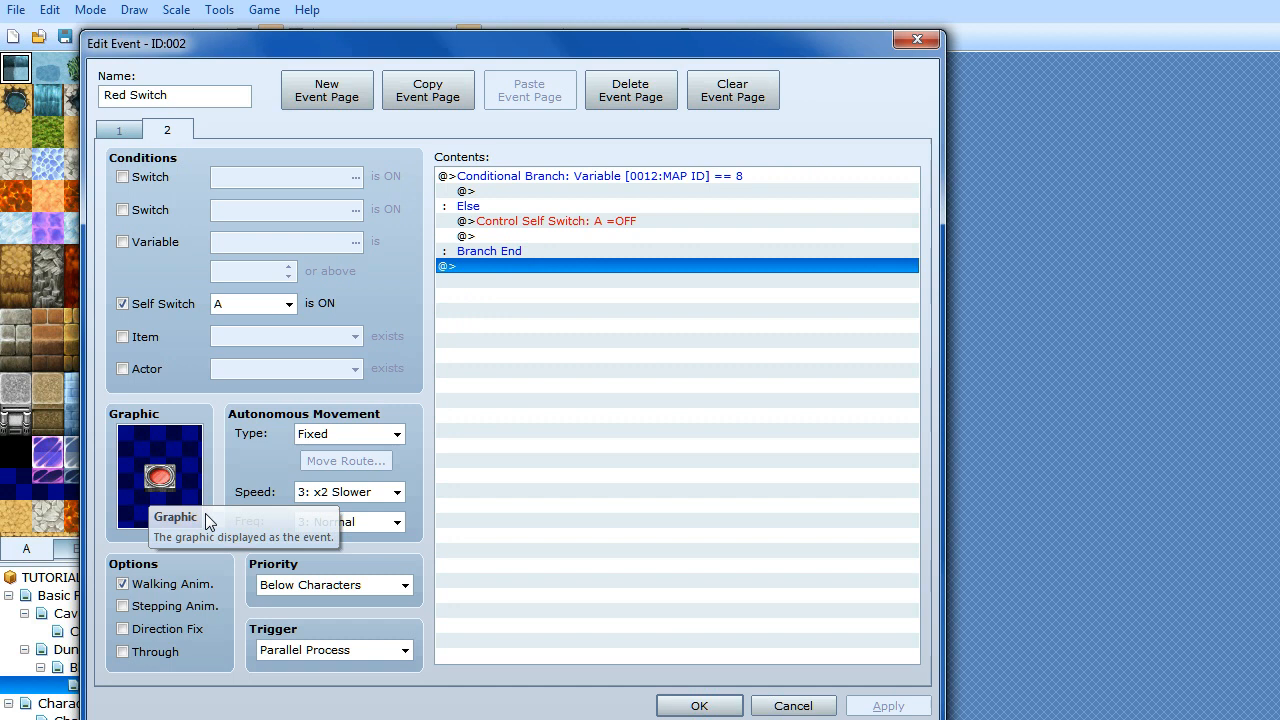
{"action": "mouse_move", "coordinate": [376, 598]}
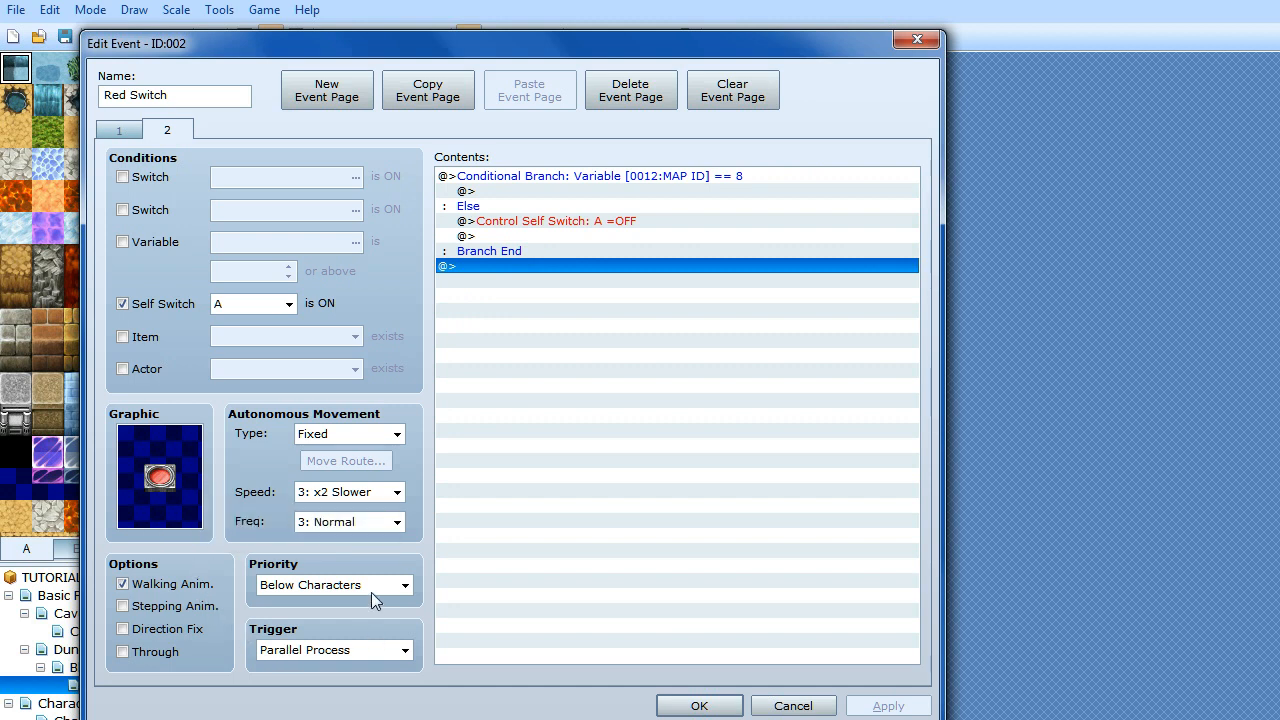
{"action": "mouse_move", "coordinate": [530, 564]}
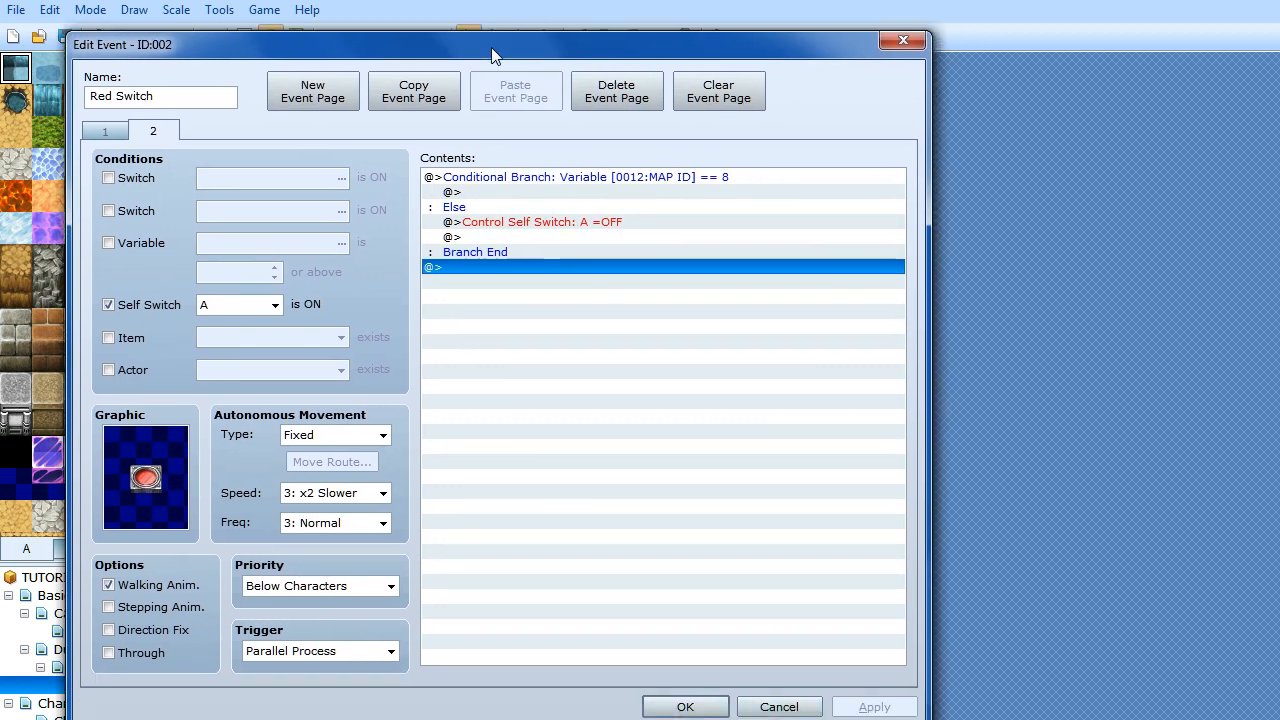
{"action": "mouse_move", "coordinate": [192, 486]}
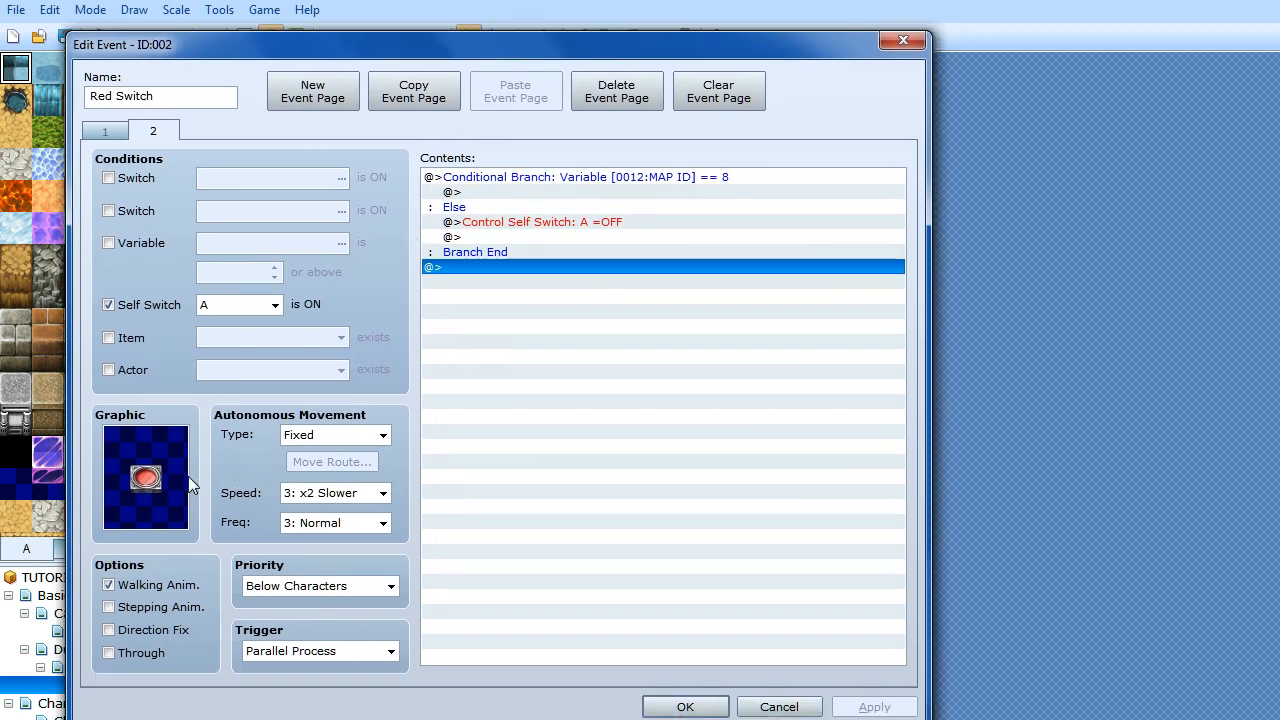
{"action": "mouse_move", "coordinate": [644, 516]}
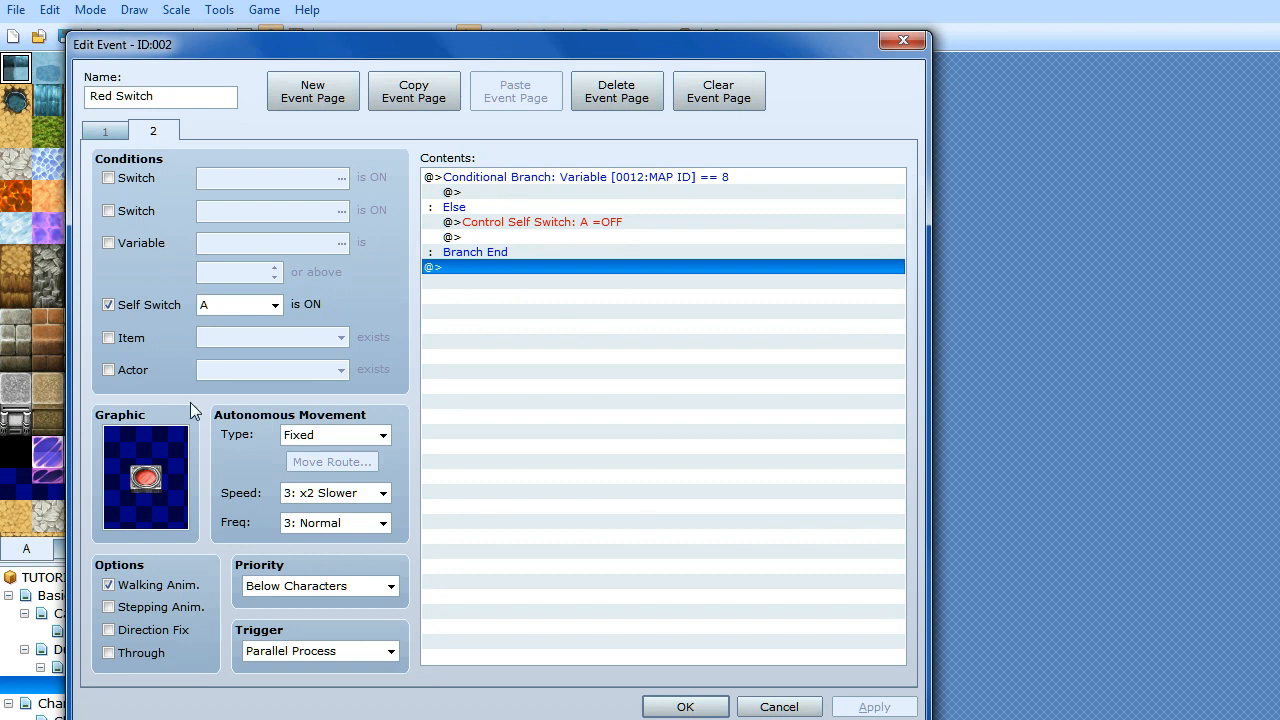
{"action": "mouse_move", "coordinate": [580, 222]}
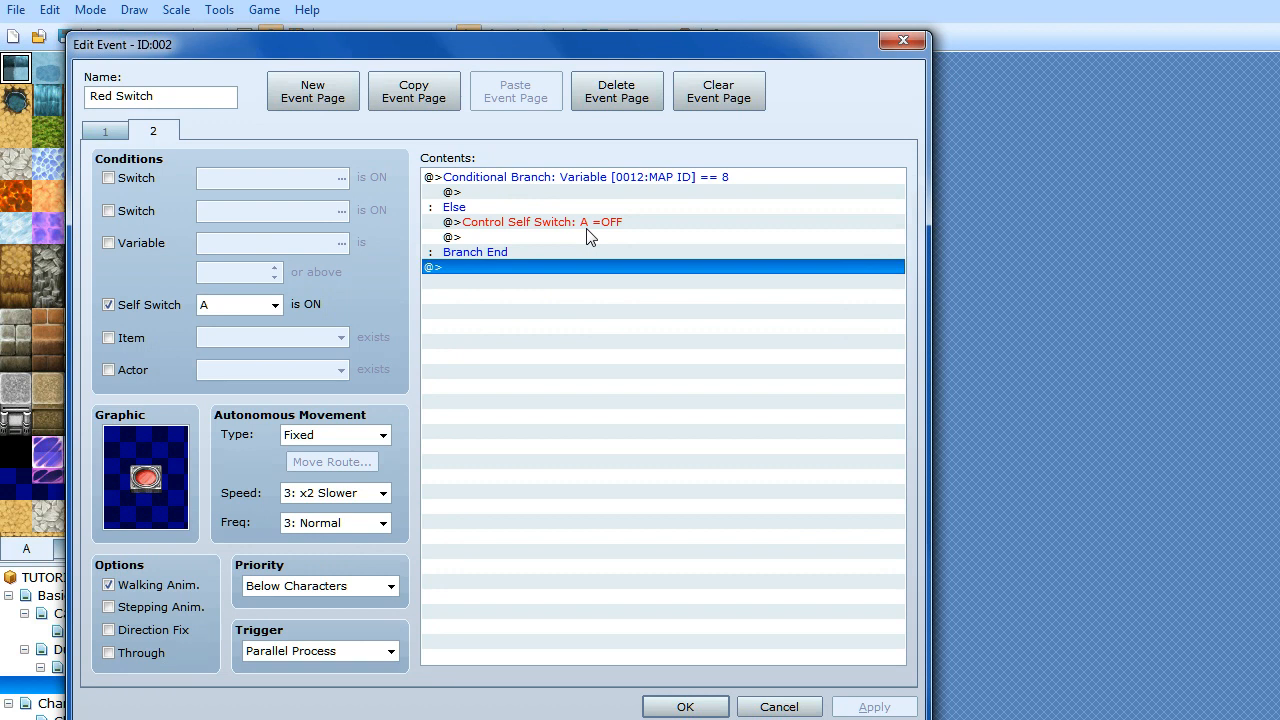
Select the self switch A off command and bring up options for the map ID branch
{"action": "left_click", "coordinate": [540, 220]}
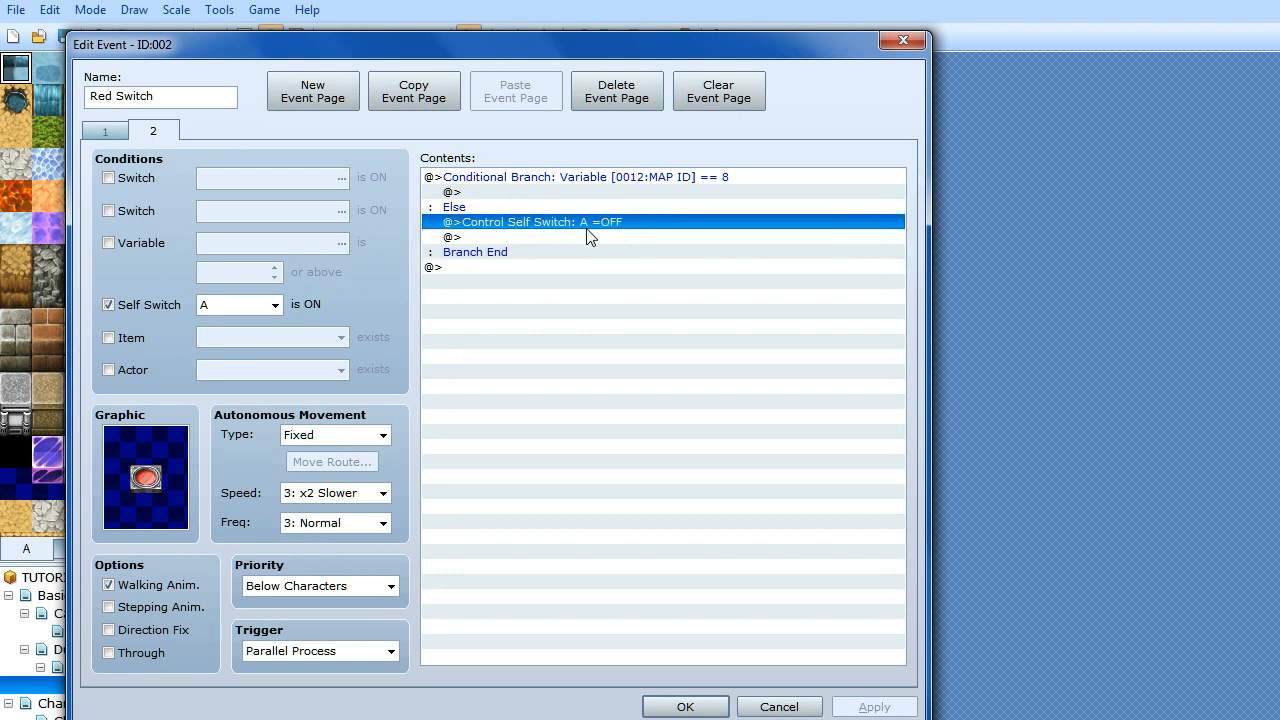
{"action": "mouse_move", "coordinate": [584, 188]}
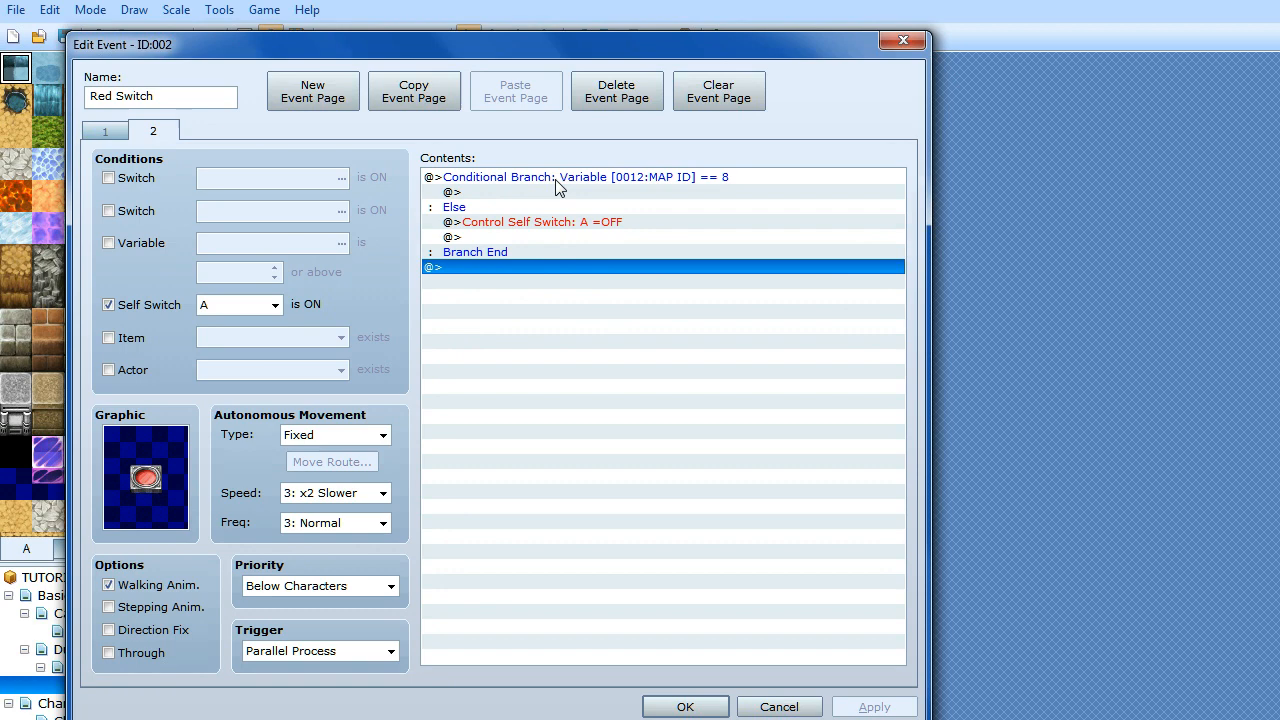
{"action": "mouse_move", "coordinate": [656, 192]}
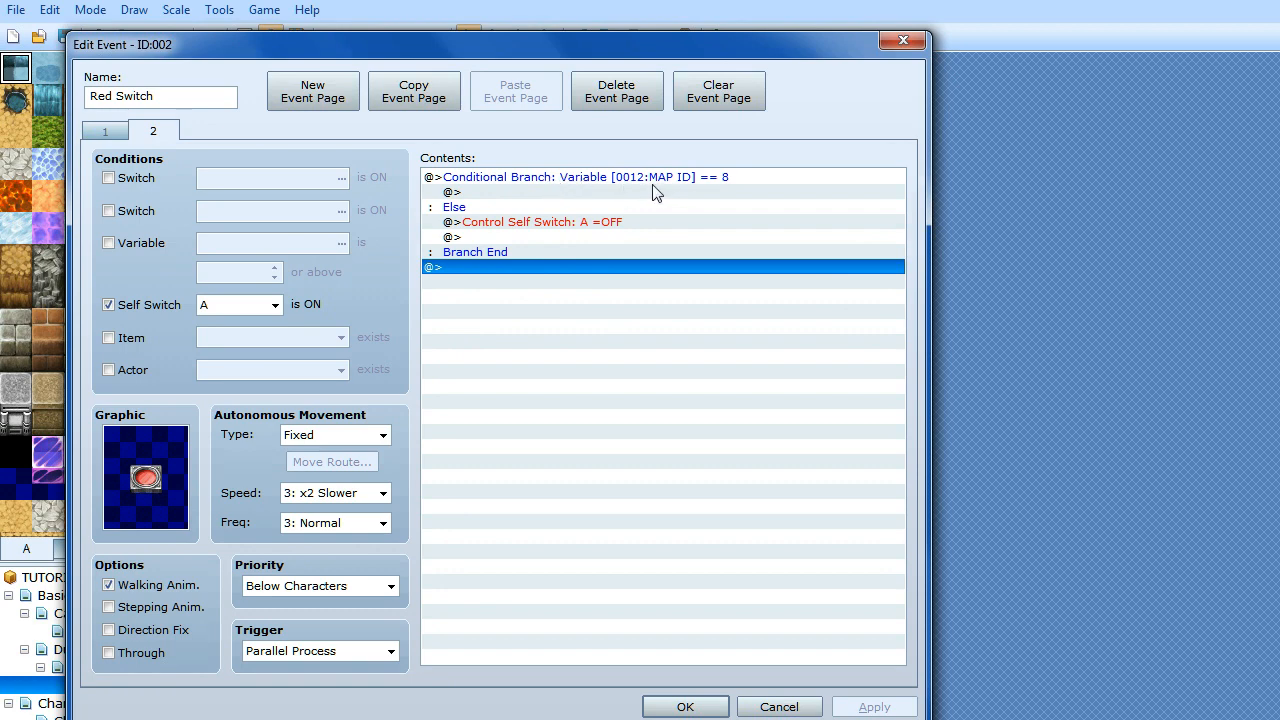
{"action": "right_click", "coordinate": [656, 192]}
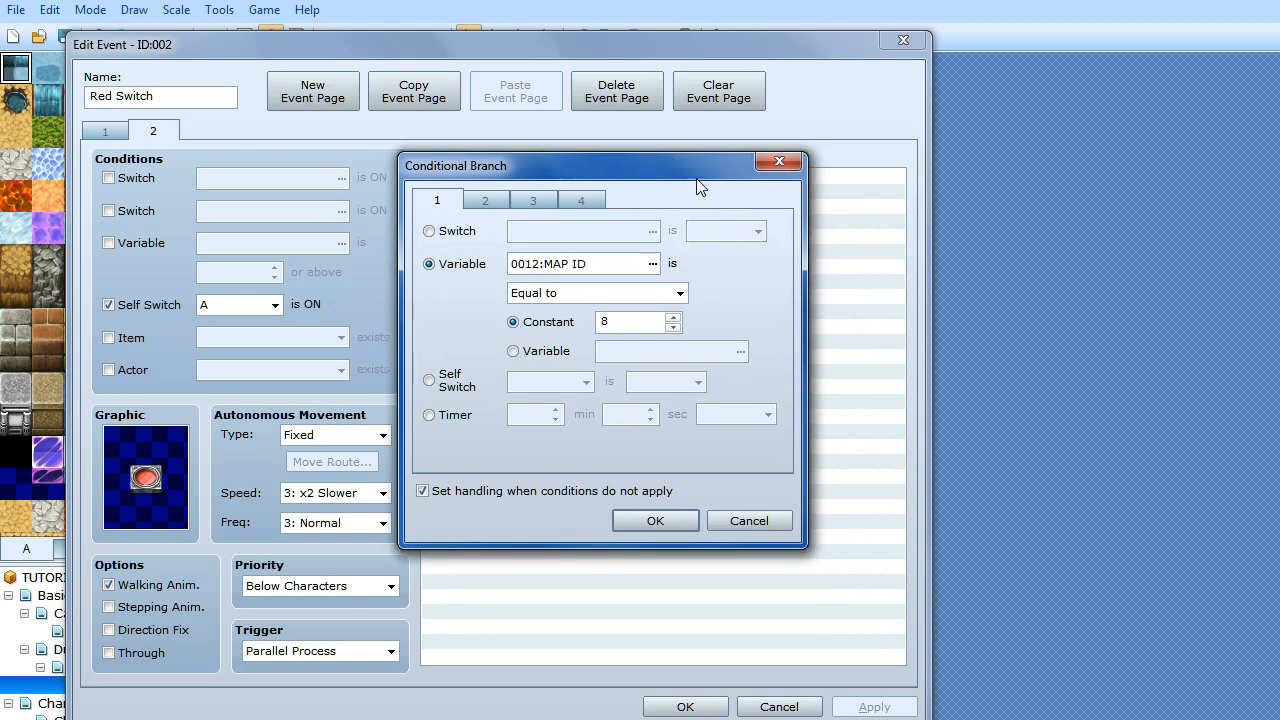
Close the MAP ID == 8 condition and show the Block Puzzle 2 map properties
{"action": "left_click", "coordinate": [656, 520]}
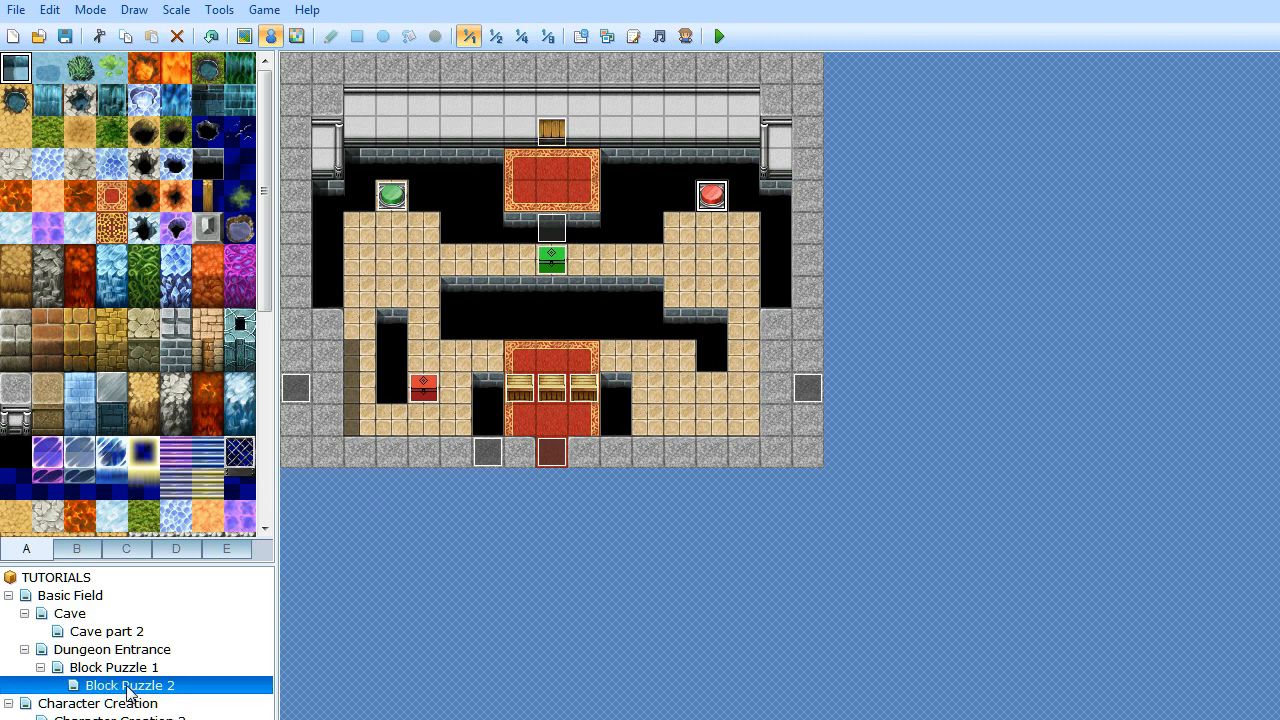
{"action": "double_click", "coordinate": [128, 684]}
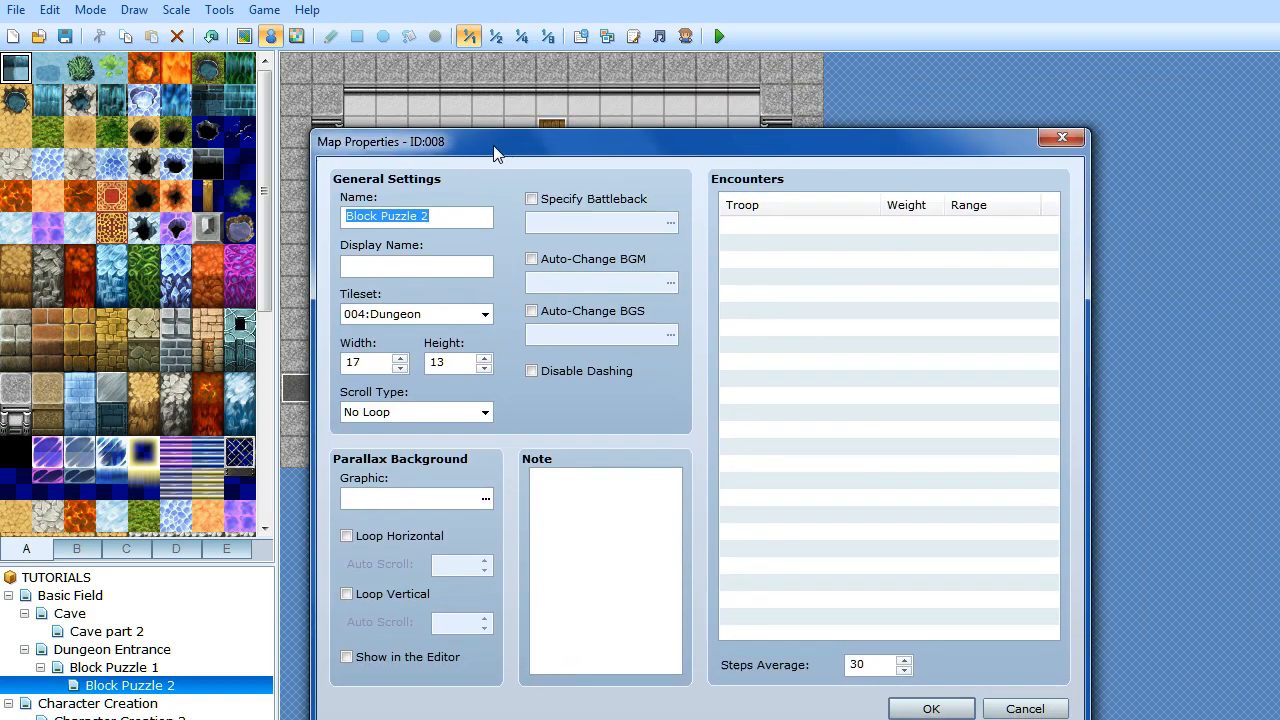
{"action": "mouse_move", "coordinate": [436, 160]}
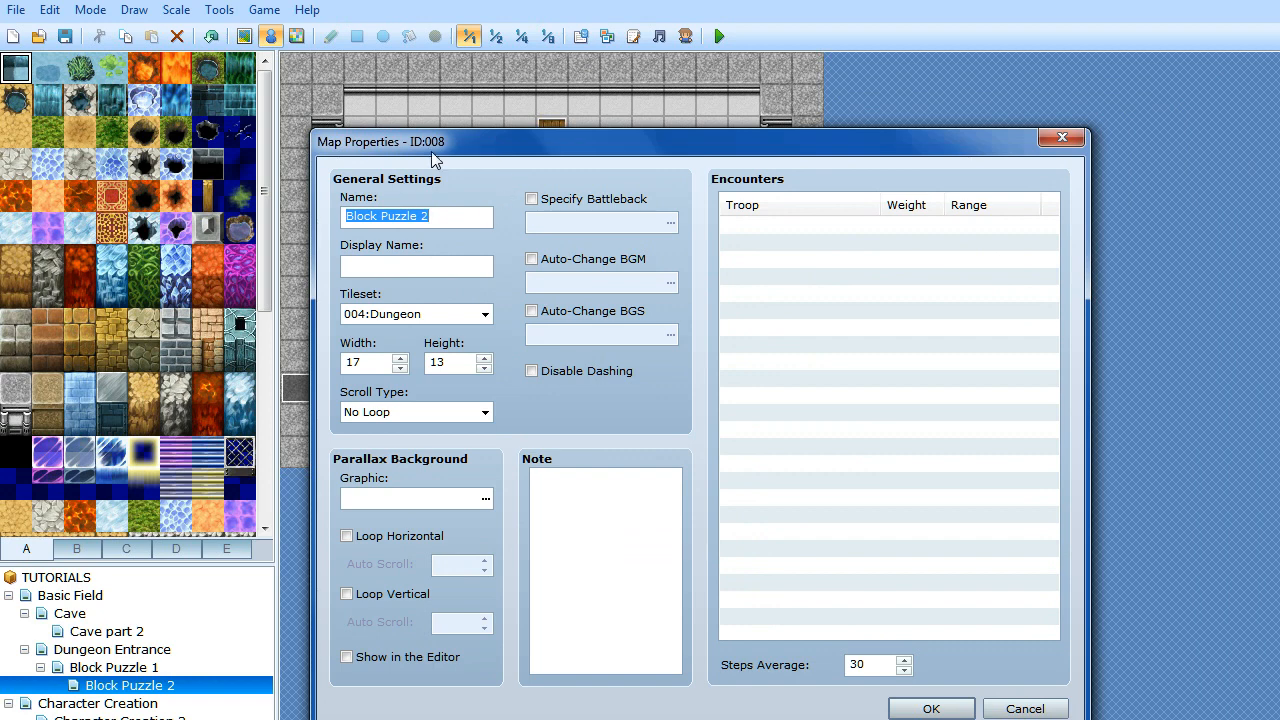
{"action": "left_click", "coordinate": [928, 708]}
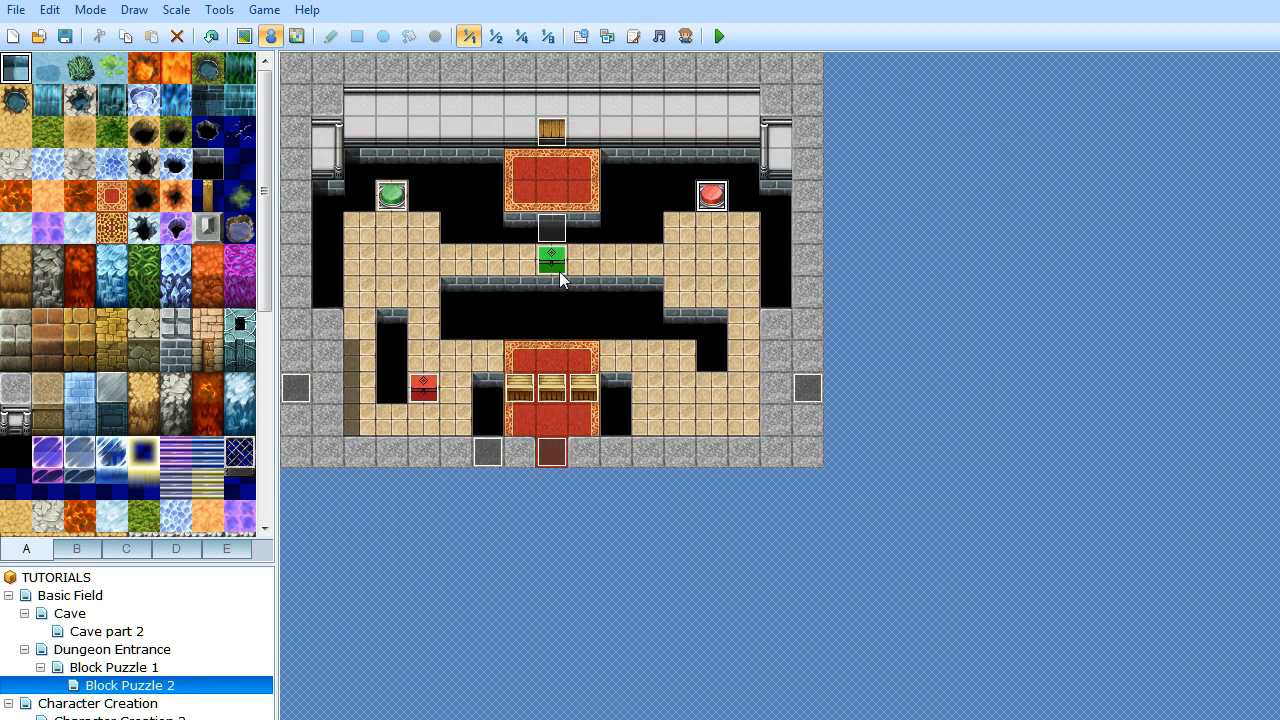
{"action": "mouse_move", "coordinate": [424, 344]}
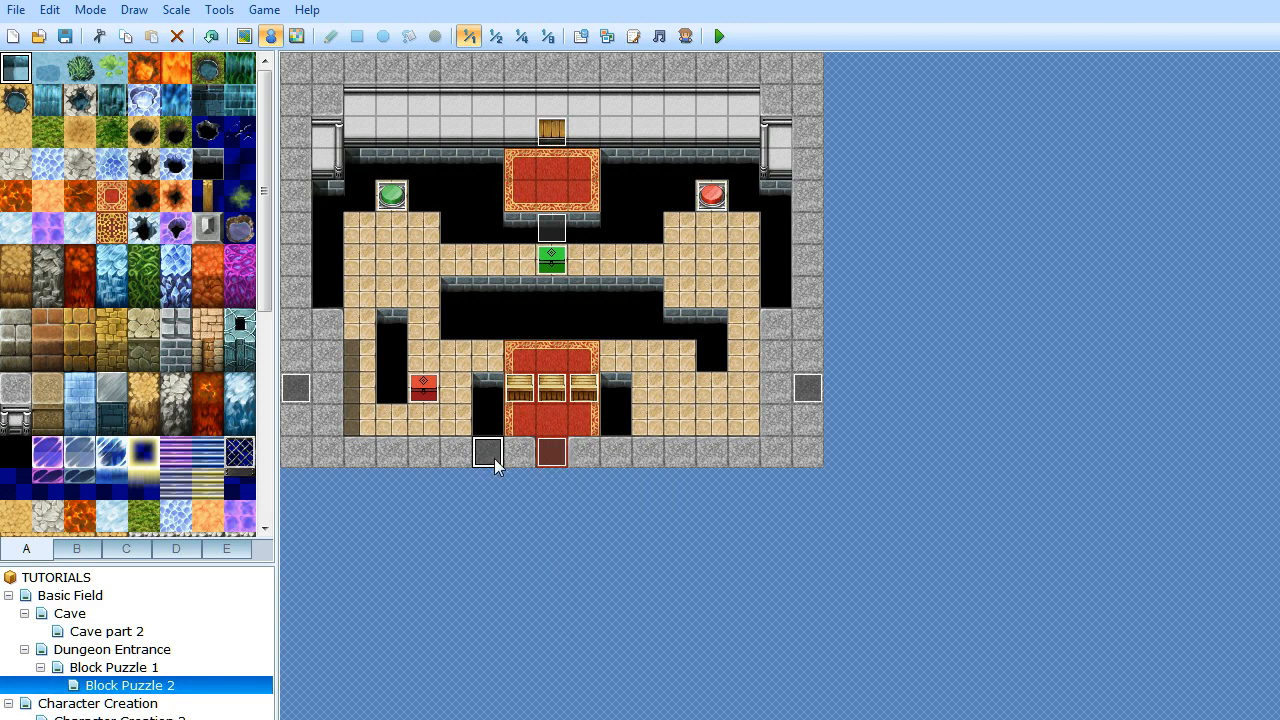
{"action": "double_click", "coordinate": [488, 452]}
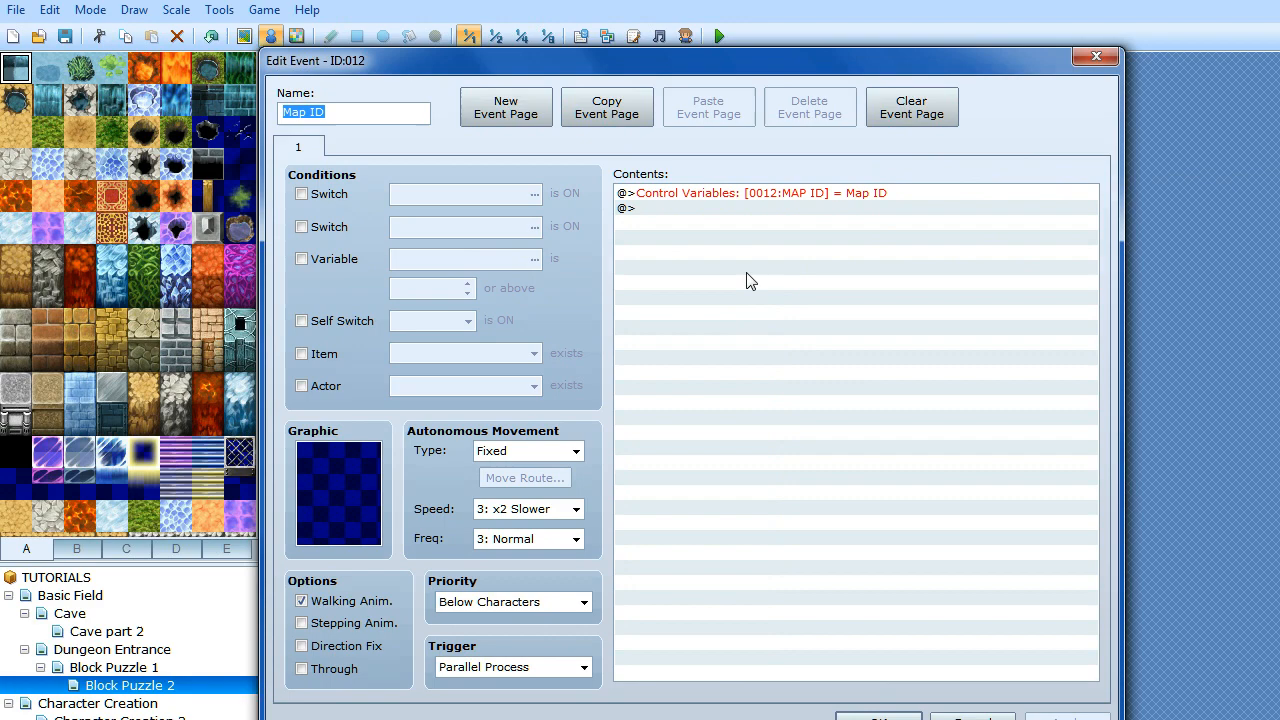
{"action": "mouse_move", "coordinate": [808, 212]}
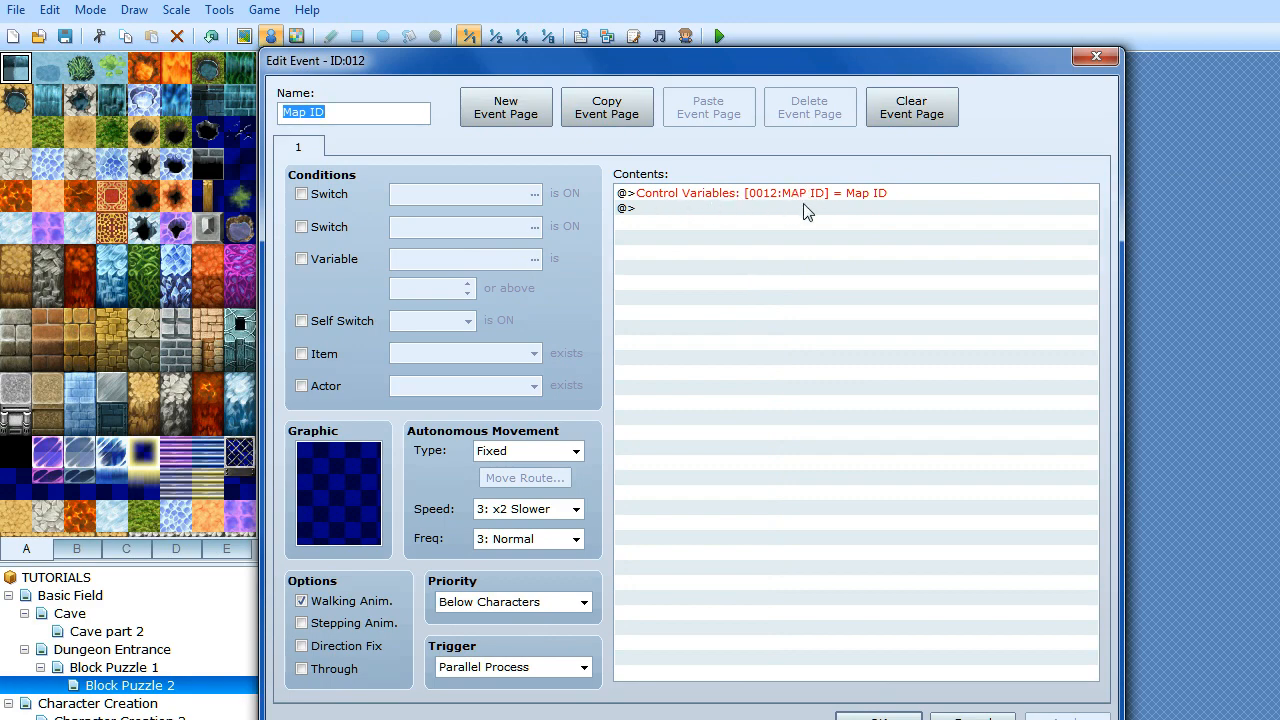
{"action": "mouse_move", "coordinate": [880, 208]}
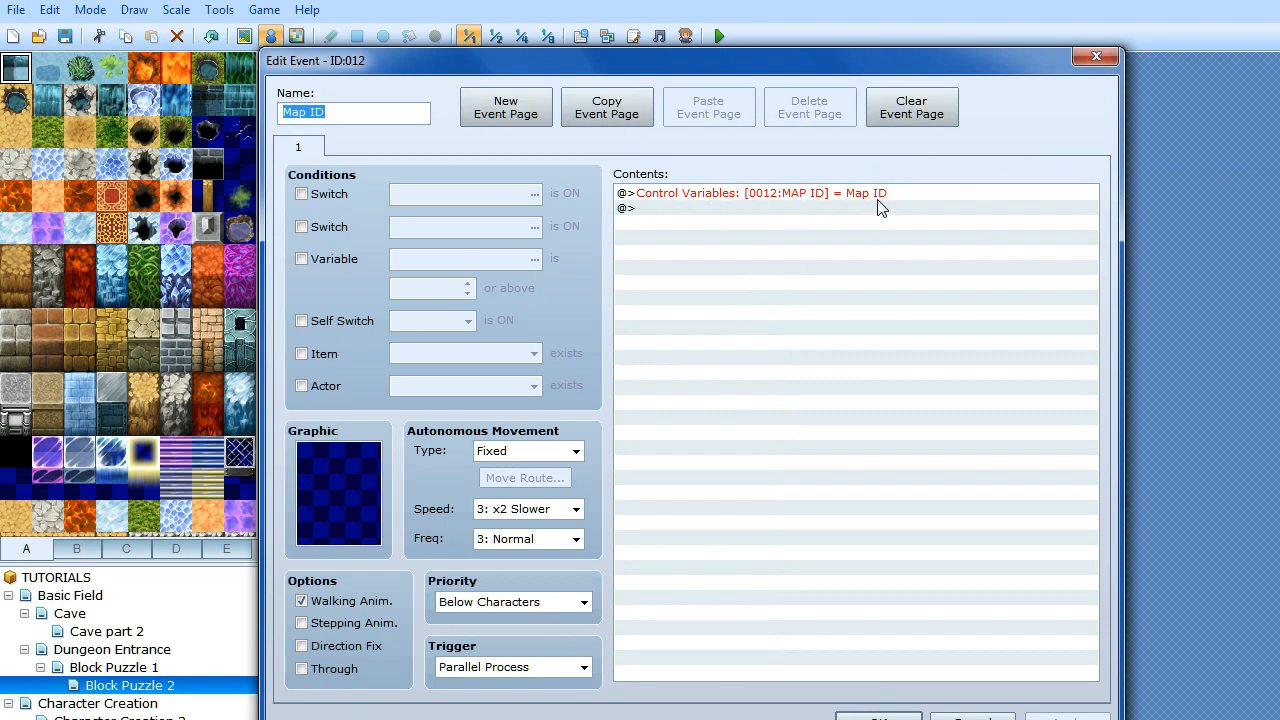
Inspect the Control Variables command storing the map ID in MAP ID, then close it
{"action": "double_click", "coordinate": [756, 192]}
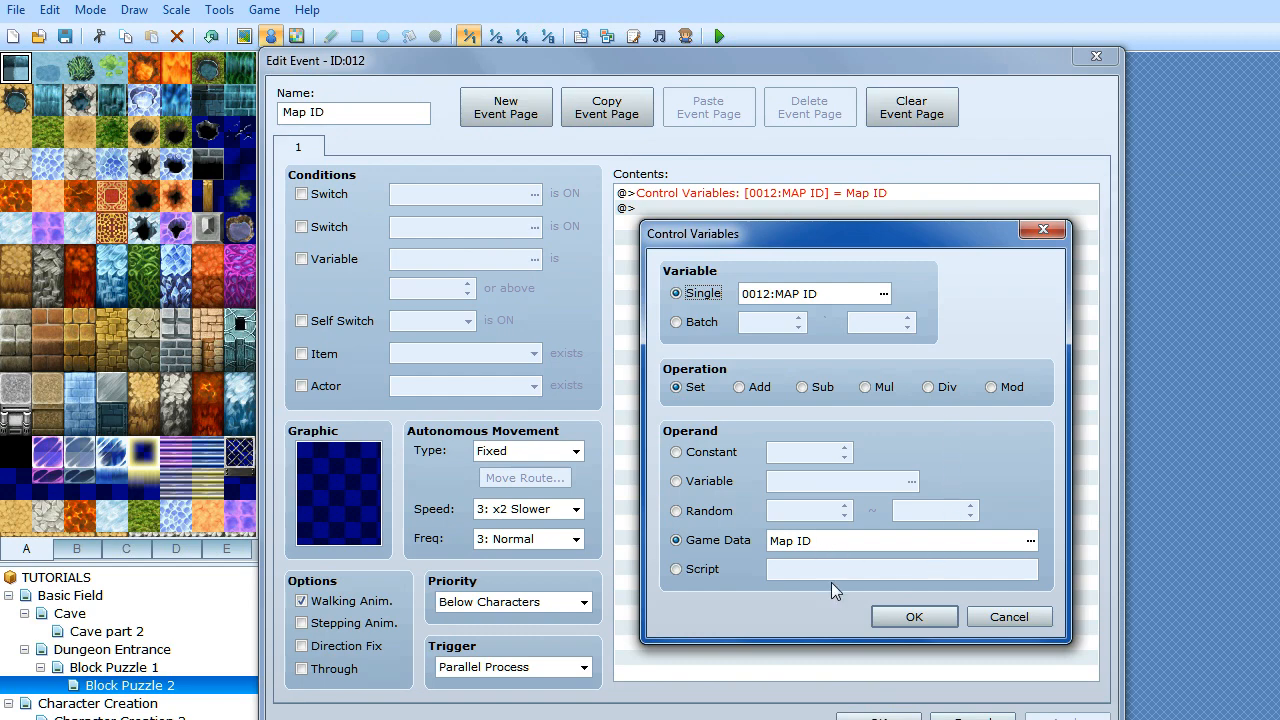
{"action": "left_click", "coordinate": [912, 616]}
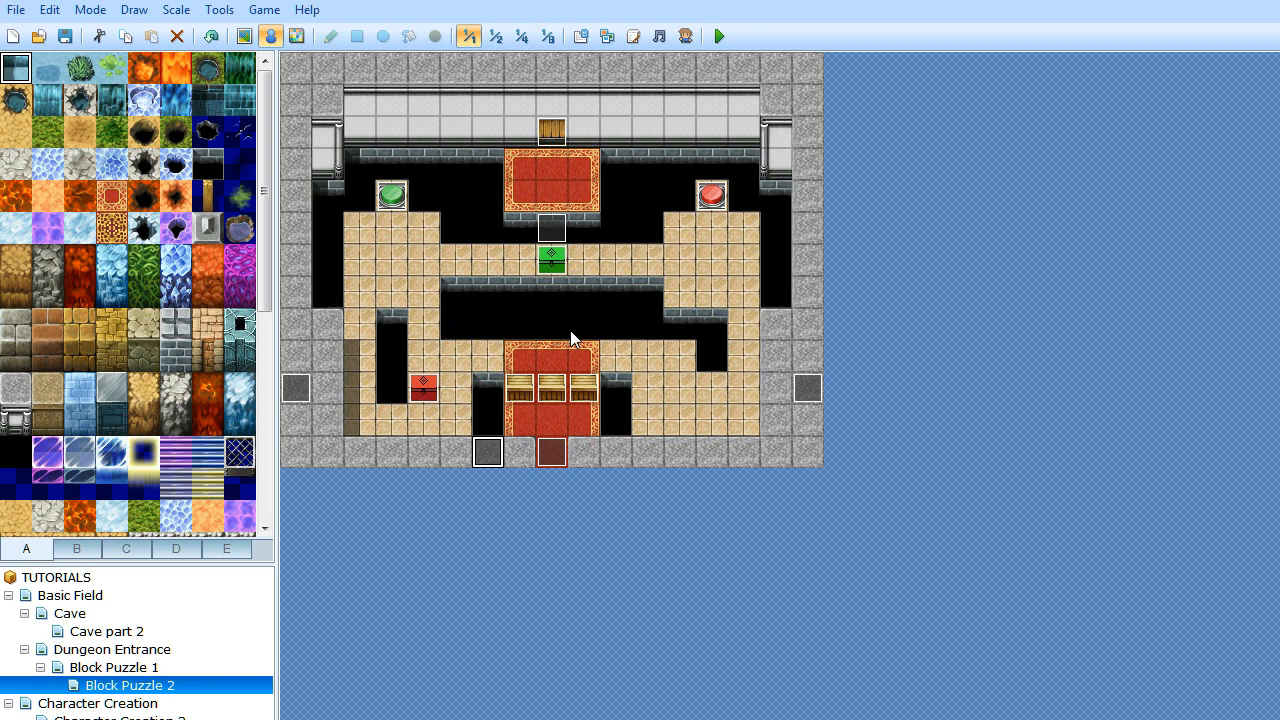
{"action": "mouse_move", "coordinate": [684, 238]}
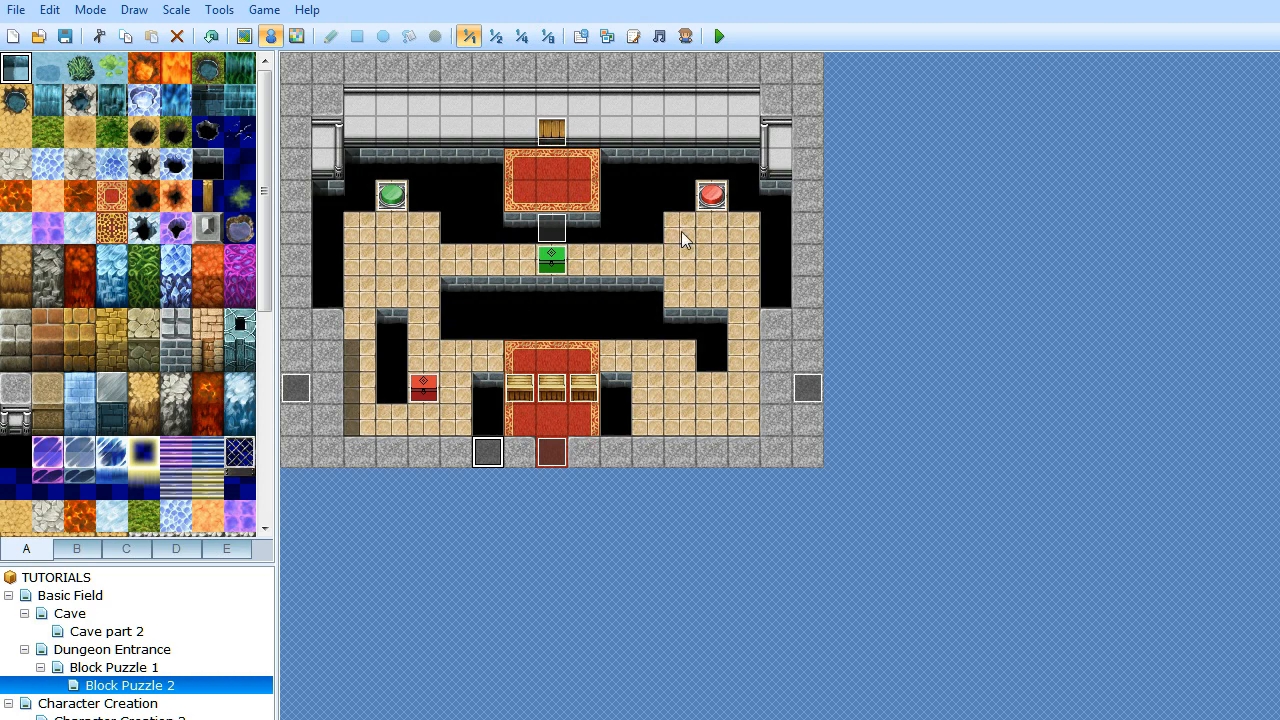
{"action": "right_click", "coordinate": [712, 194]}
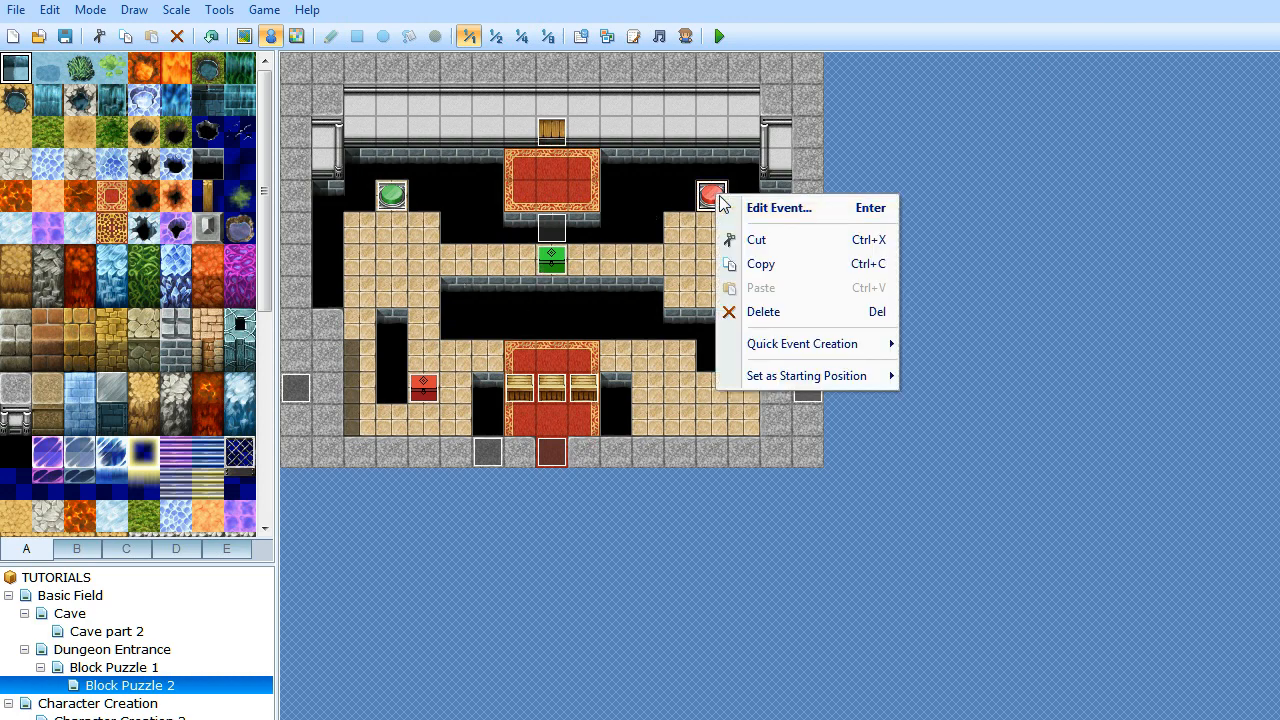
{"action": "left_click", "coordinate": [780, 208]}
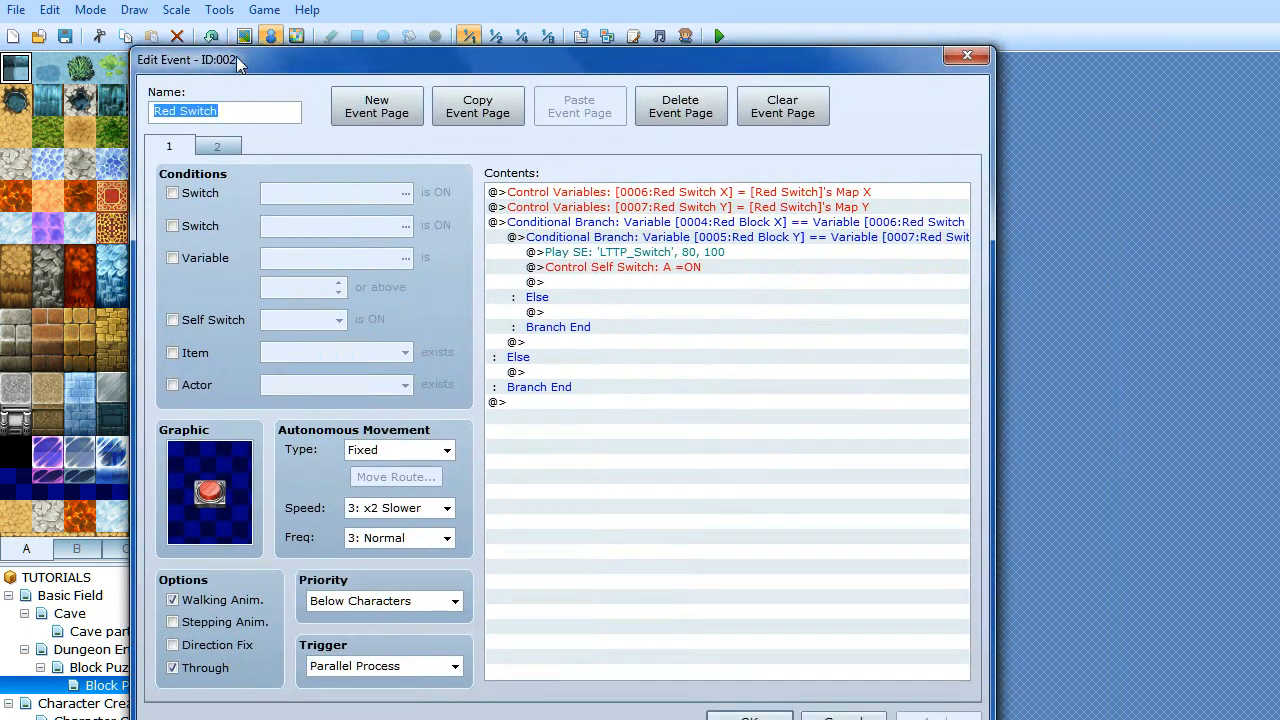
{"action": "left_click", "coordinate": [216, 146]}
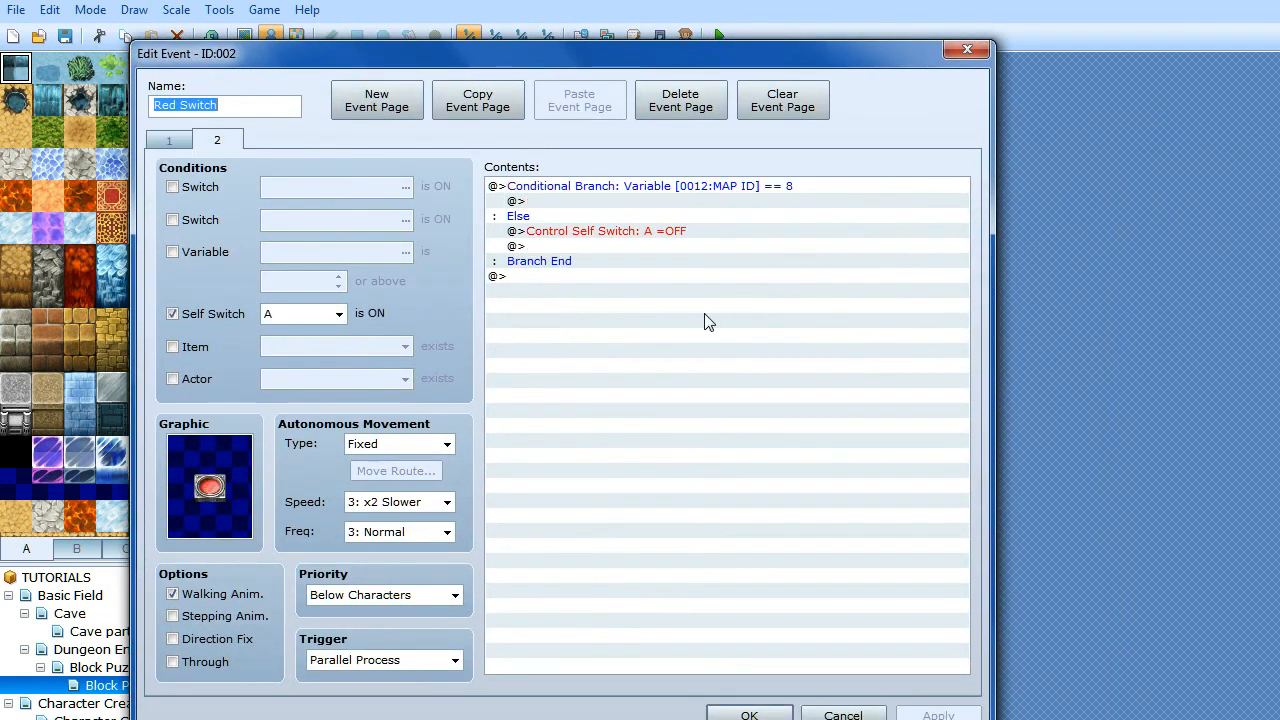
{"action": "mouse_move", "coordinate": [512, 464]}
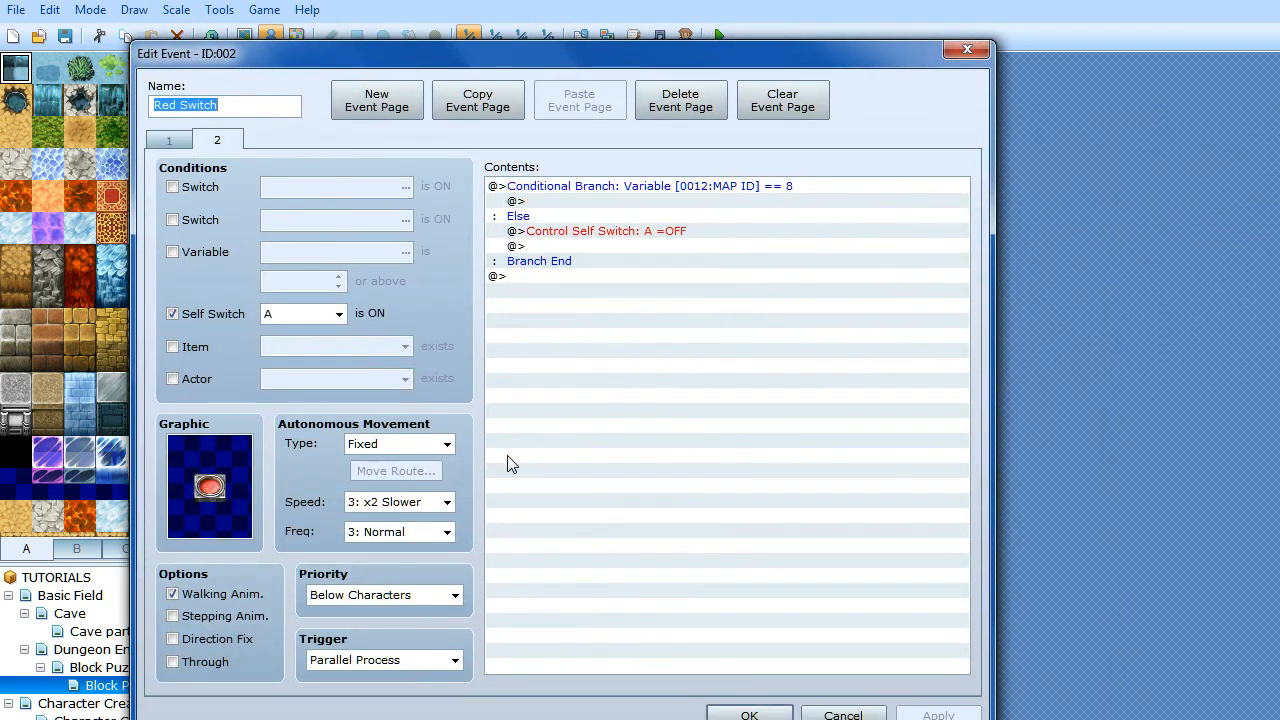
{"action": "mouse_move", "coordinate": [624, 200]}
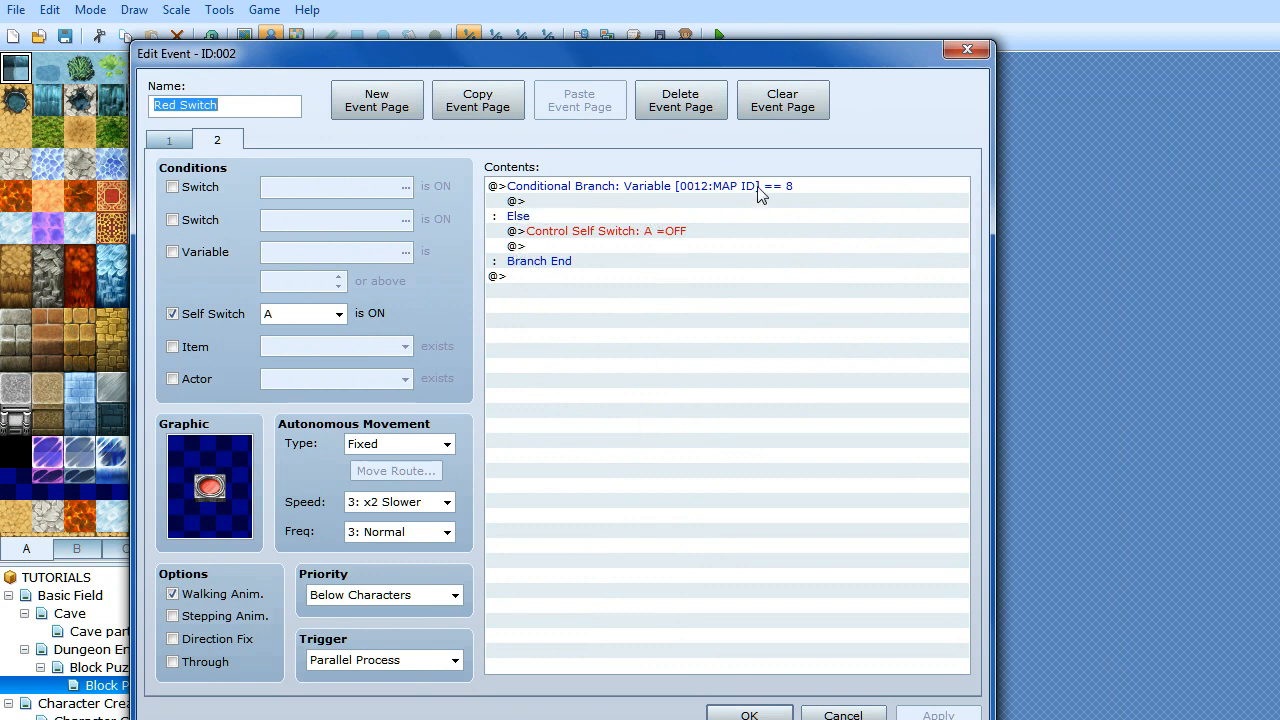
{"action": "left_click", "coordinate": [630, 184]}
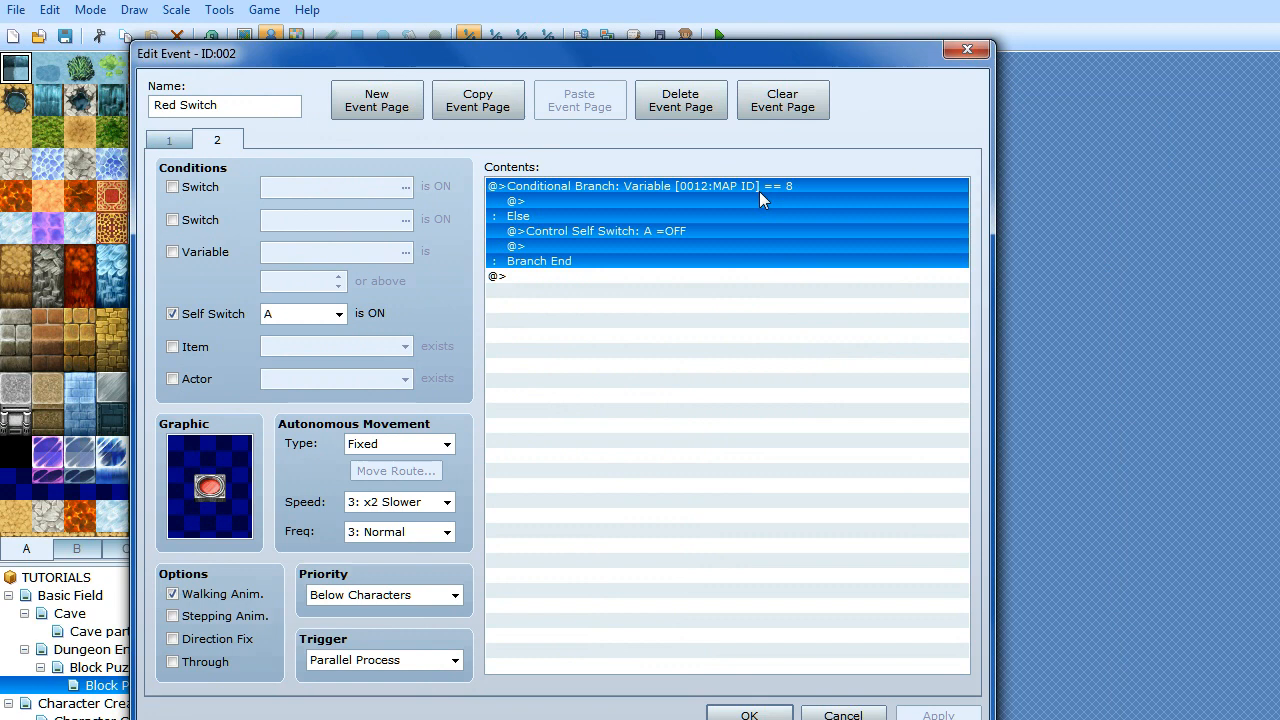
{"action": "mouse_move", "coordinate": [758, 220]}
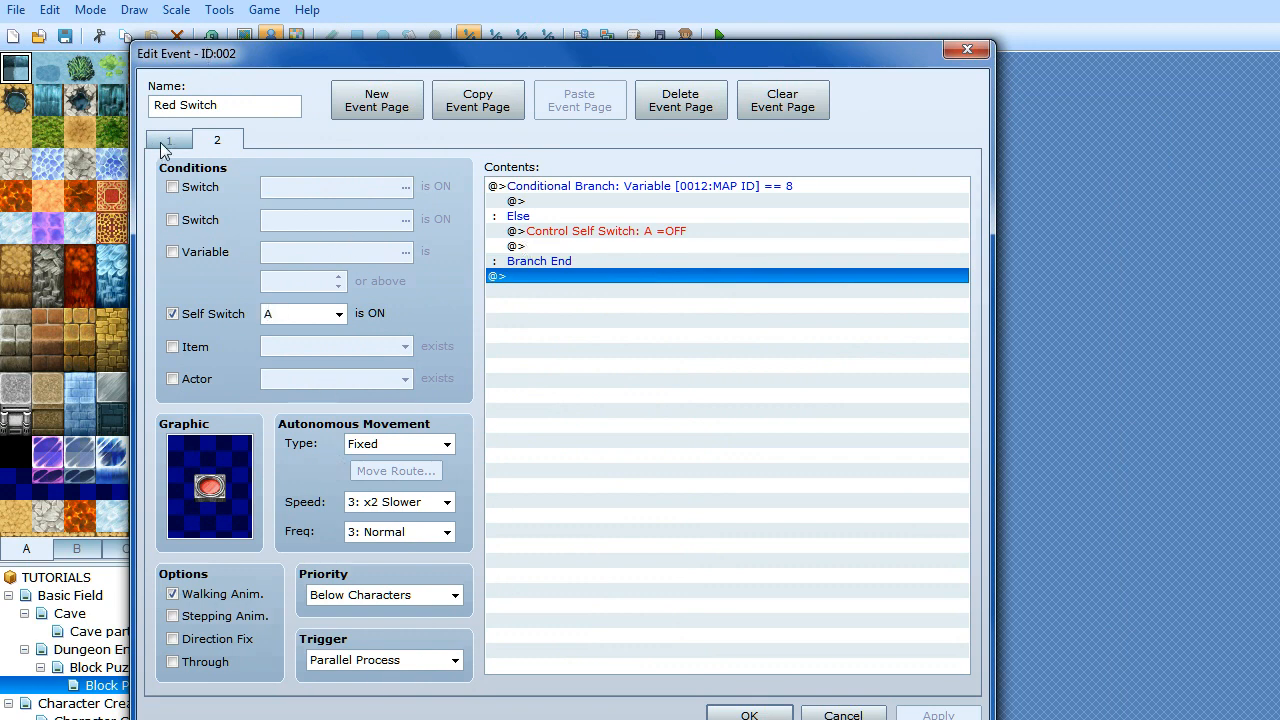
{"action": "left_click", "coordinate": [168, 140]}
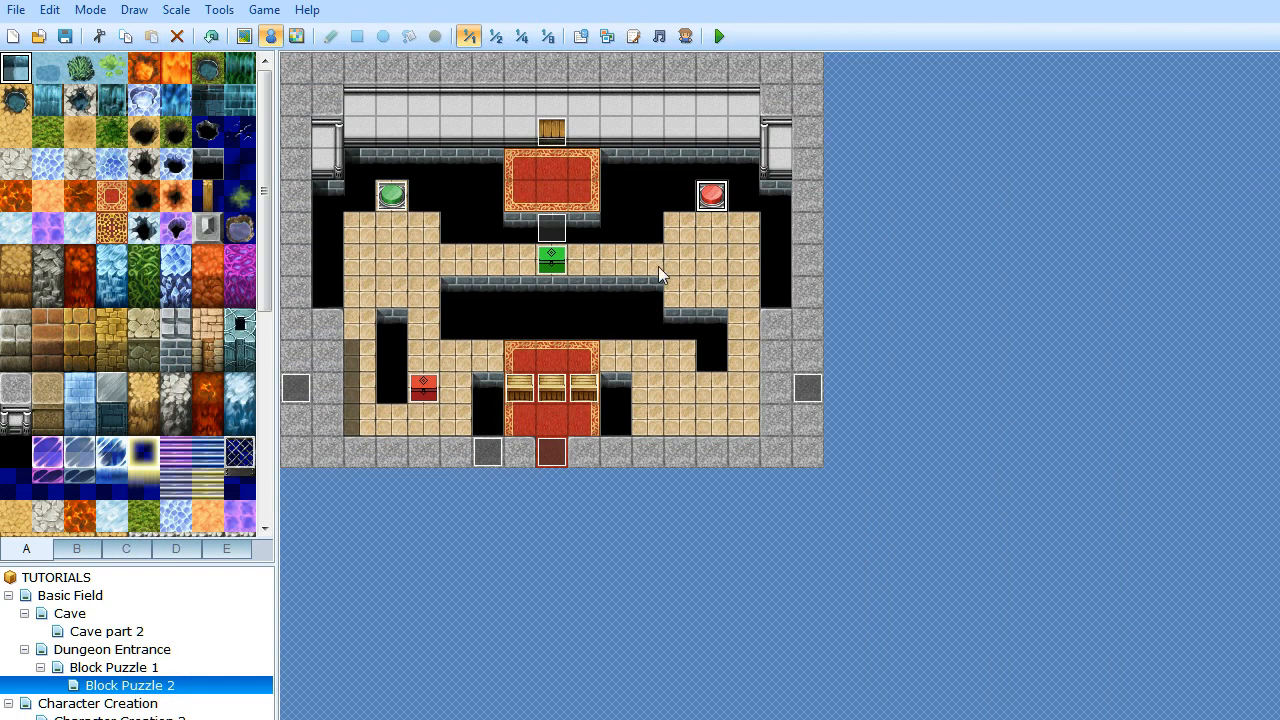
{"action": "mouse_move", "coordinate": [456, 392]}
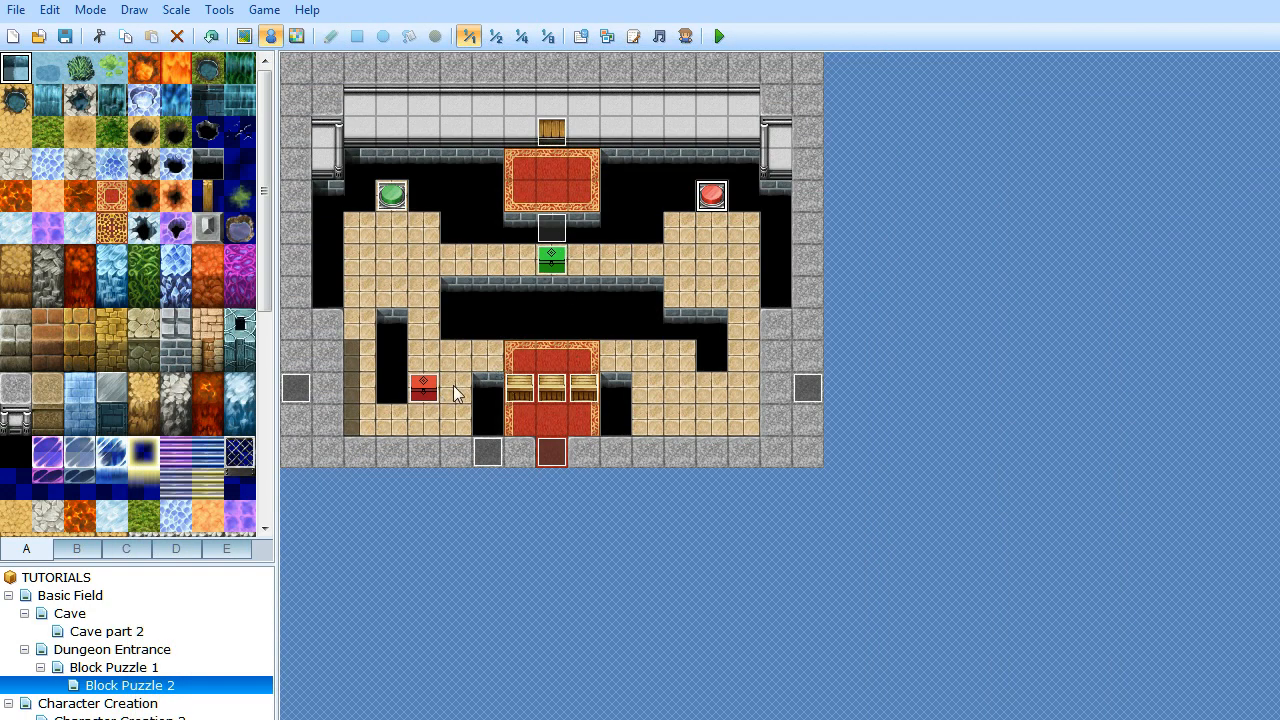
{"action": "mouse_move", "coordinate": [536, 404]}
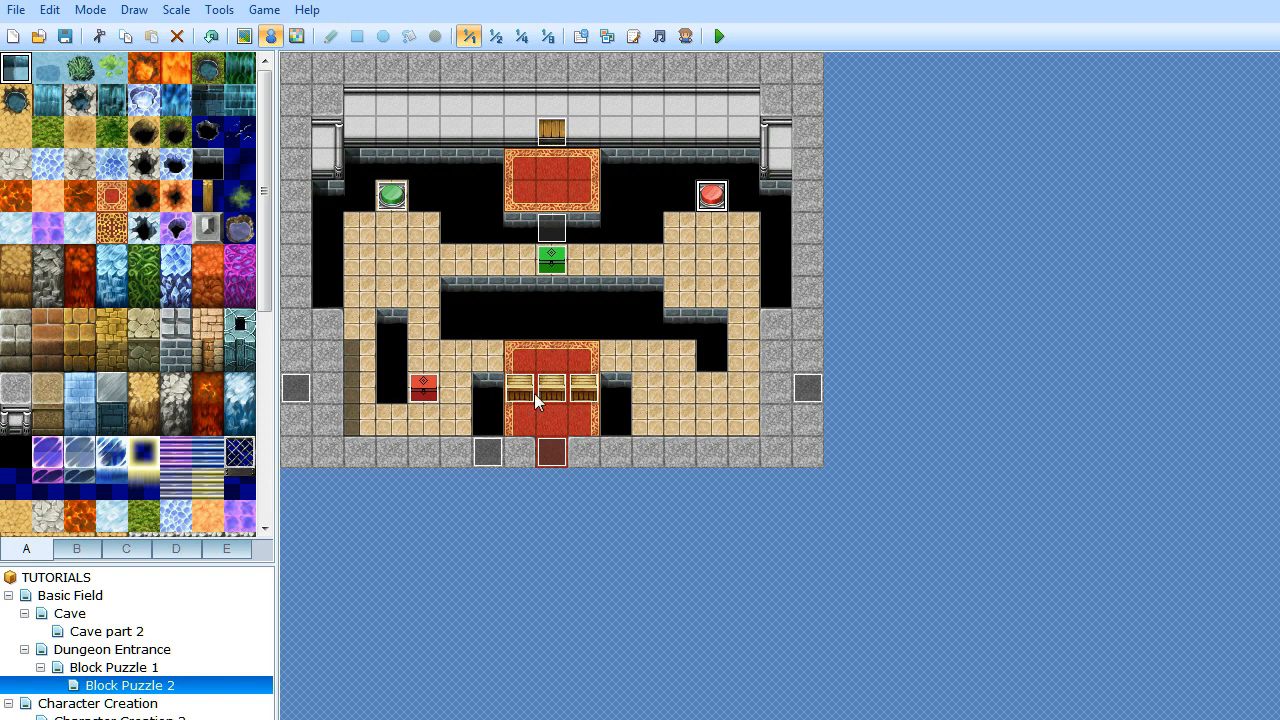
{"action": "mouse_move", "coordinate": [544, 324]}
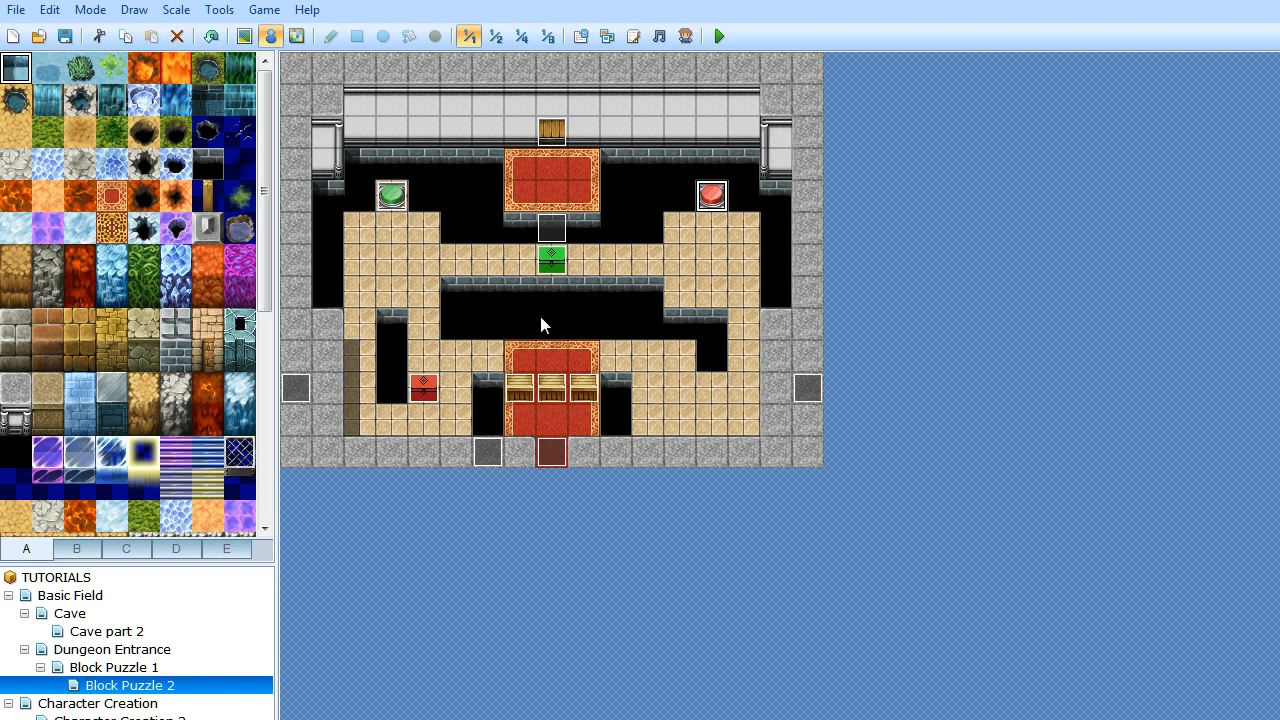
{"action": "mouse_move", "coordinate": [448, 294]}
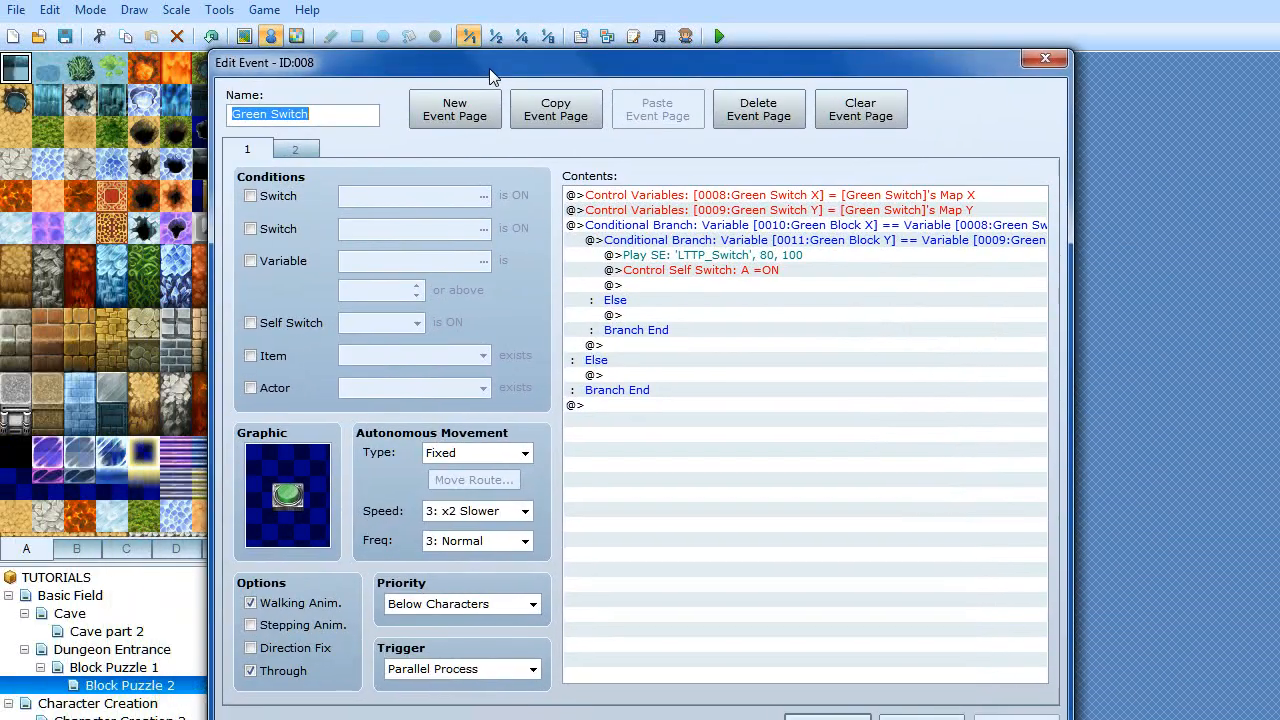
Review the Green Switch event's second and first pages, then close the event
{"action": "left_click", "coordinate": [296, 148]}
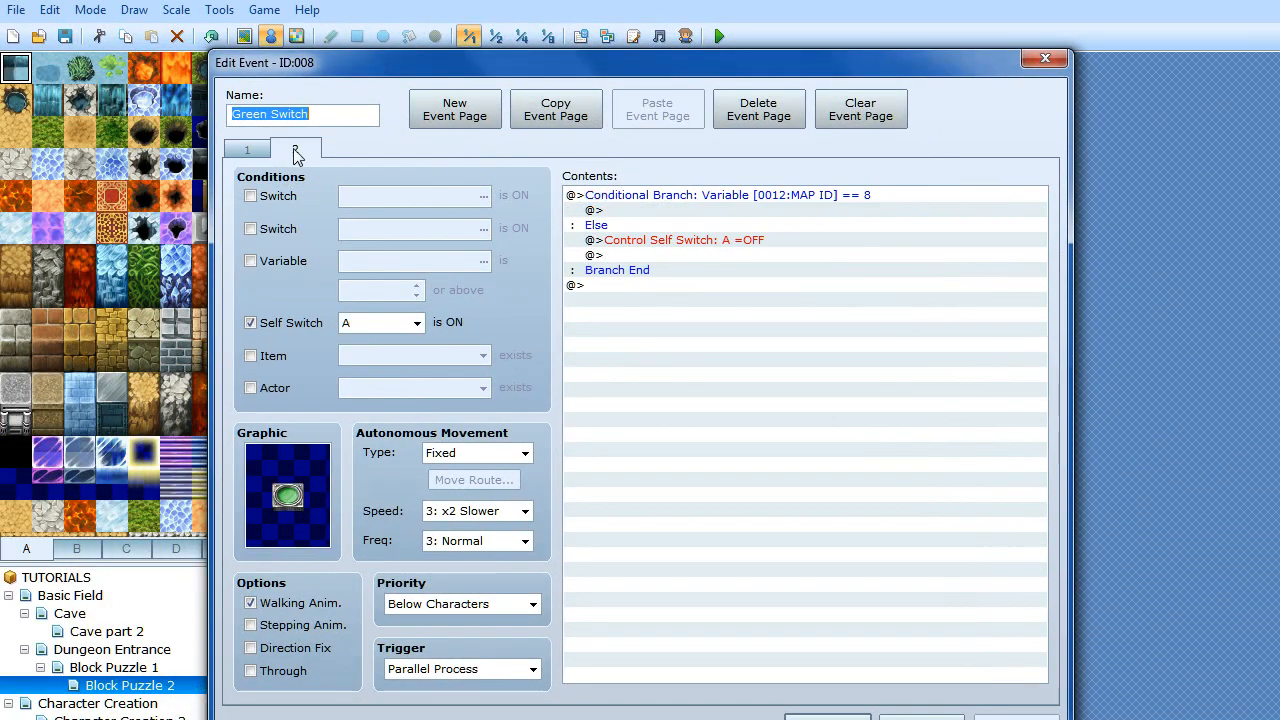
{"action": "left_click", "coordinate": [296, 148]}
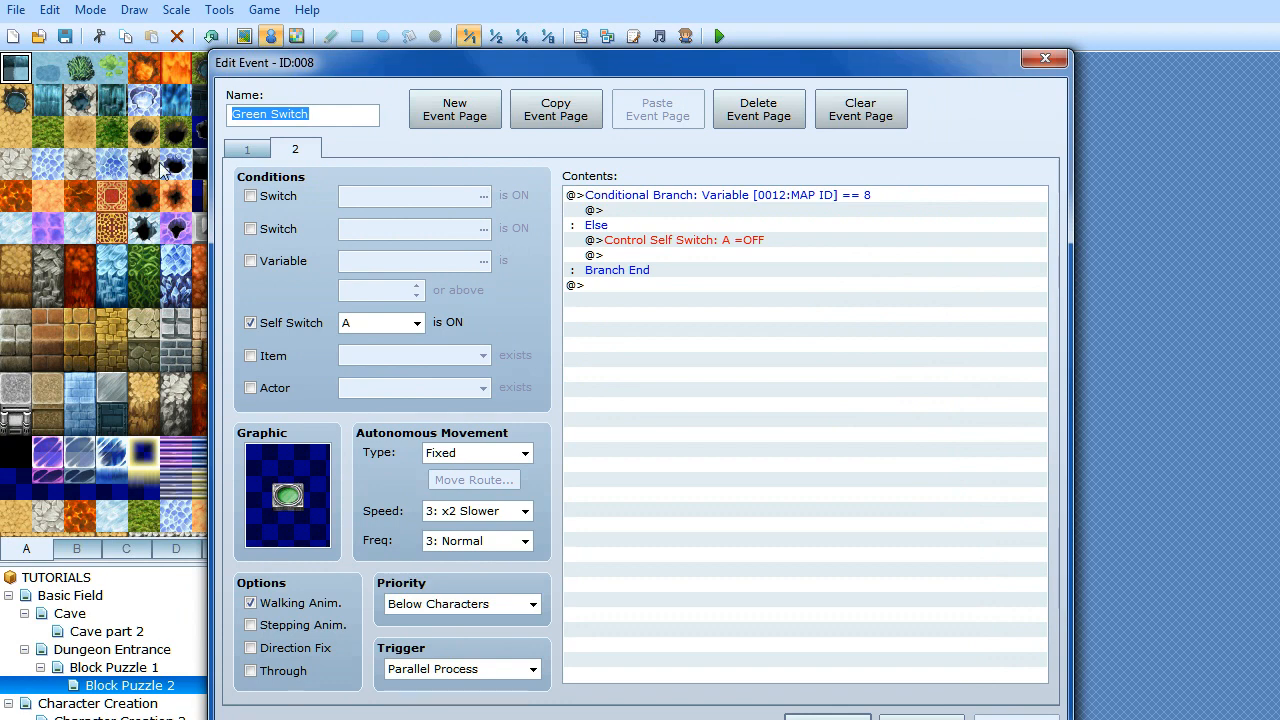
{"action": "left_click", "coordinate": [248, 148]}
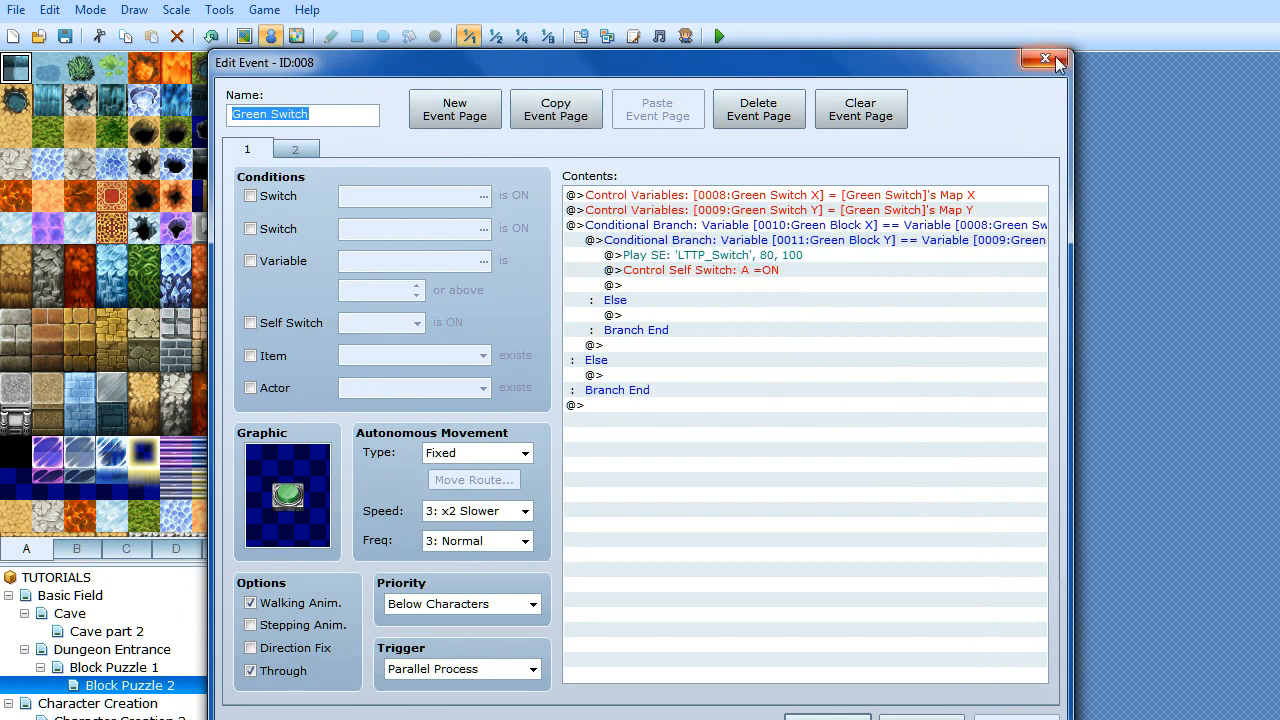
{"action": "left_click", "coordinate": [1044, 58]}
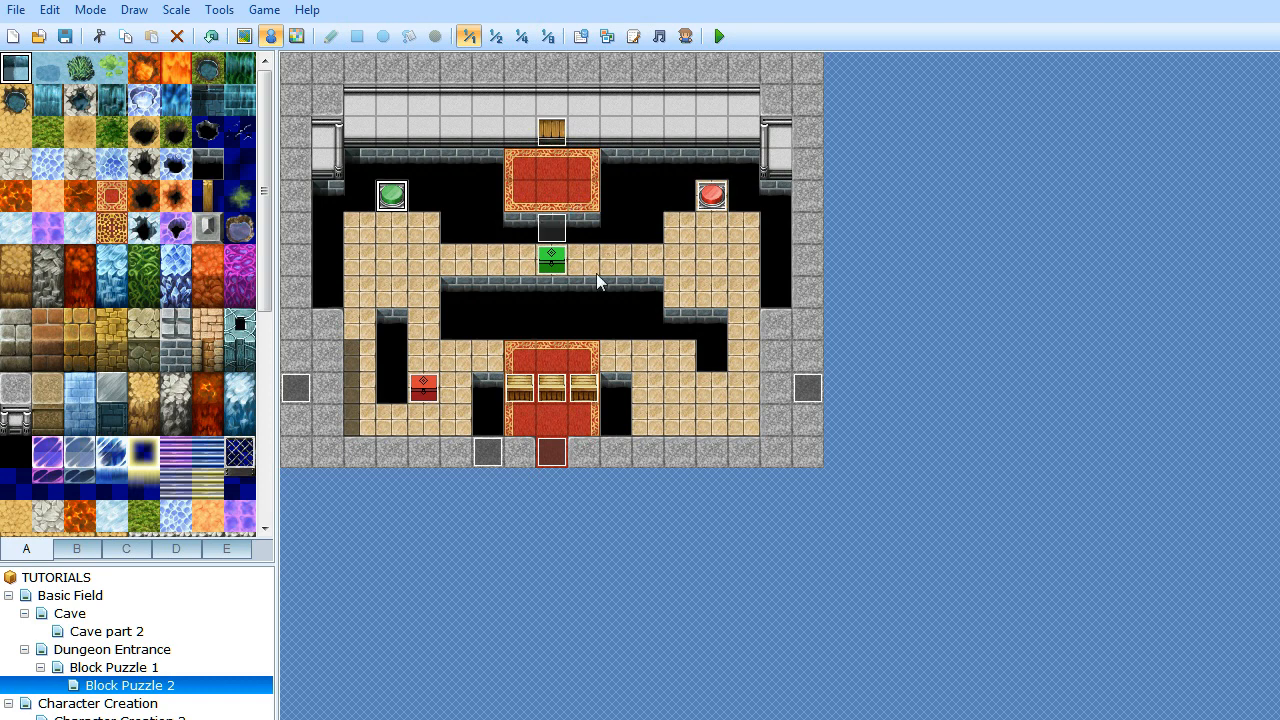
{"action": "mouse_move", "coordinate": [532, 272]}
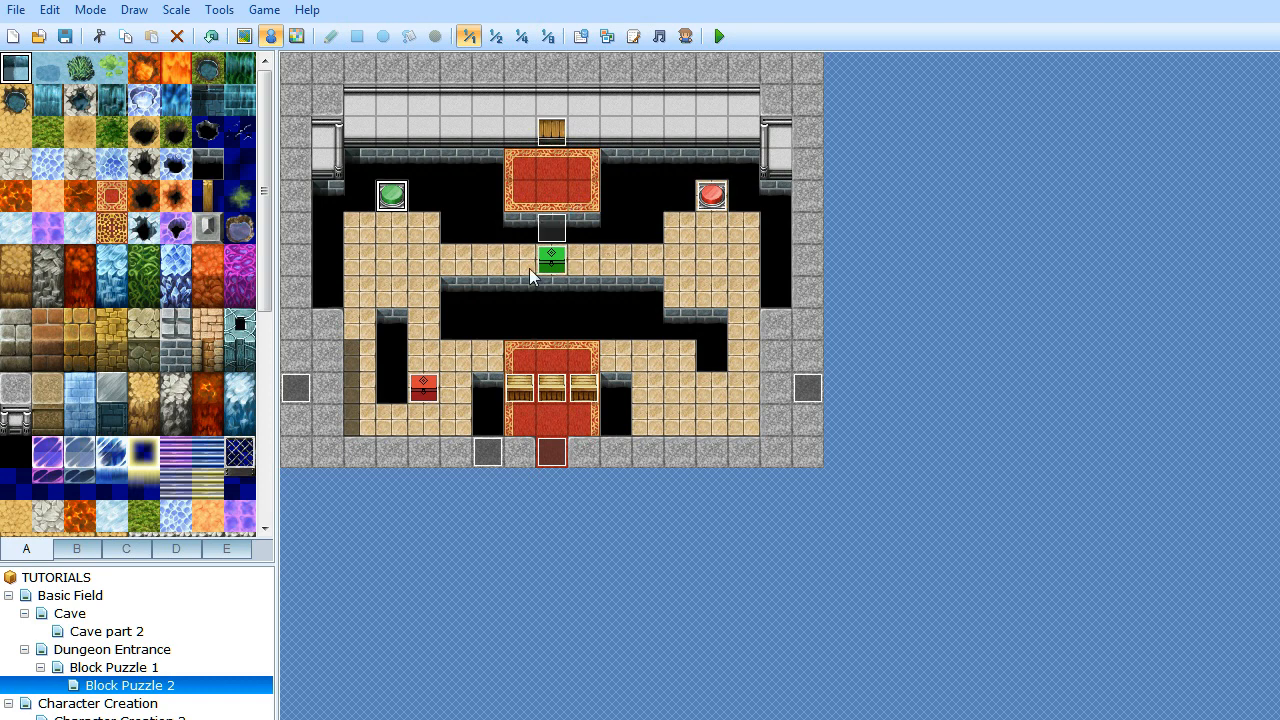
{"action": "mouse_move", "coordinate": [568, 272]}
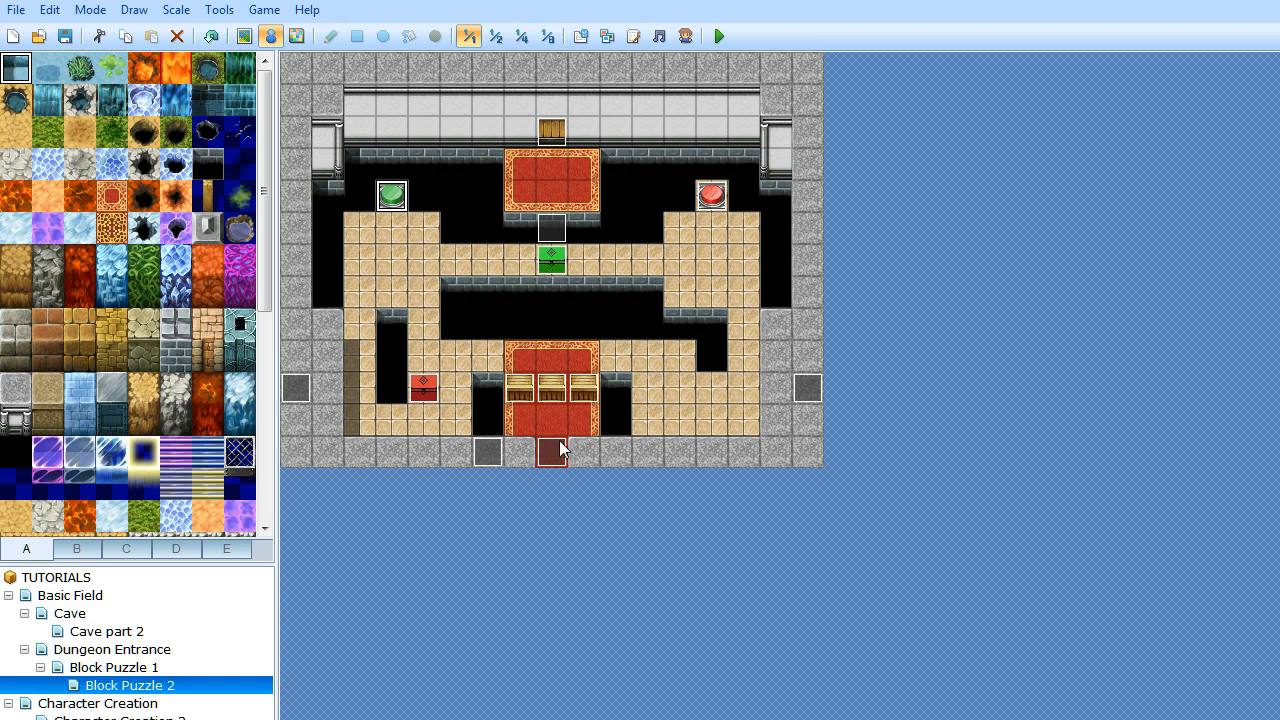
{"action": "double_click", "coordinate": [552, 452]}
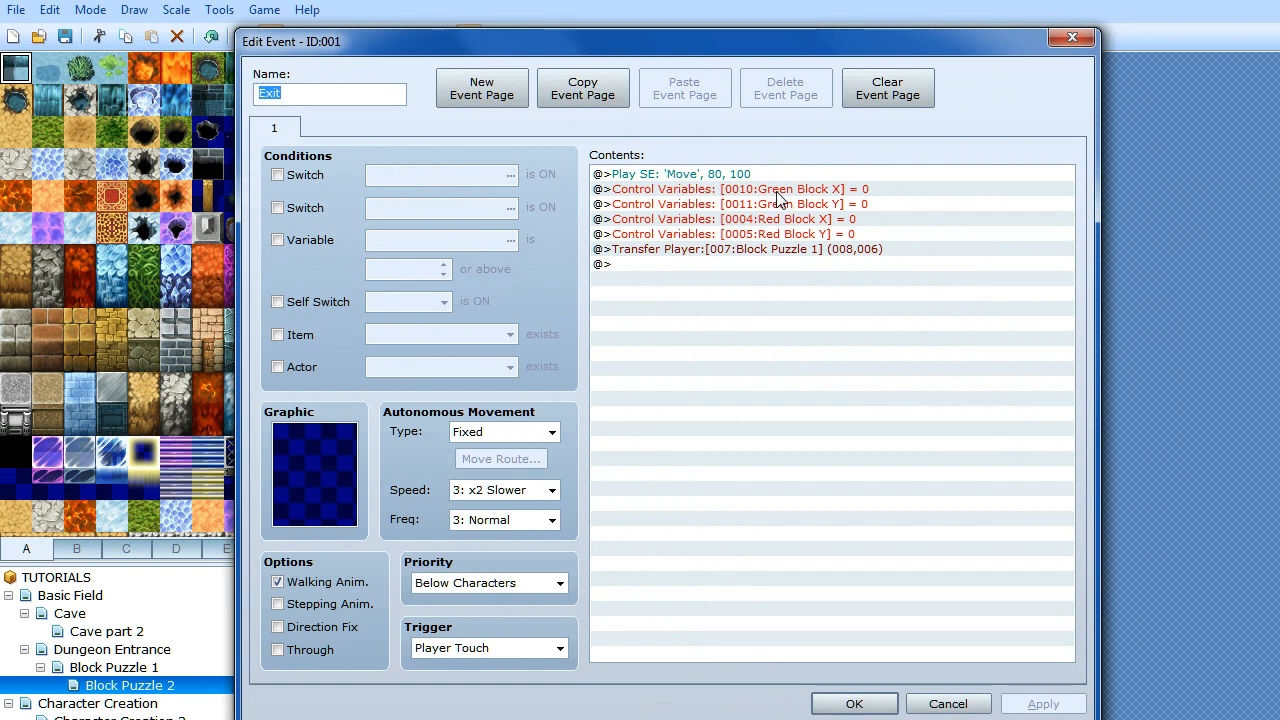
{"action": "mouse_move", "coordinate": [822, 212]}
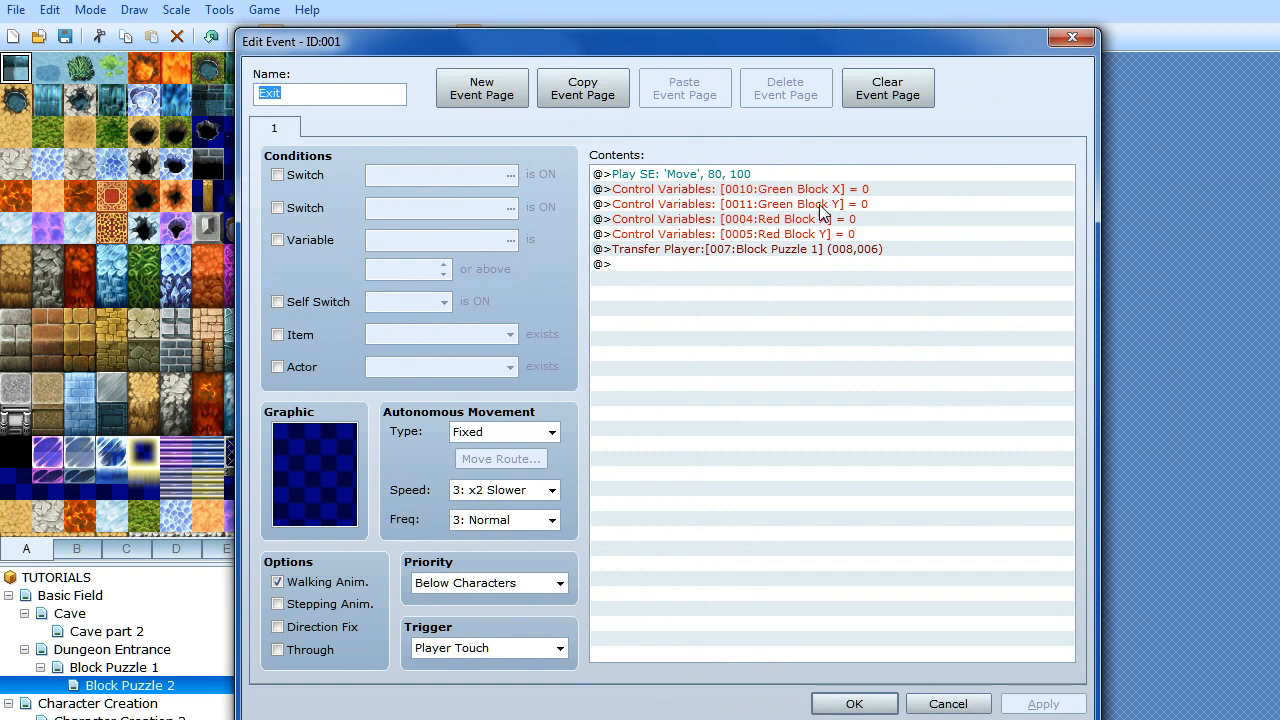
{"action": "mouse_move", "coordinate": [884, 202]}
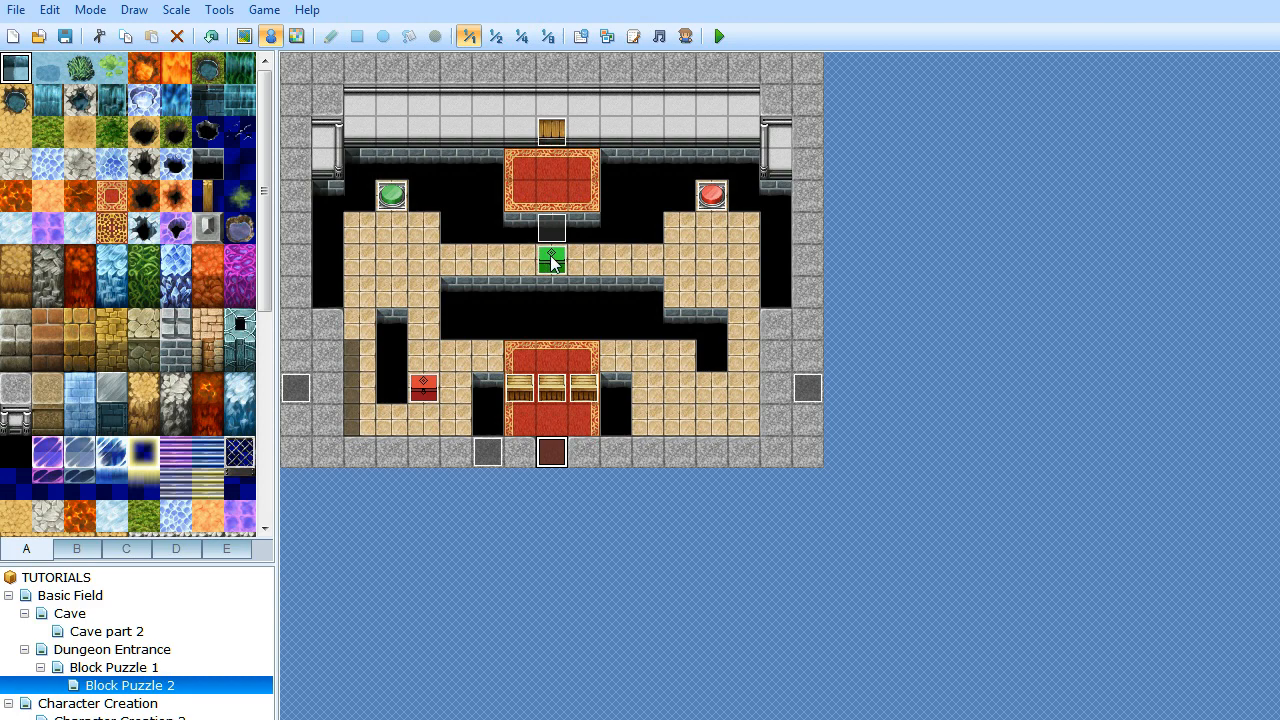
{"action": "mouse_move", "coordinate": [444, 328]}
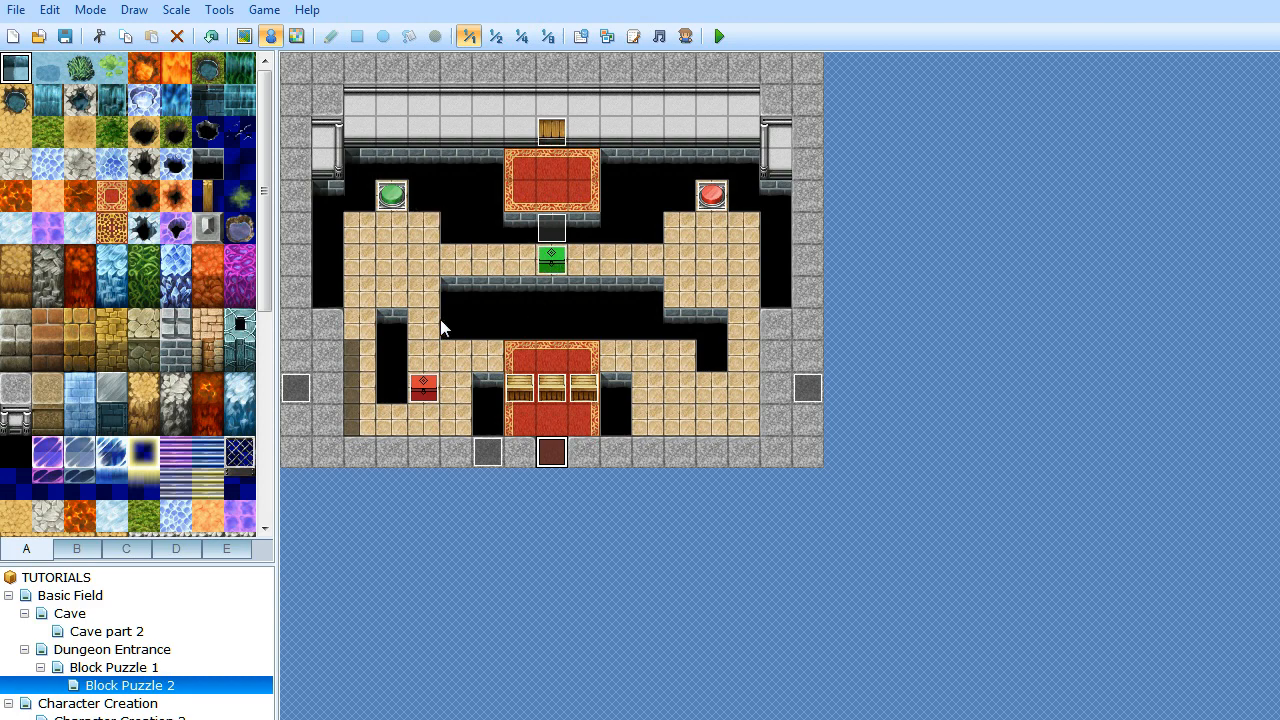
Reopen the Green Switch event, review pages 1 and 2 again, then close it
{"action": "right_click", "coordinate": [392, 196]}
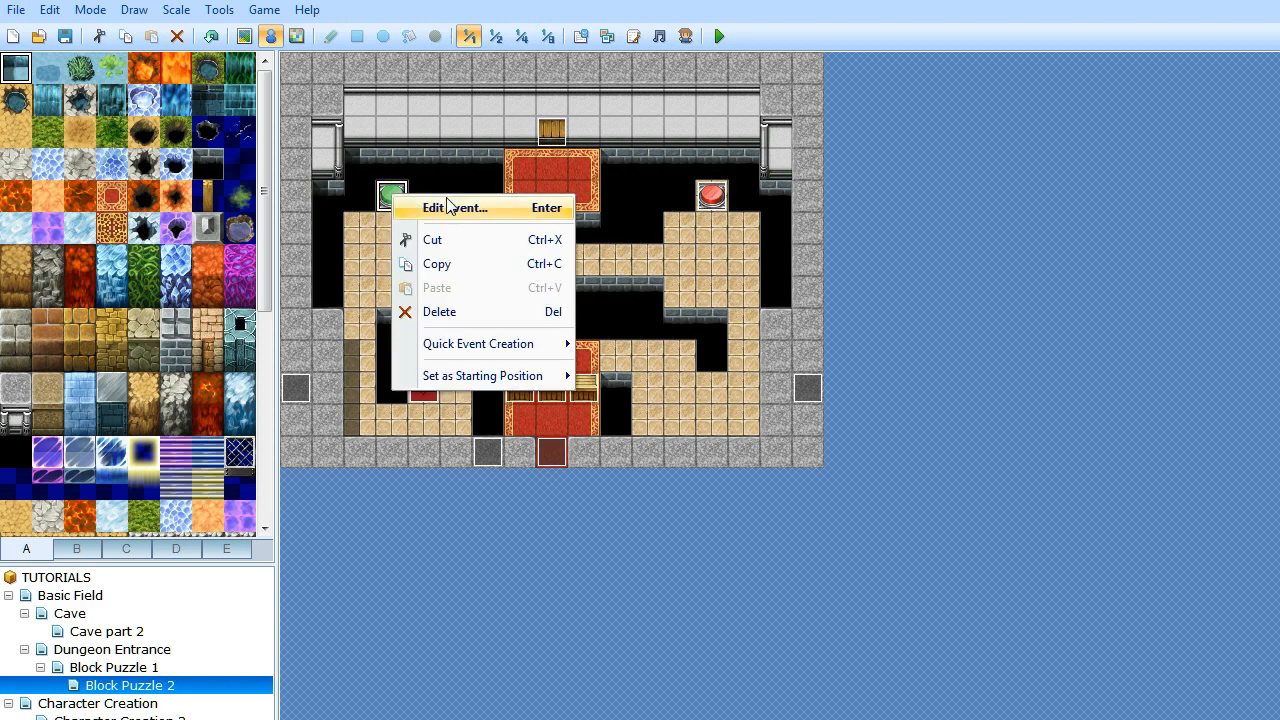
{"action": "left_click", "coordinate": [456, 206]}
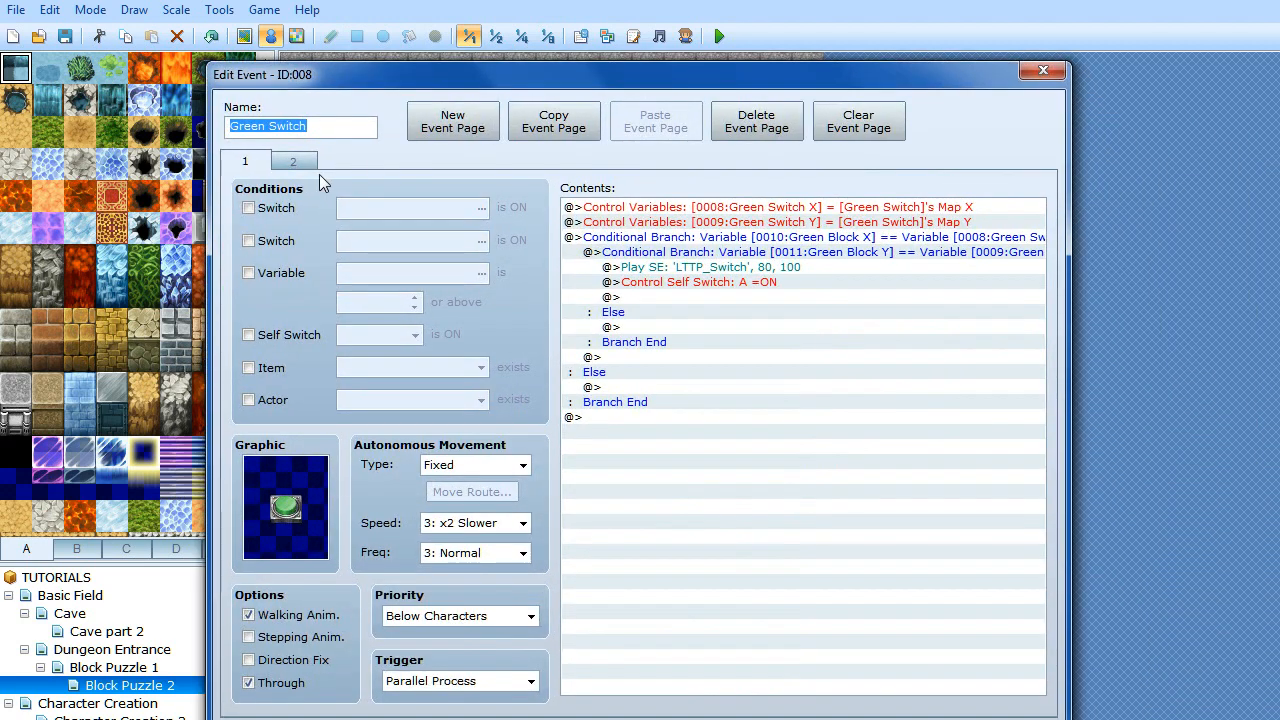
{"action": "left_click", "coordinate": [292, 160]}
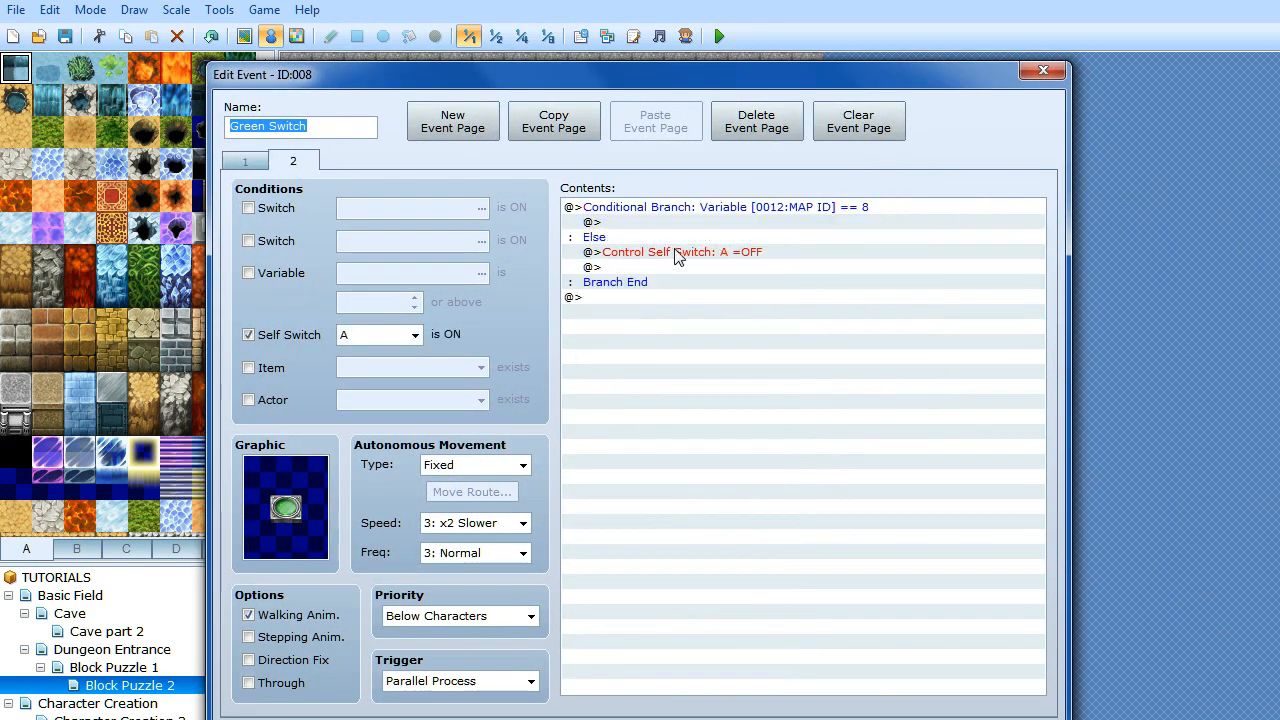
{"action": "mouse_move", "coordinate": [768, 258]}
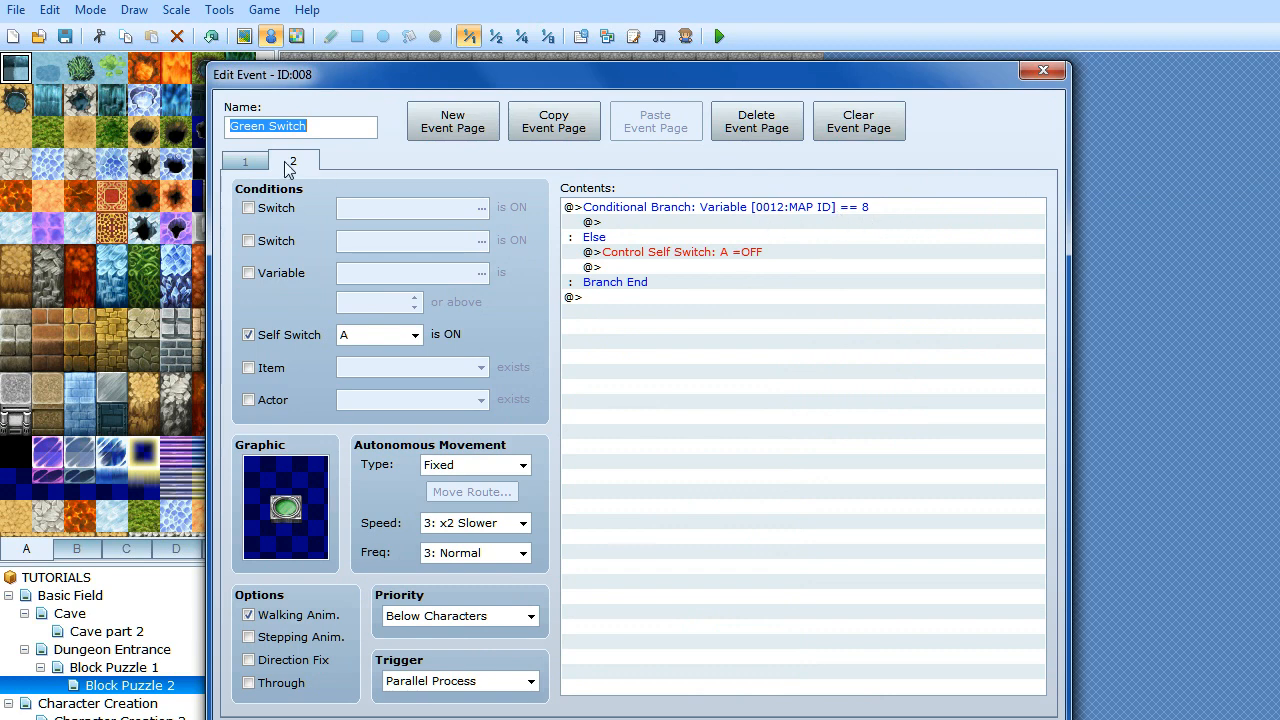
{"action": "left_click", "coordinate": [244, 160]}
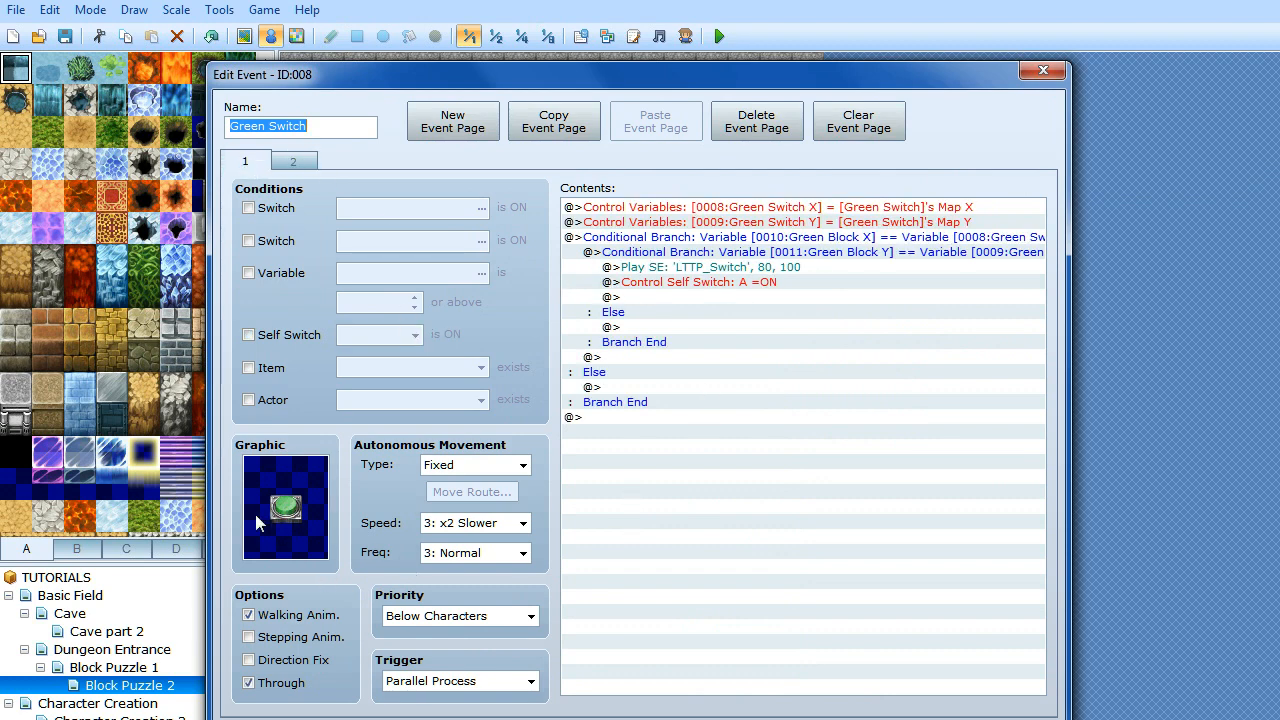
{"action": "mouse_move", "coordinate": [262, 490]}
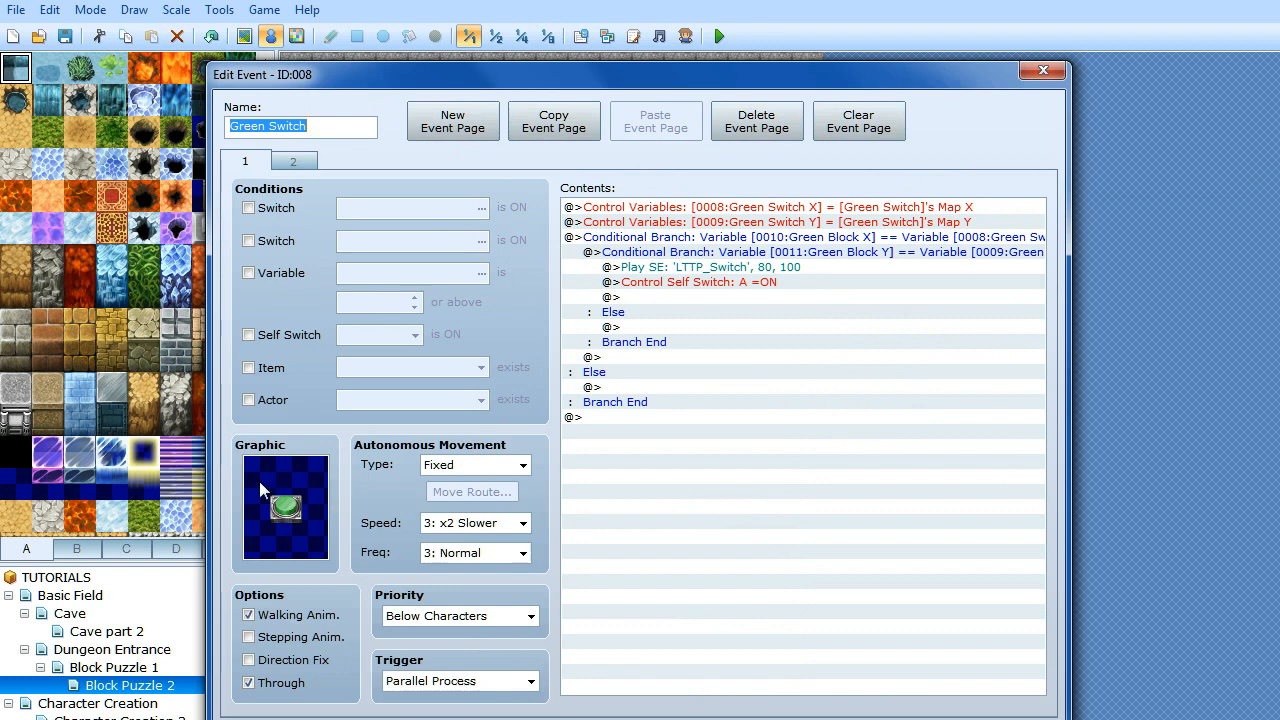
{"action": "mouse_move", "coordinate": [712, 240]}
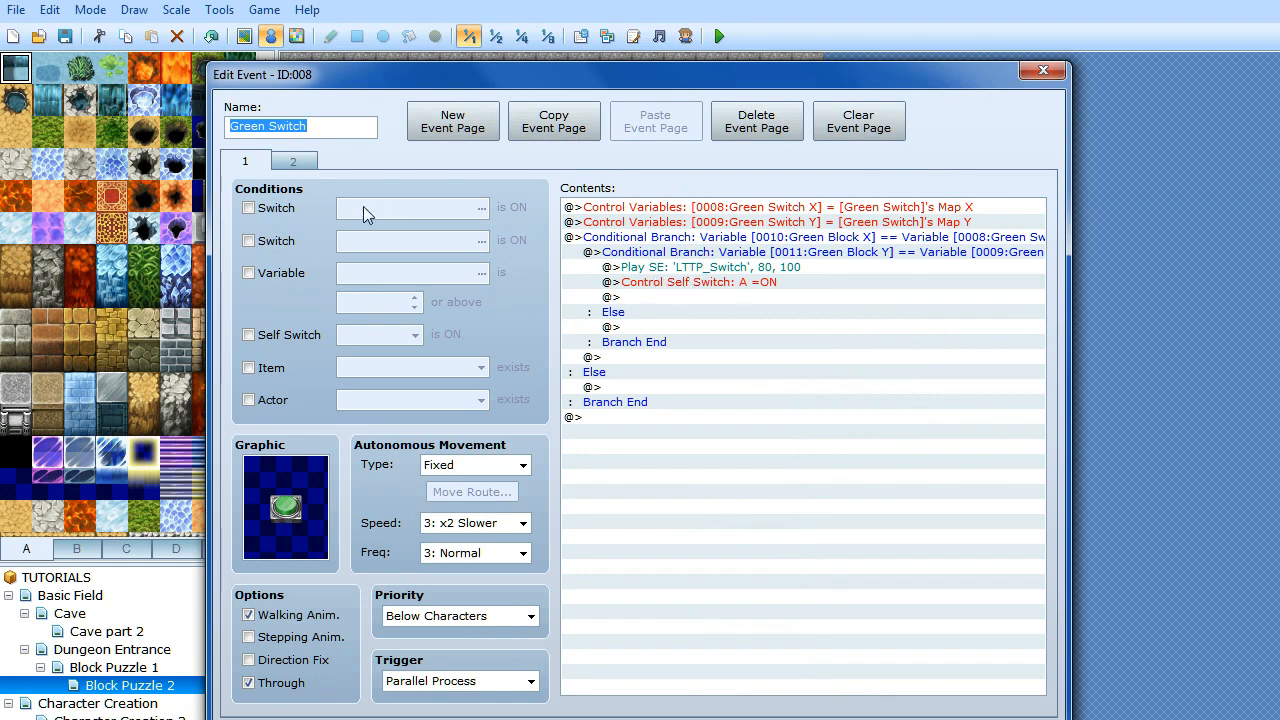
{"action": "left_click", "coordinate": [292, 160]}
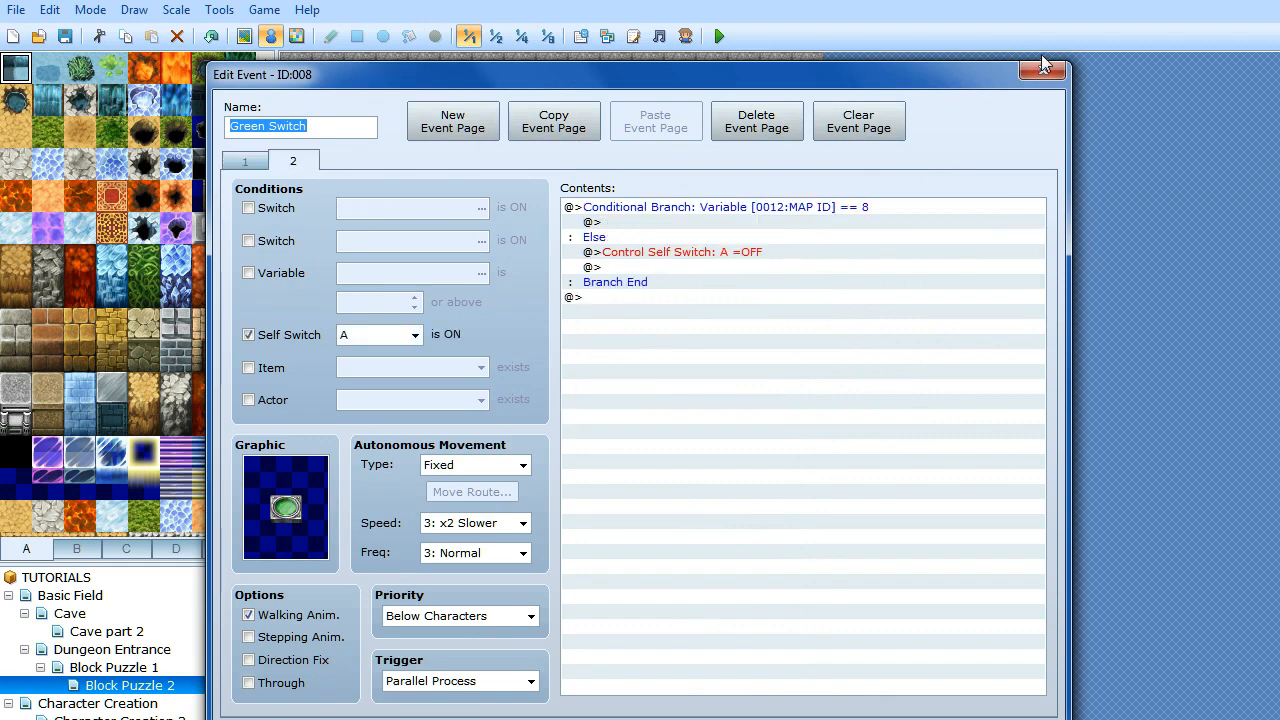
{"action": "left_click", "coordinate": [1042, 70]}
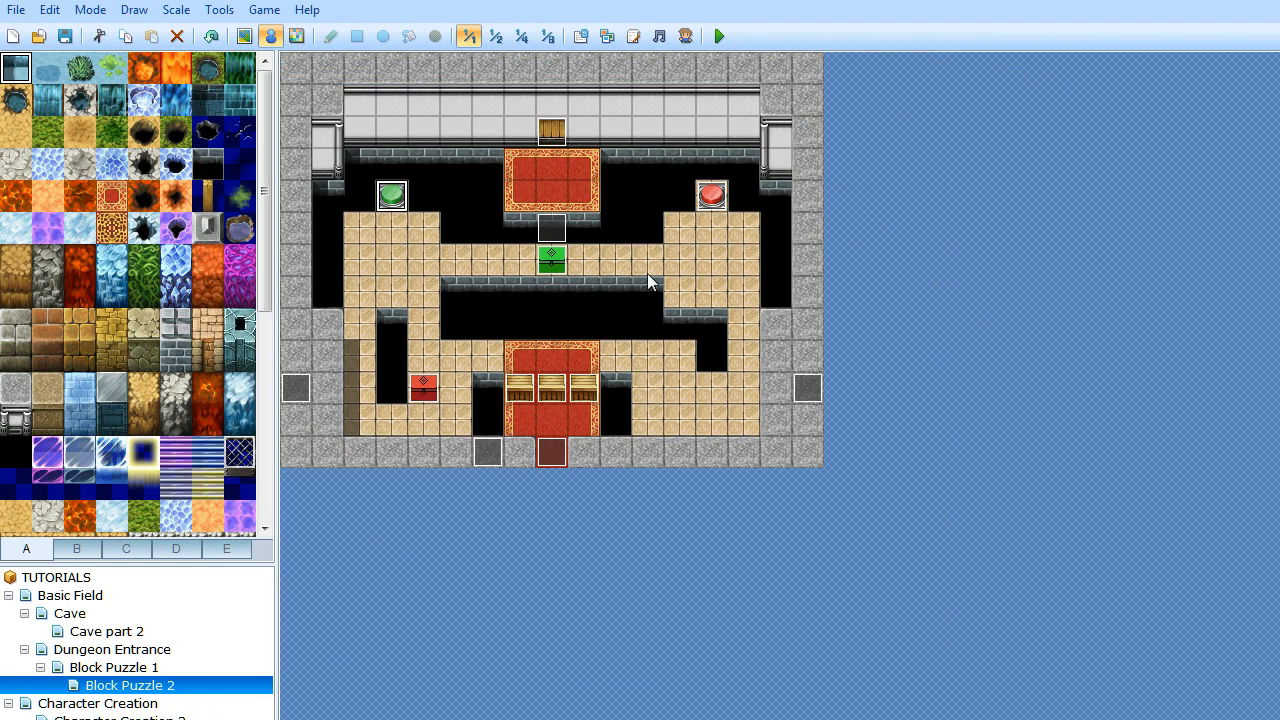
{"action": "mouse_move", "coordinate": [512, 428]}
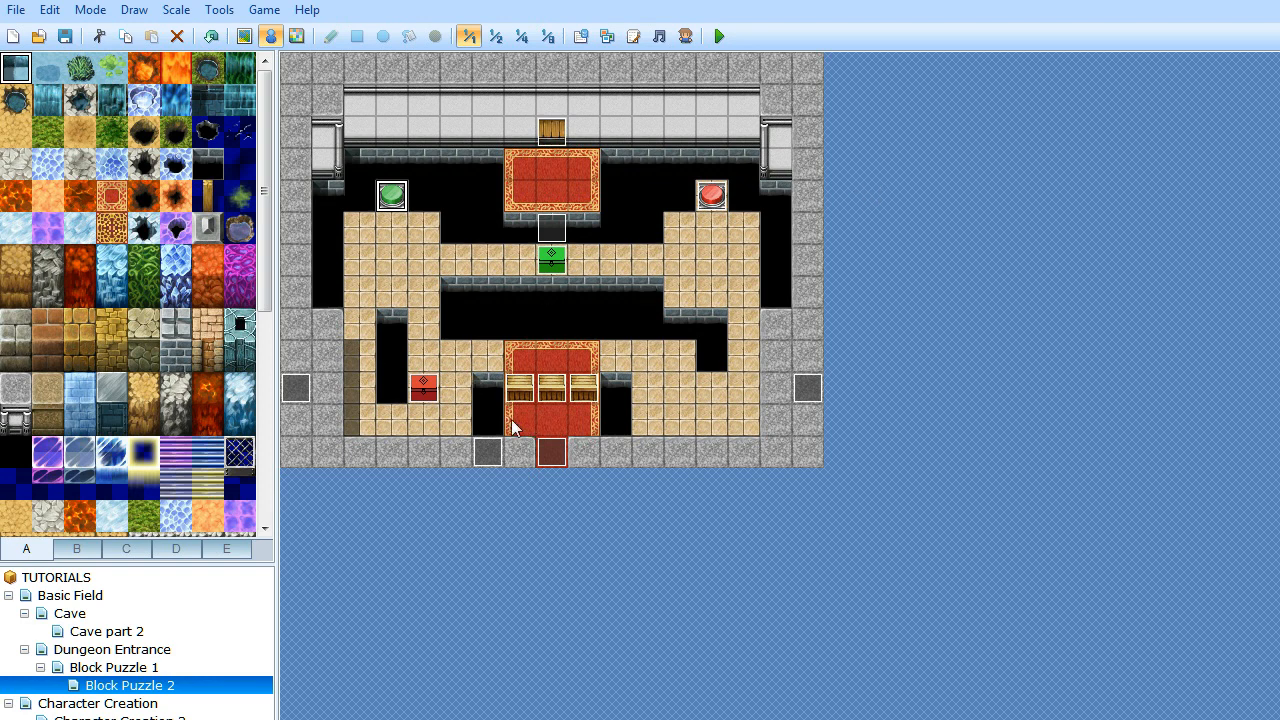
{"action": "mouse_move", "coordinate": [790, 292]}
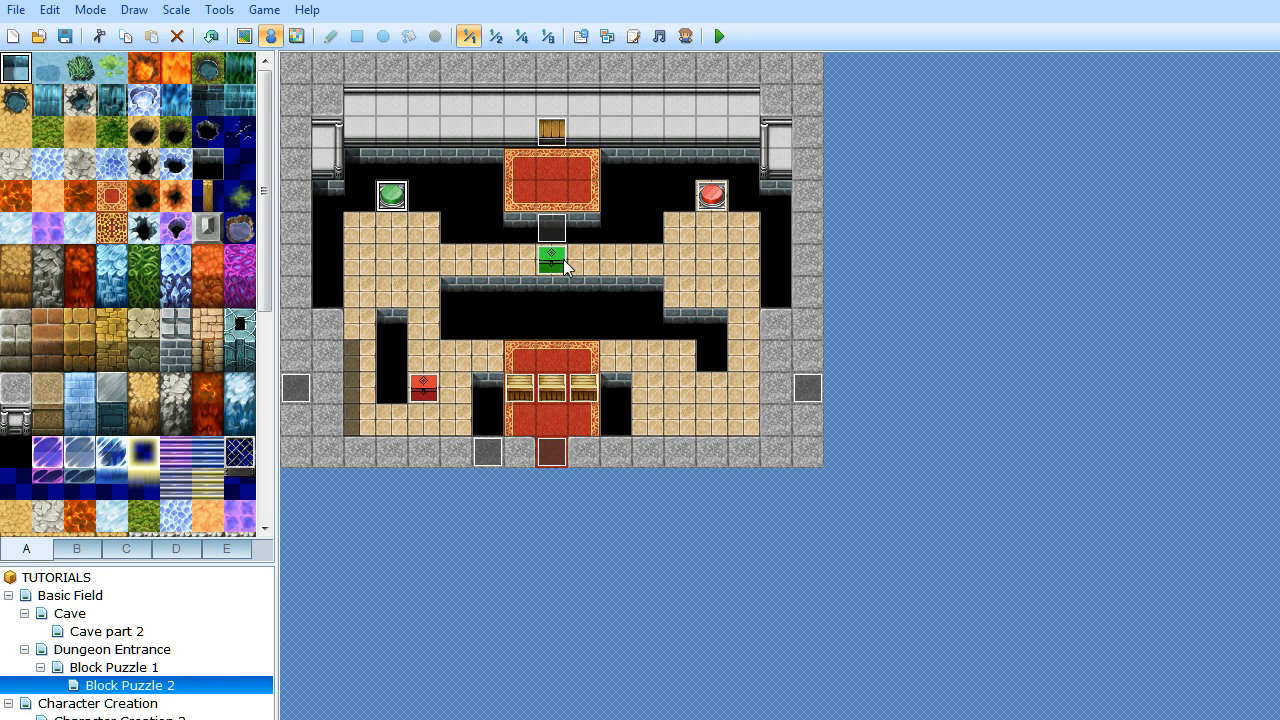
{"action": "mouse_move", "coordinate": [448, 476]}
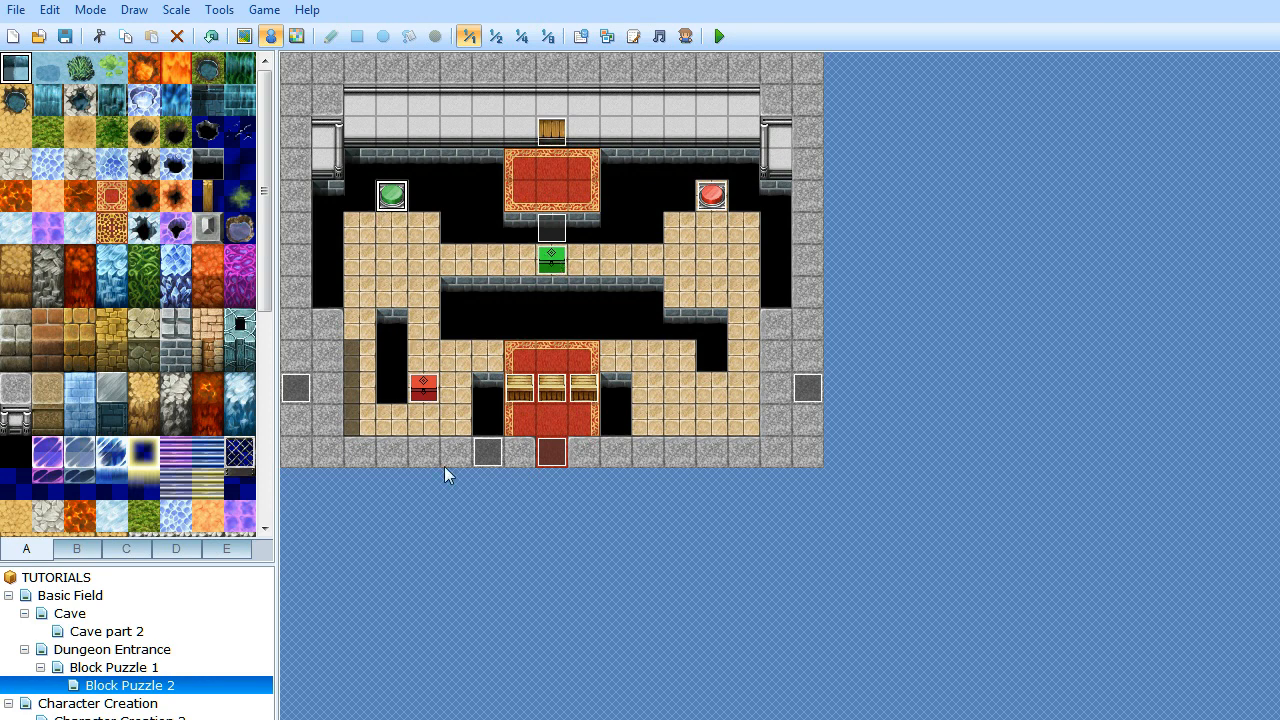
{"action": "mouse_move", "coordinate": [600, 304]}
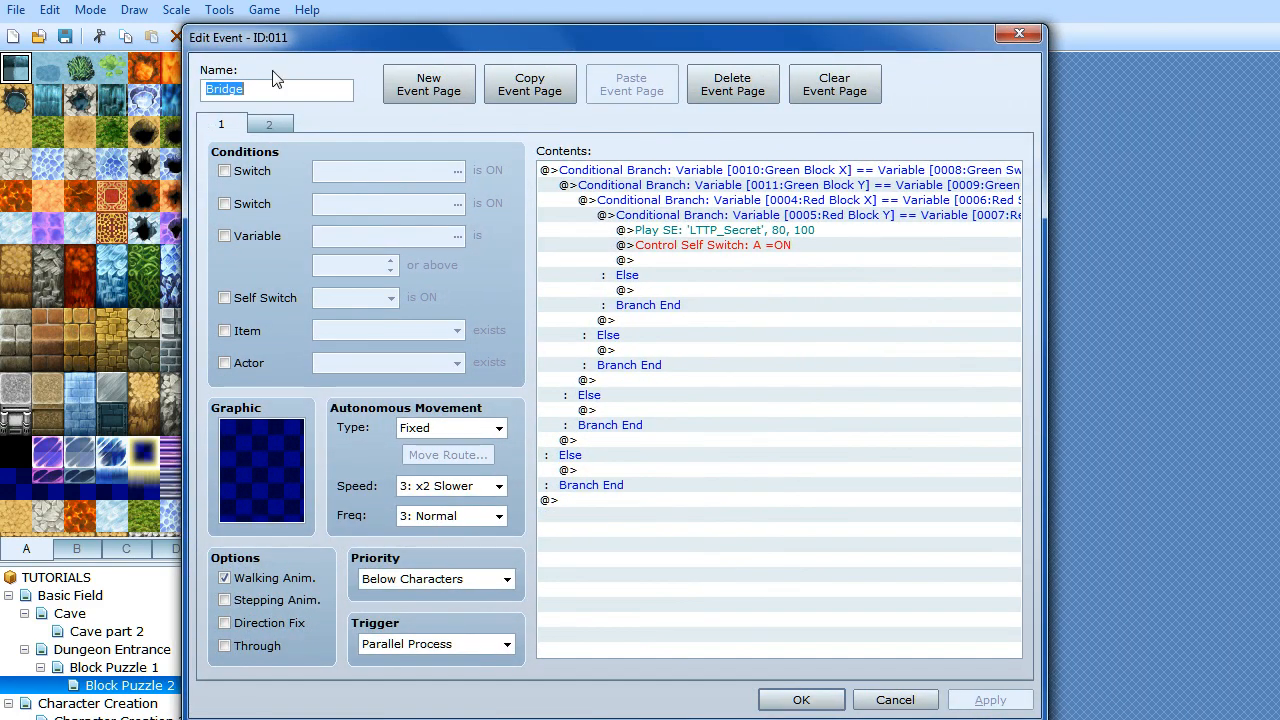
{"action": "mouse_move", "coordinate": [500, 632]}
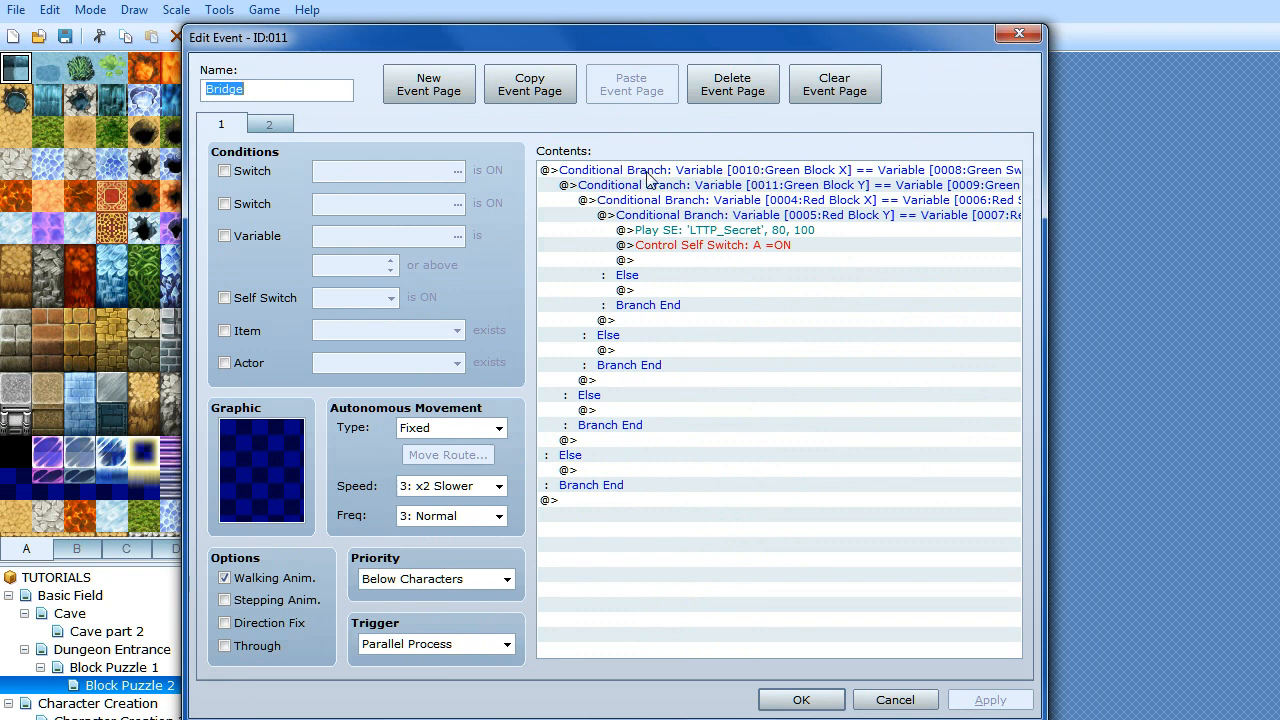
{"action": "mouse_move", "coordinate": [836, 84]}
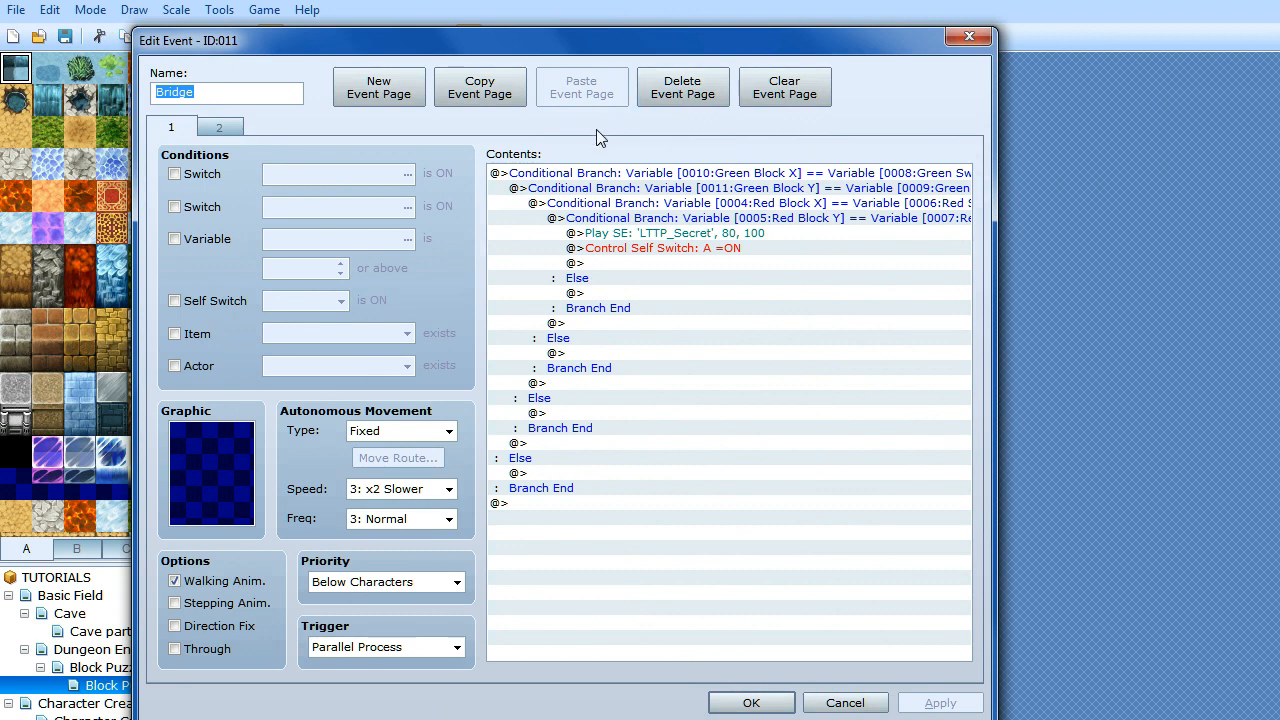
{"action": "mouse_move", "coordinate": [830, 176]}
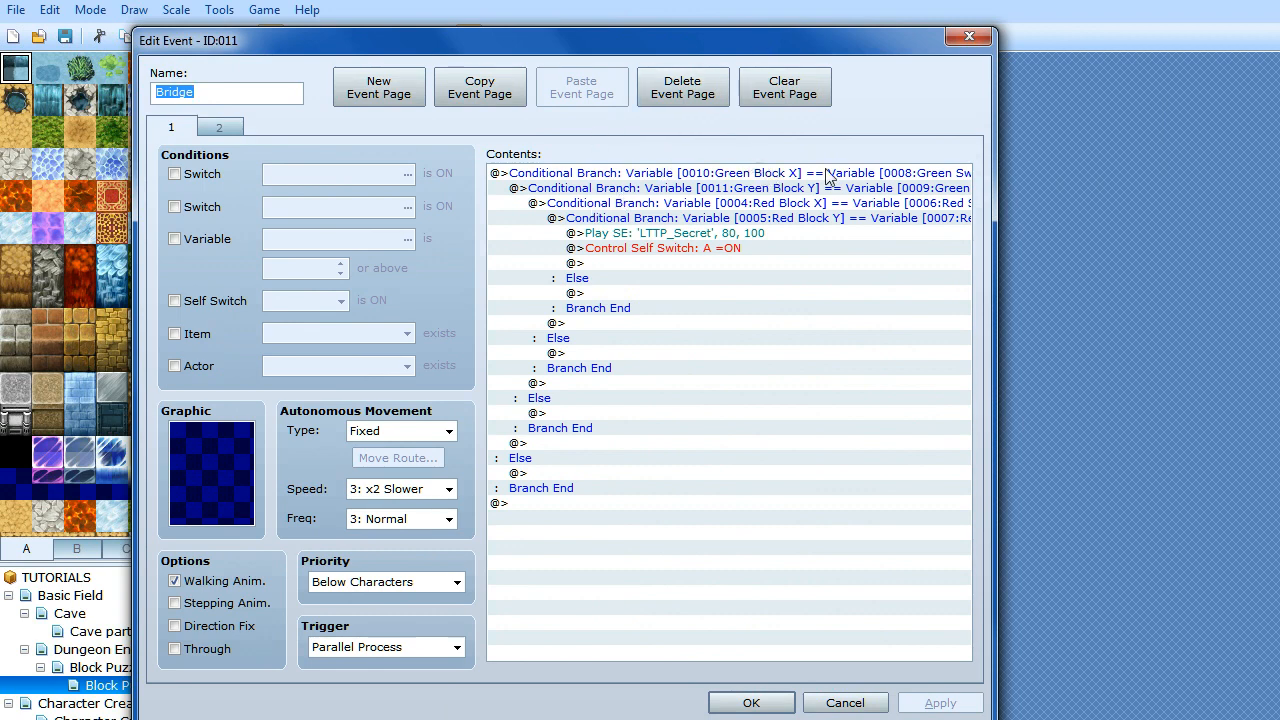
{"action": "mouse_move", "coordinate": [838, 196]}
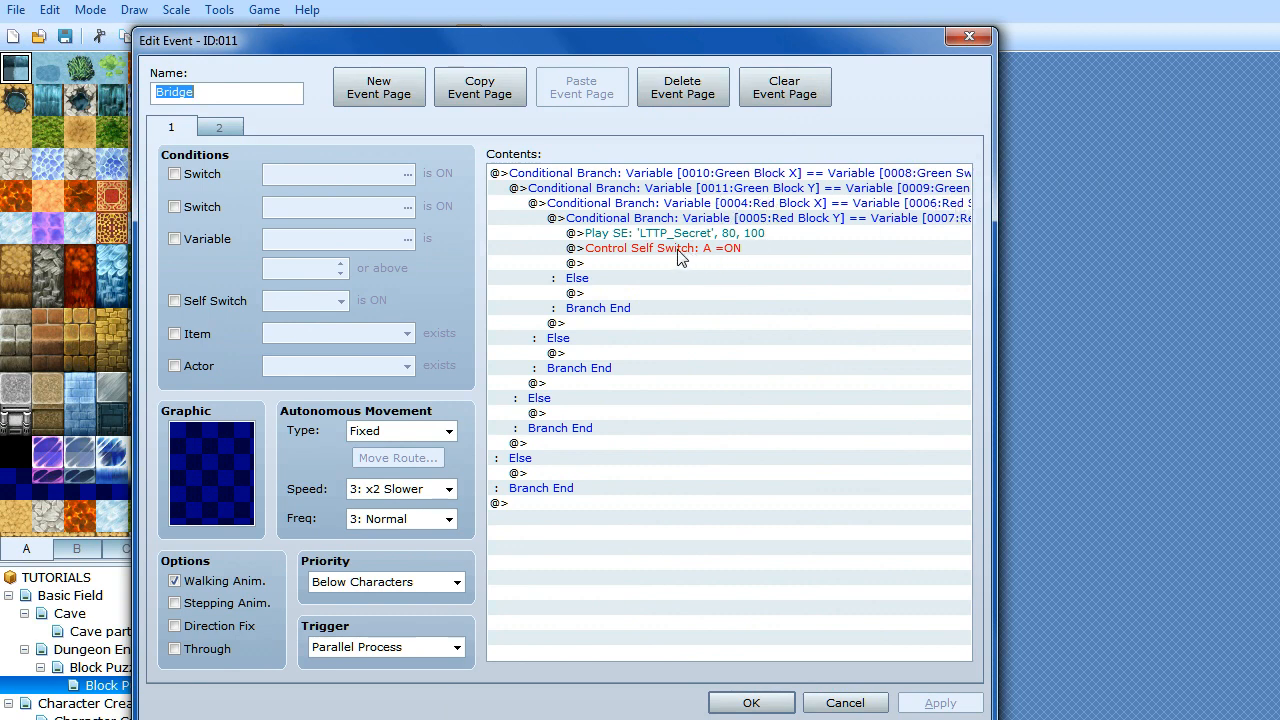
{"action": "left_click", "coordinate": [660, 232]}
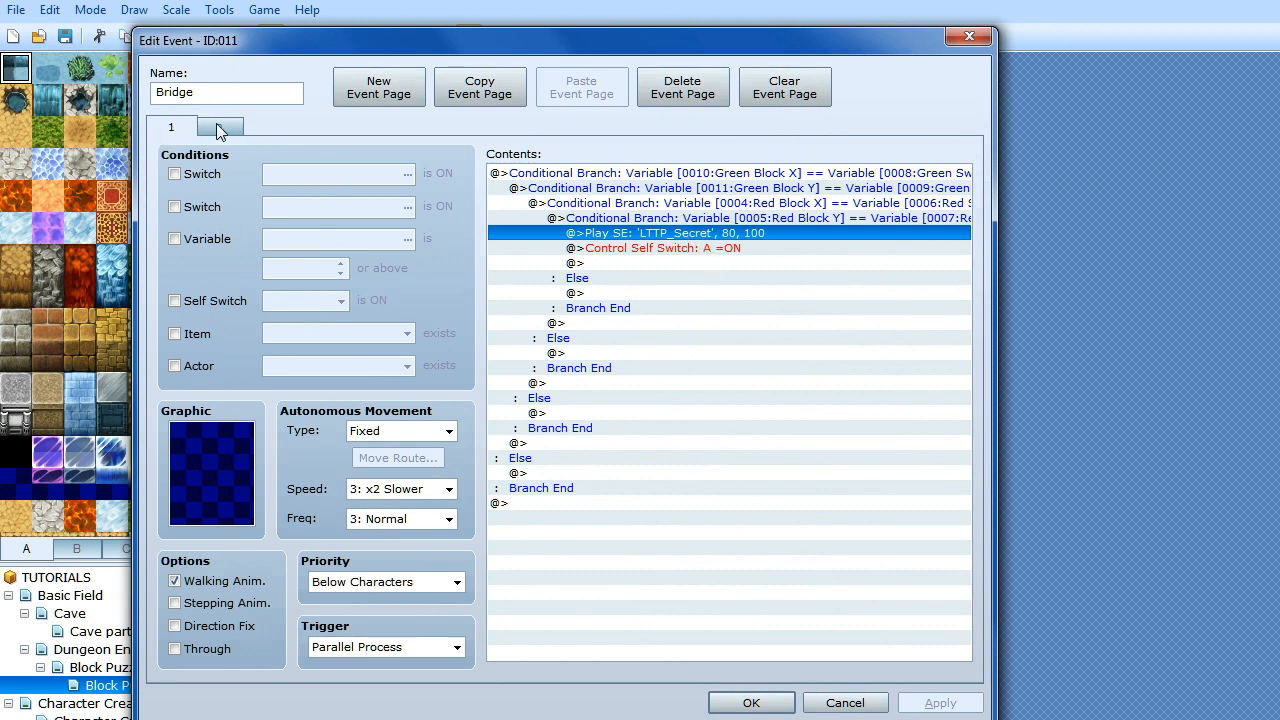
{"action": "left_click", "coordinate": [220, 128]}
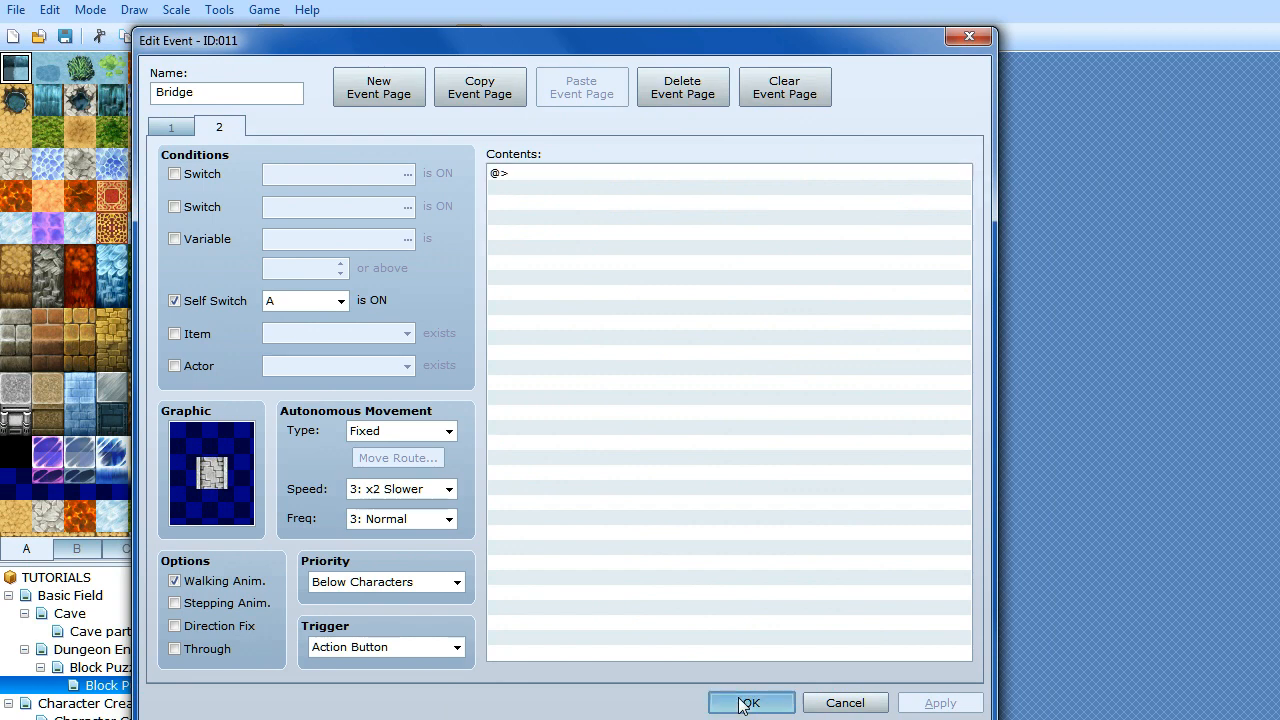
{"action": "left_click", "coordinate": [752, 702]}
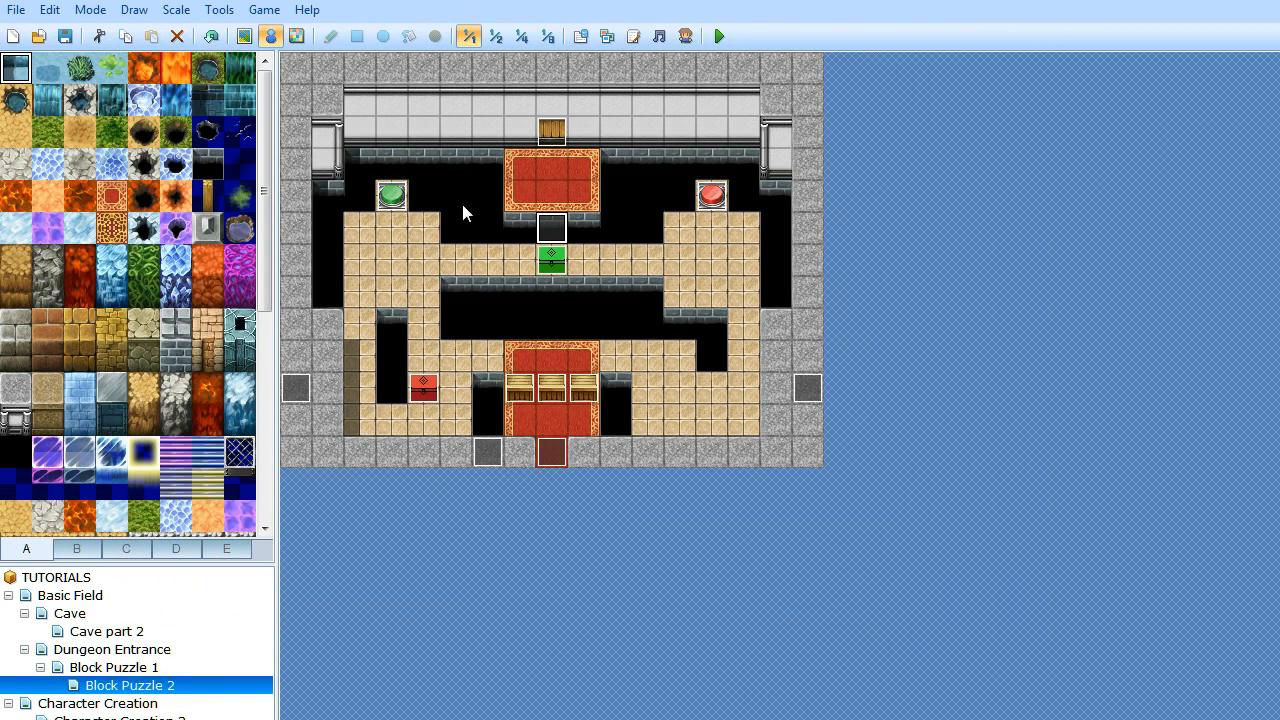
{"action": "left_click", "coordinate": [718, 36]}
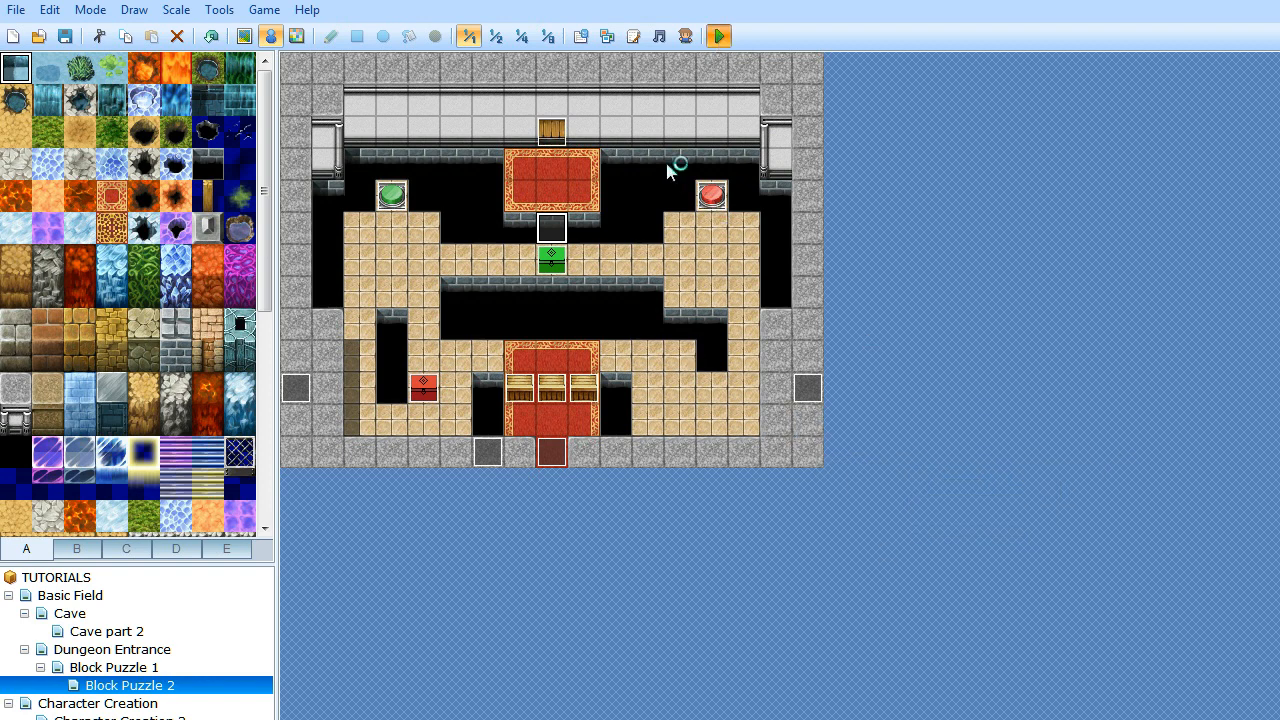
{"action": "left_click", "coordinate": [718, 36]}
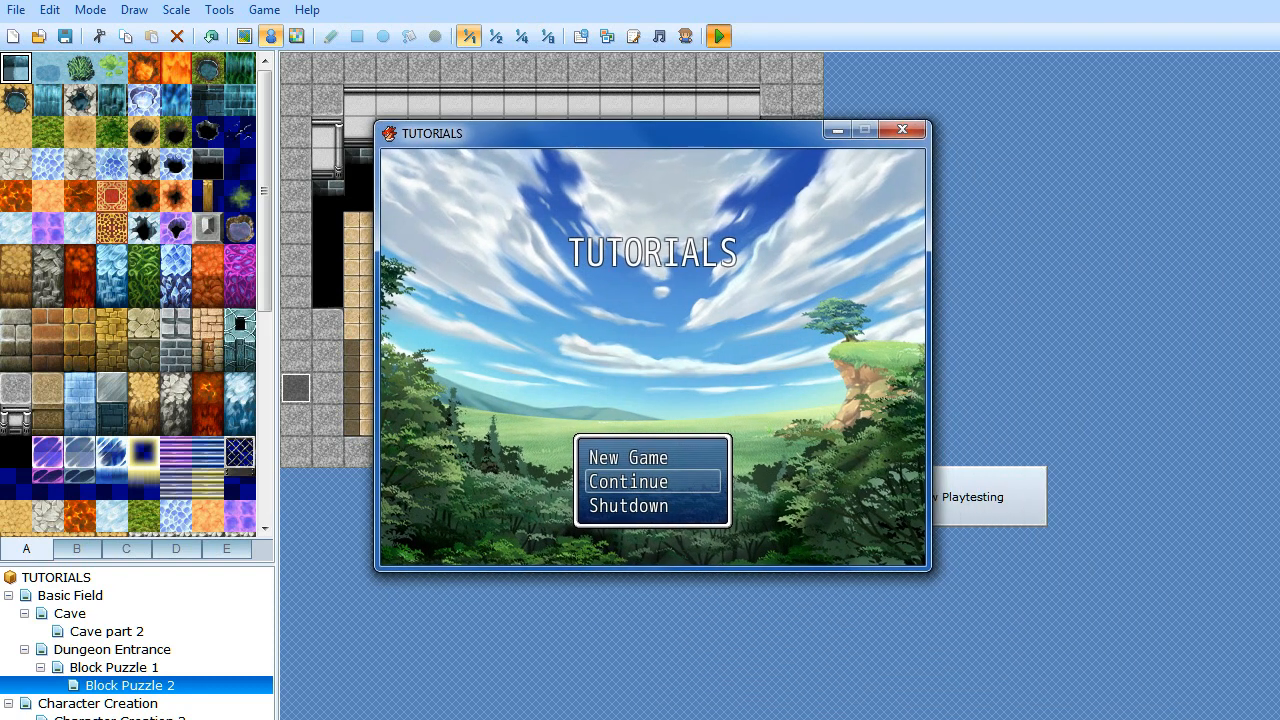
{"action": "left_click", "coordinate": [628, 480]}
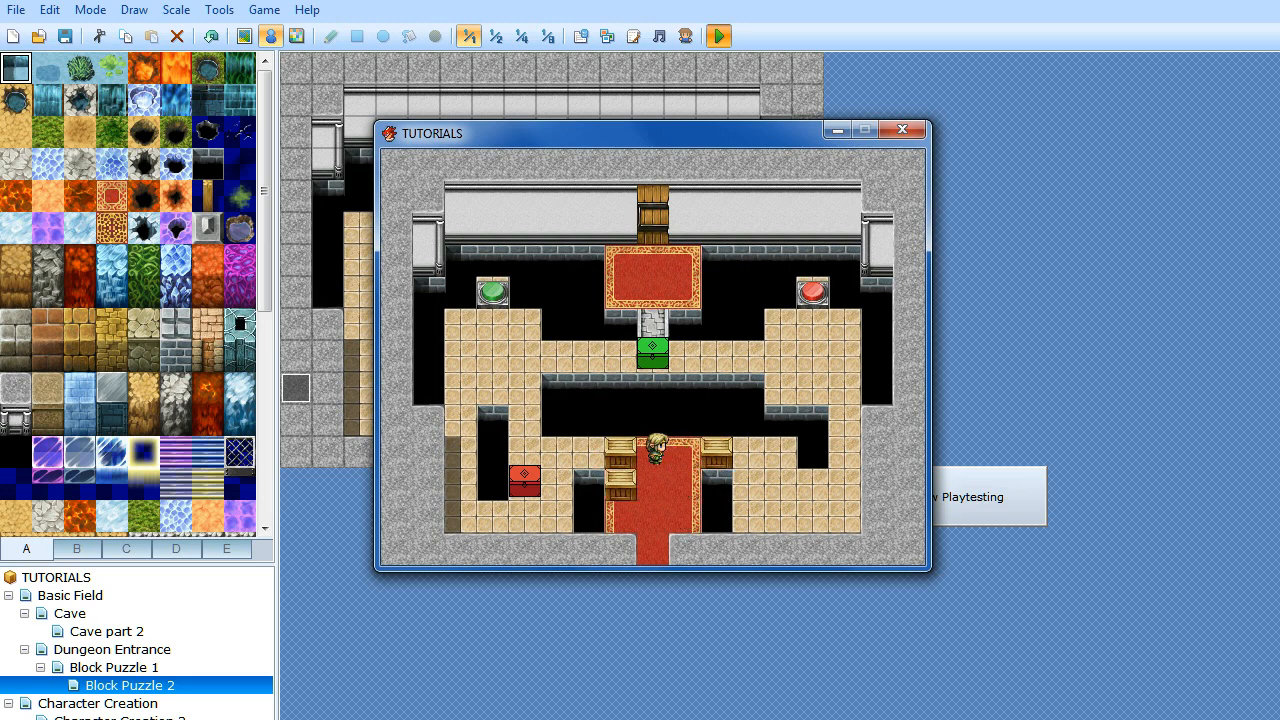
{"action": "key", "text": "right"}
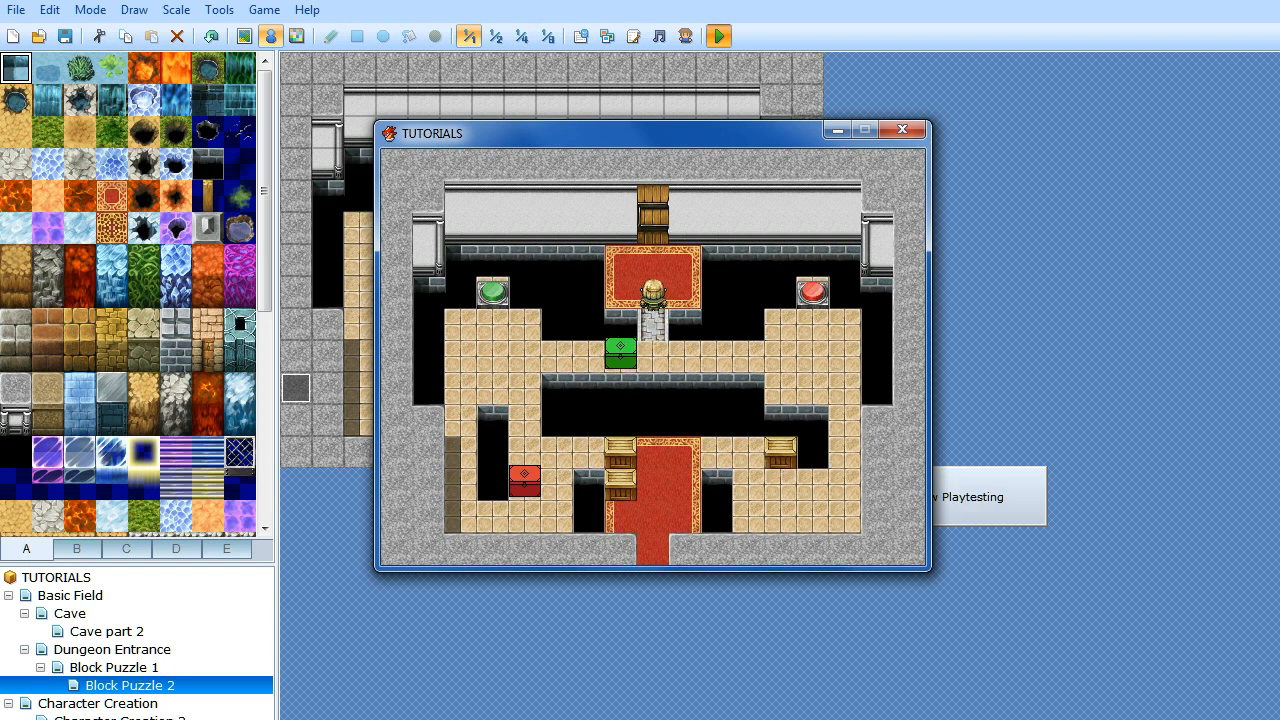
{"action": "key", "text": "Down"}
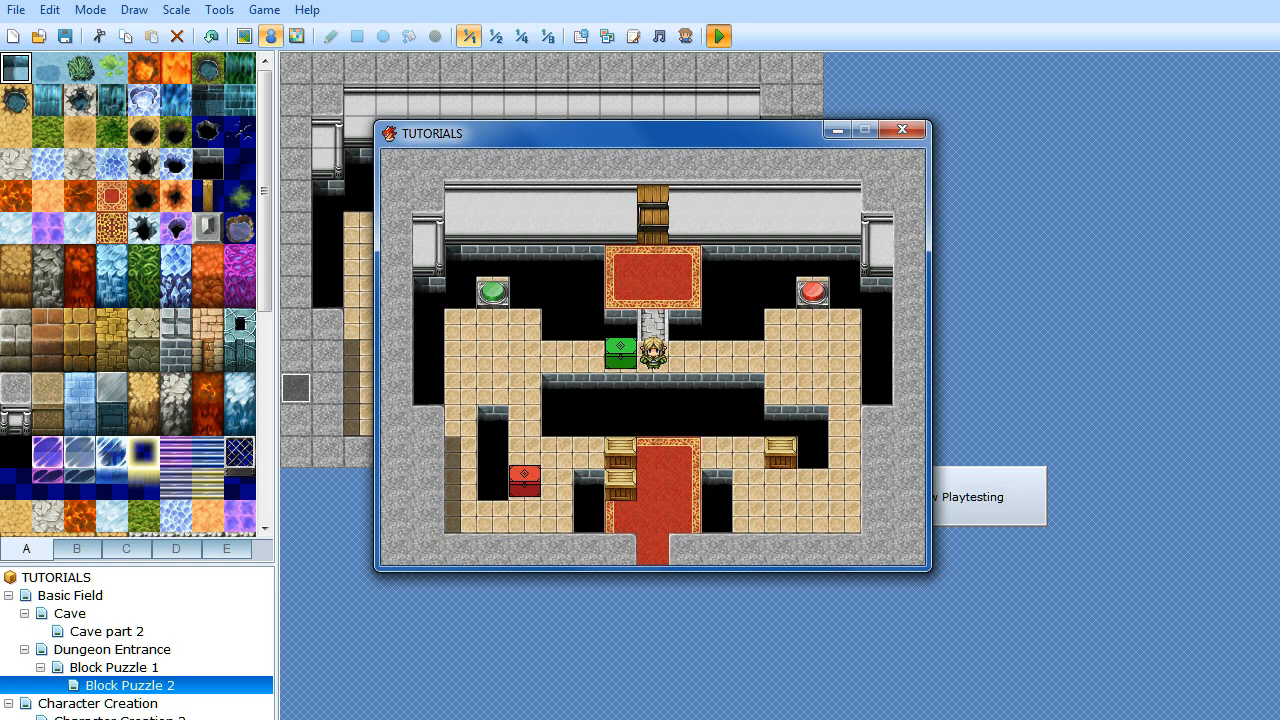
{"action": "left_click", "coordinate": [900, 130]}
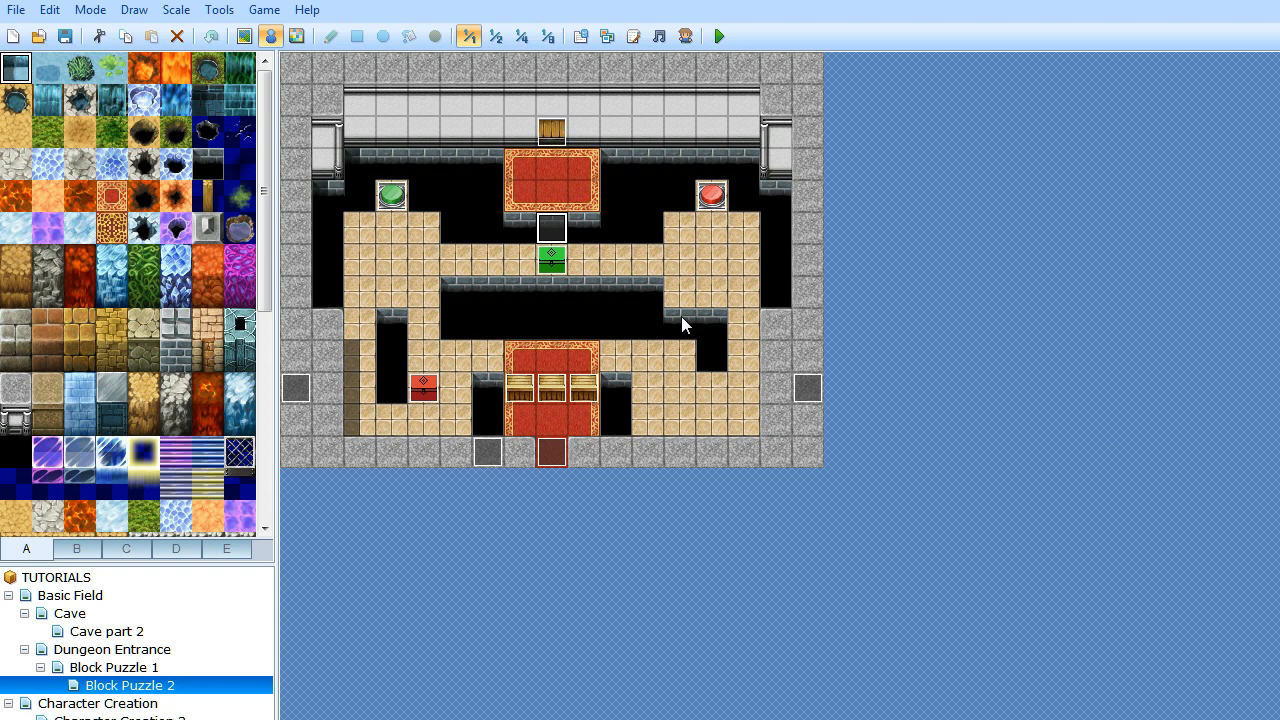
{"action": "mouse_move", "coordinate": [590, 292]}
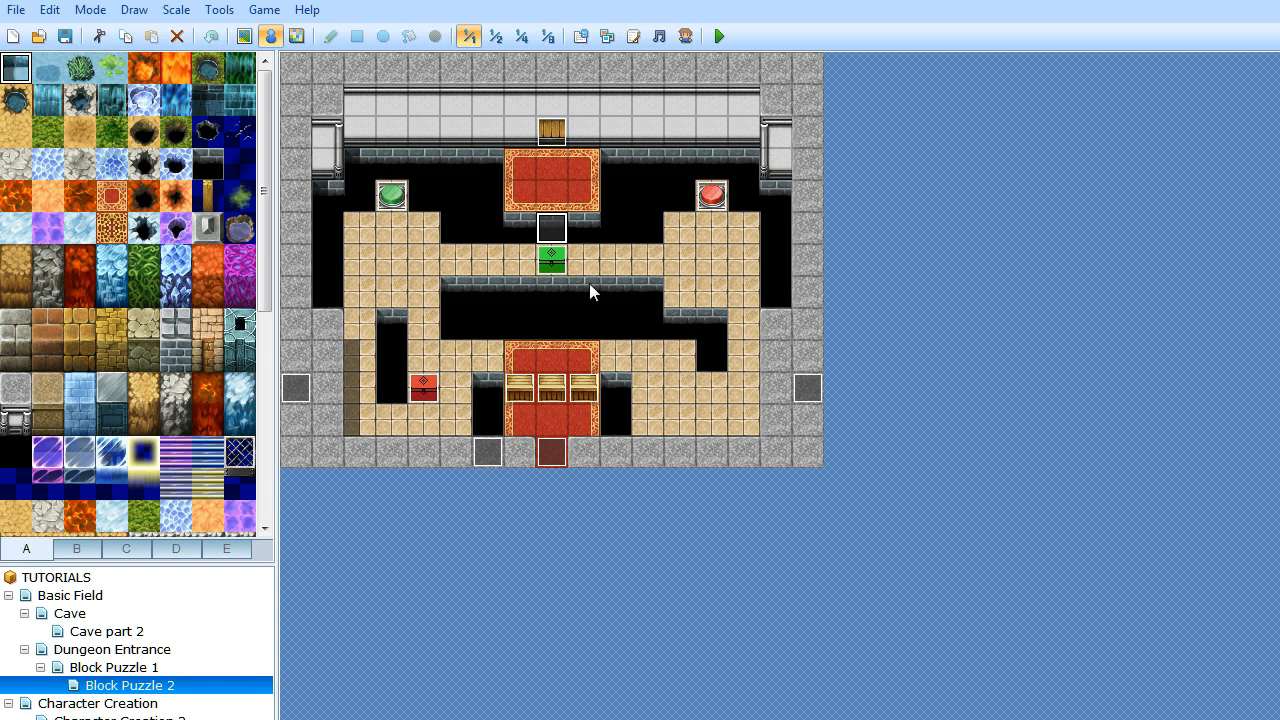
{"action": "mouse_move", "coordinate": [400, 488]}
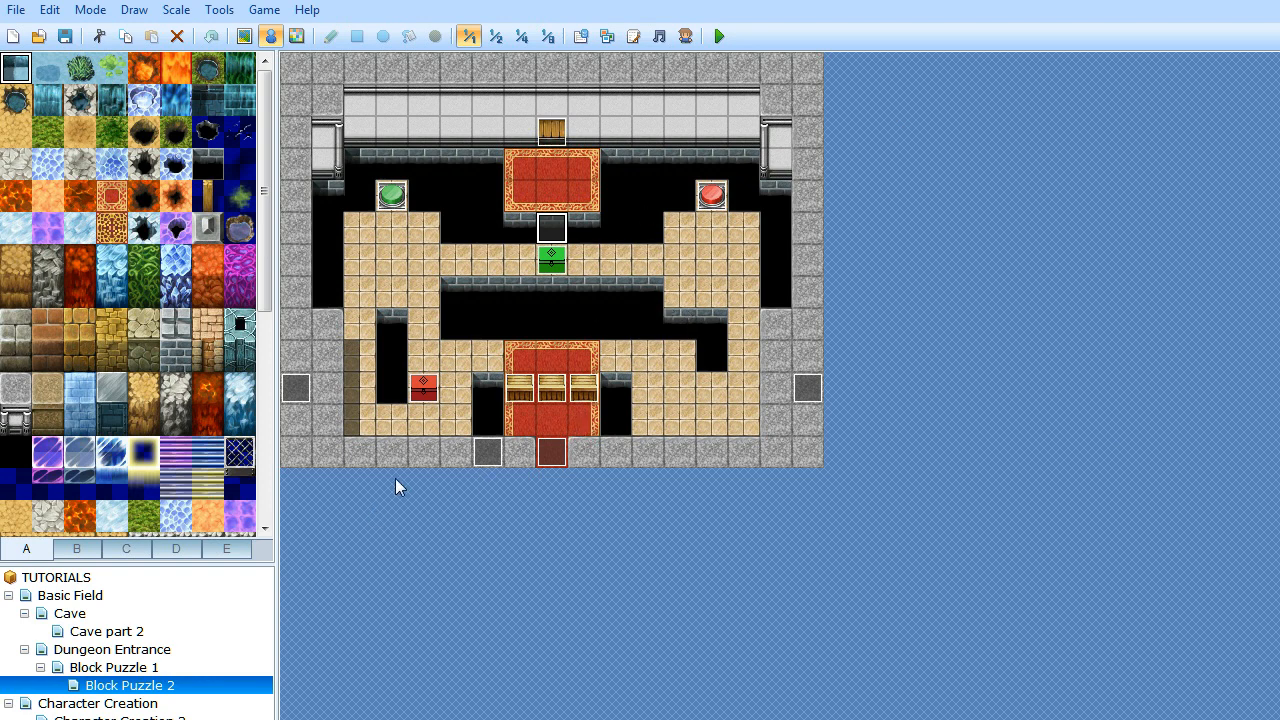
{"action": "mouse_move", "coordinate": [360, 380]}
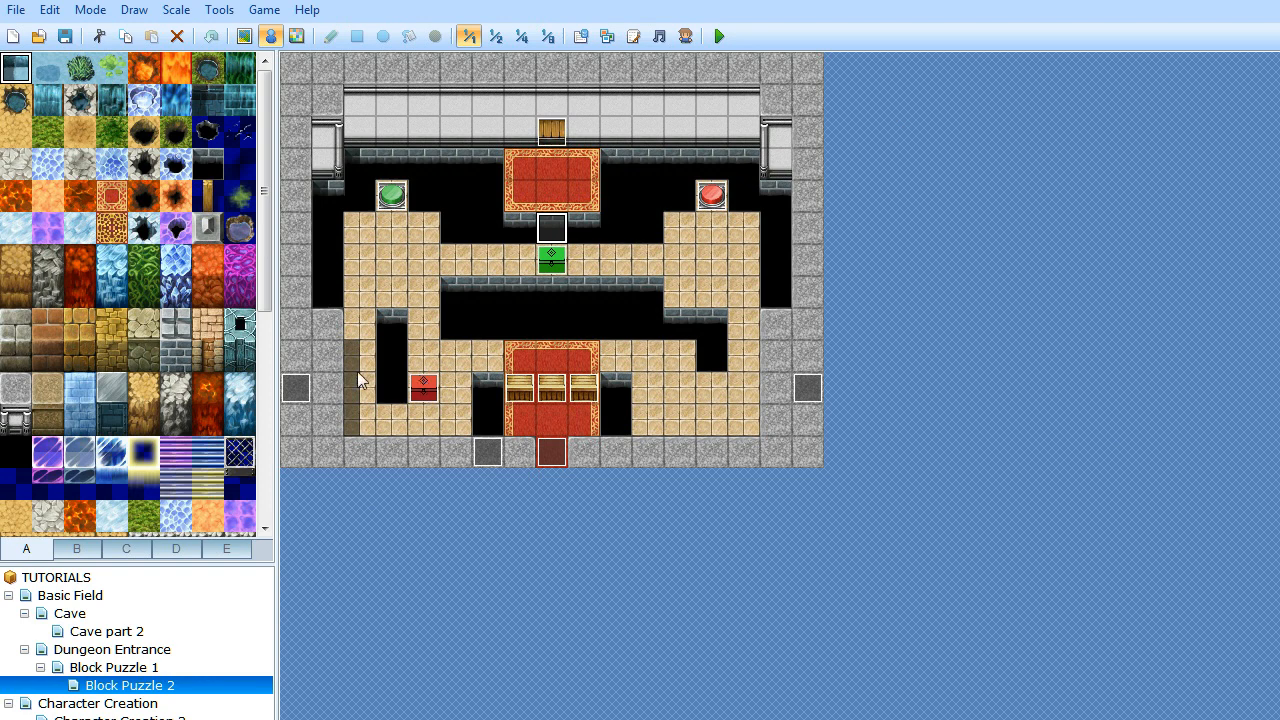
{"action": "mouse_move", "coordinate": [662, 450]}
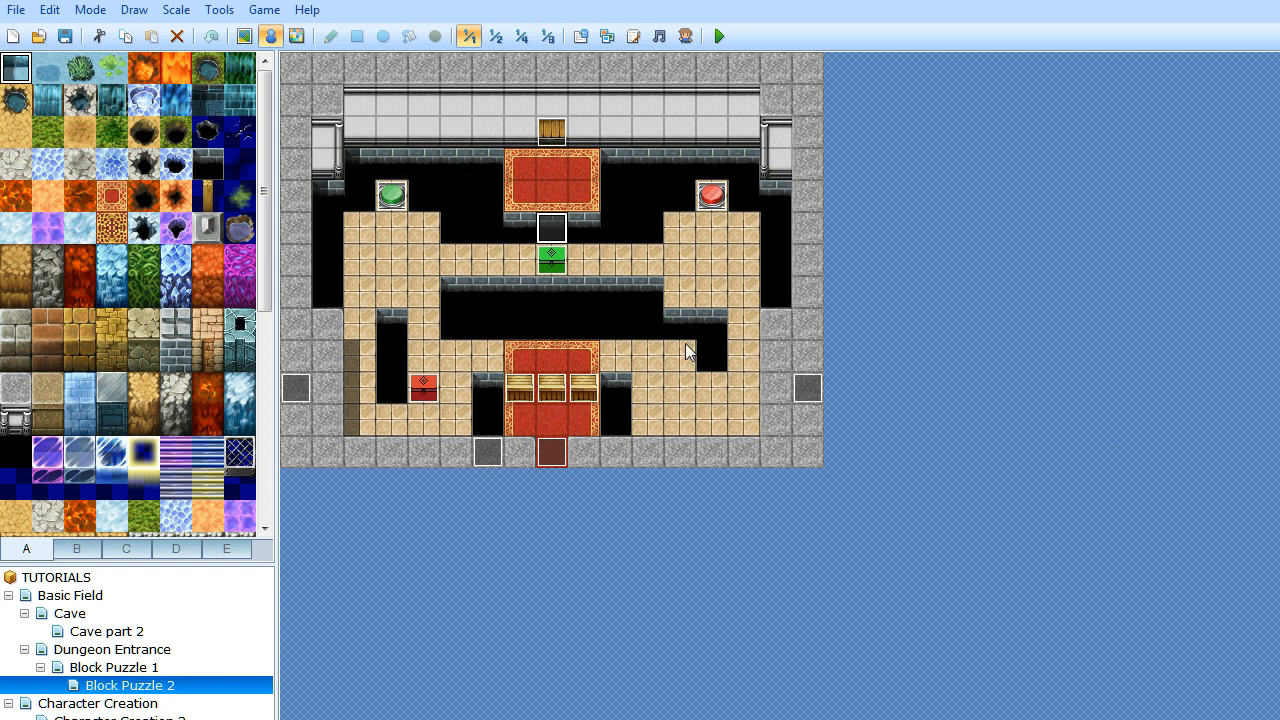
{"action": "mouse_move", "coordinate": [1094, 576]}
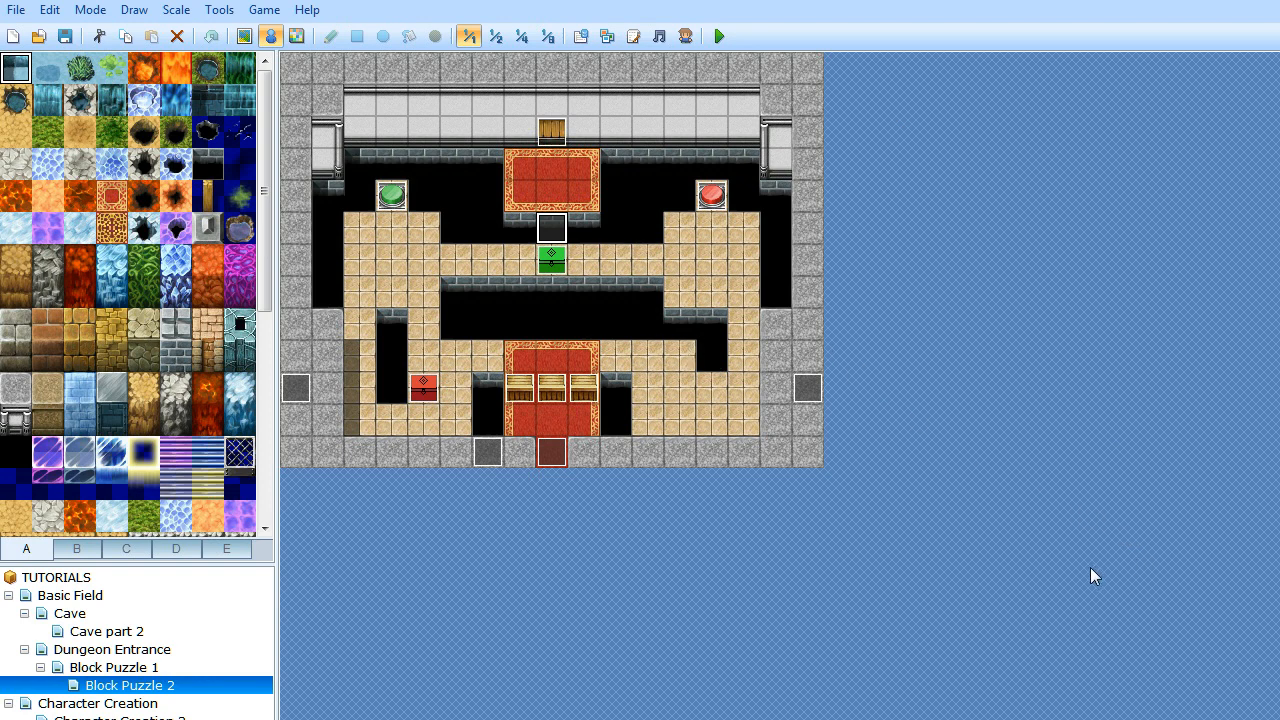